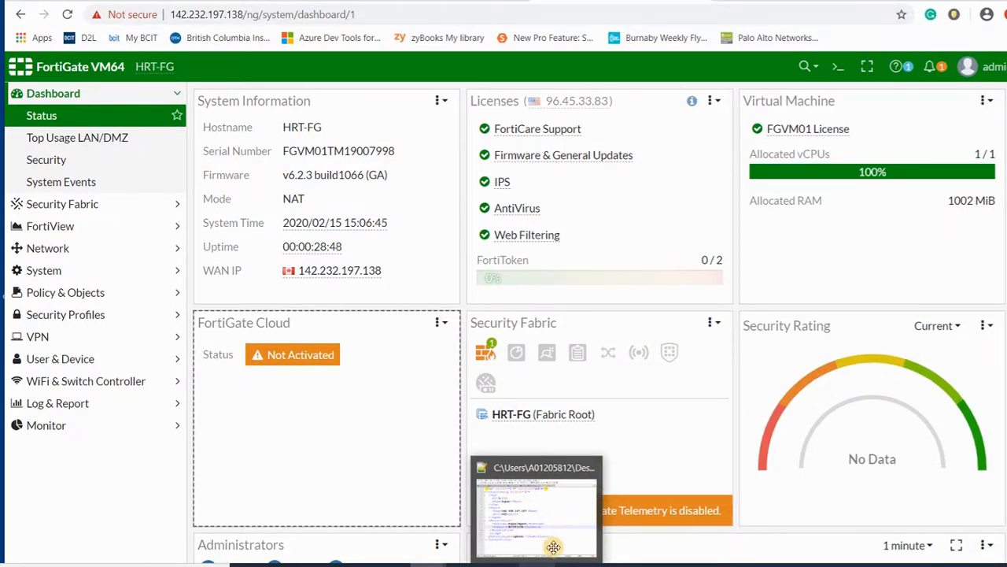
# Dismiss the Notepad++ taskbar menu and expand Monitor, then Log & Report in the sidebar
pyautogui.rightClick(535, 506)
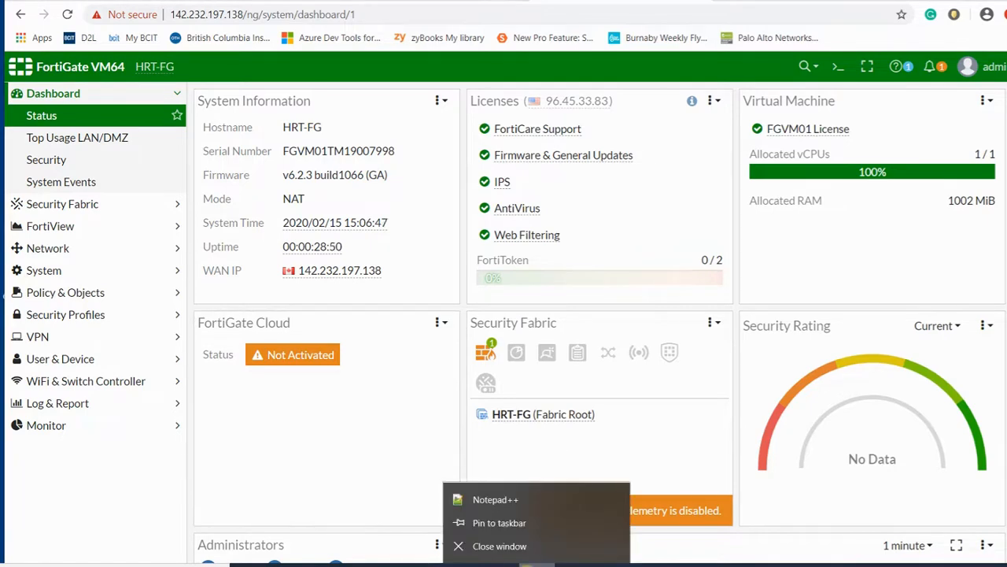
pyautogui.click(437, 433)
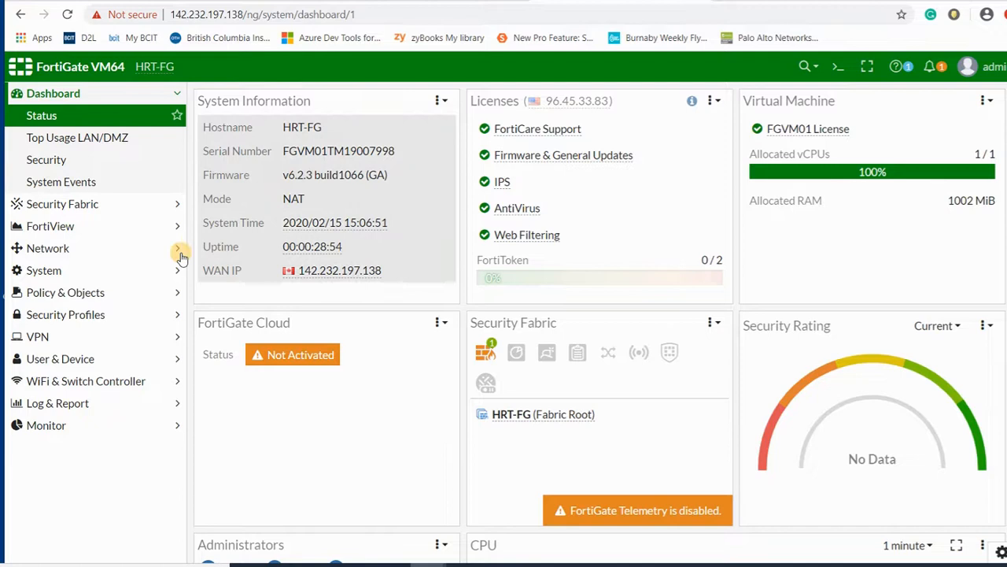
pyautogui.moveTo(123, 315)
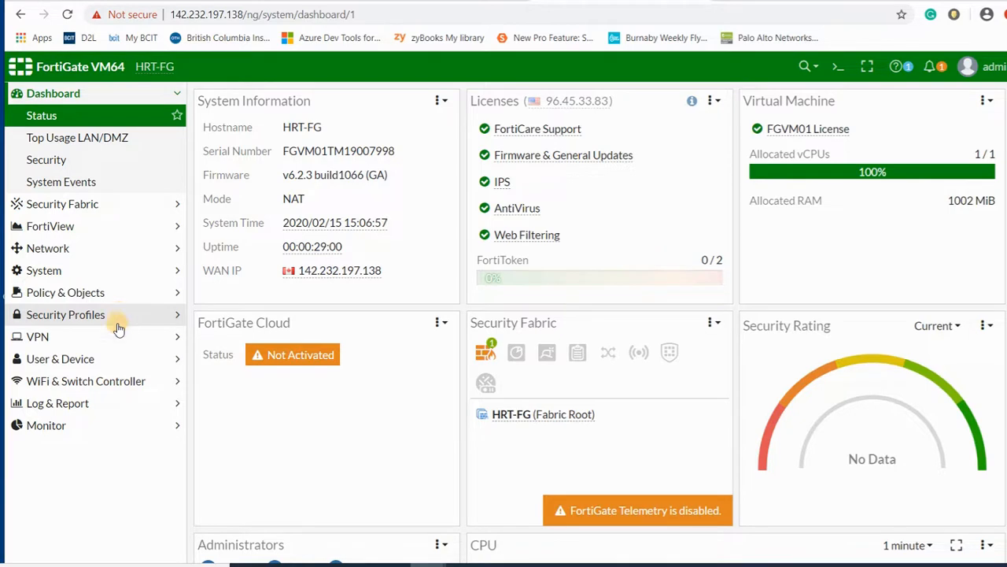
pyautogui.click(46, 424)
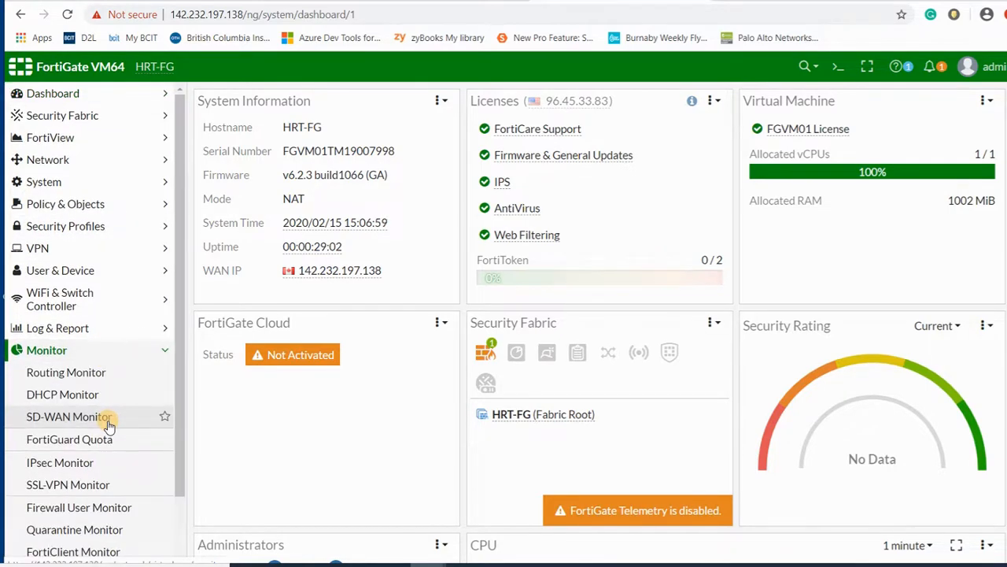
pyautogui.click(57, 327)
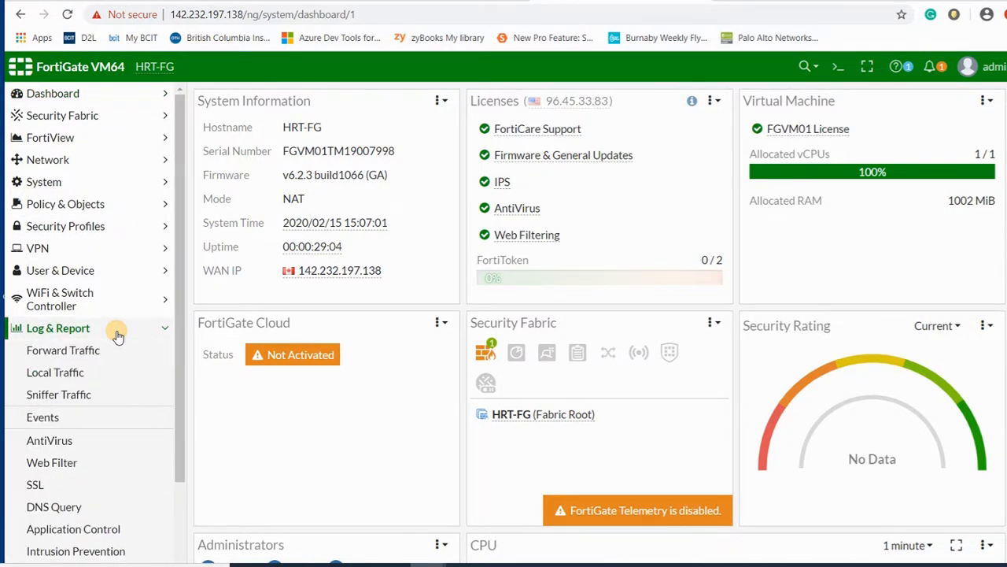
pyautogui.moveTo(188, 425)
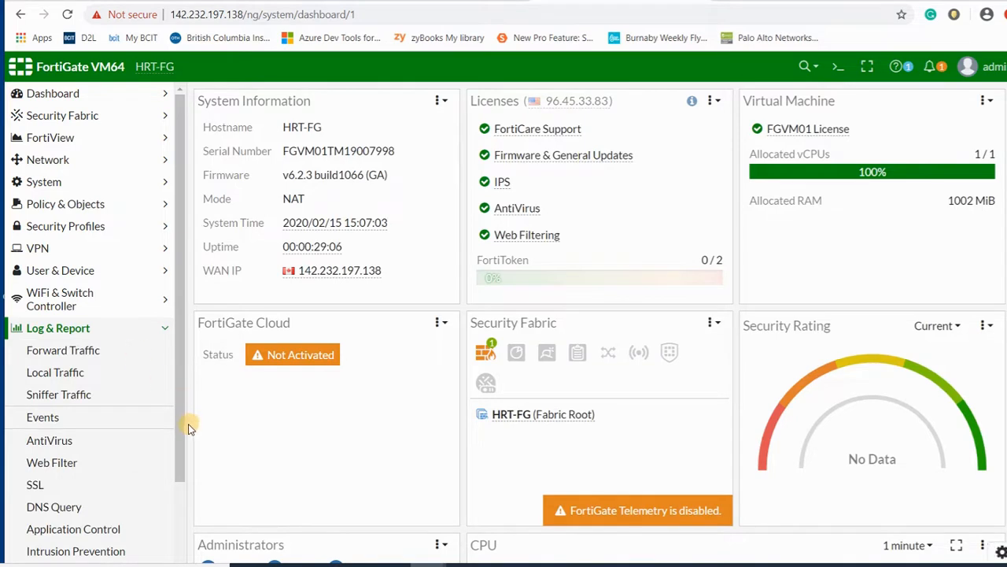
# Scroll Log Settings down to Remote Logging, showing syslog forwarding to 142.232.197.127
pyautogui.scroll(-3)
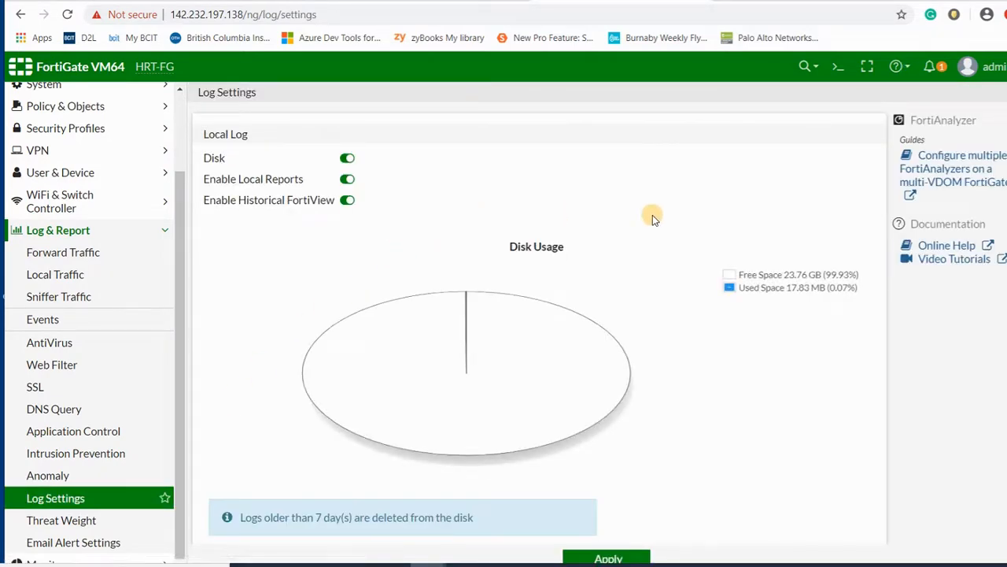
pyautogui.scroll(-3)
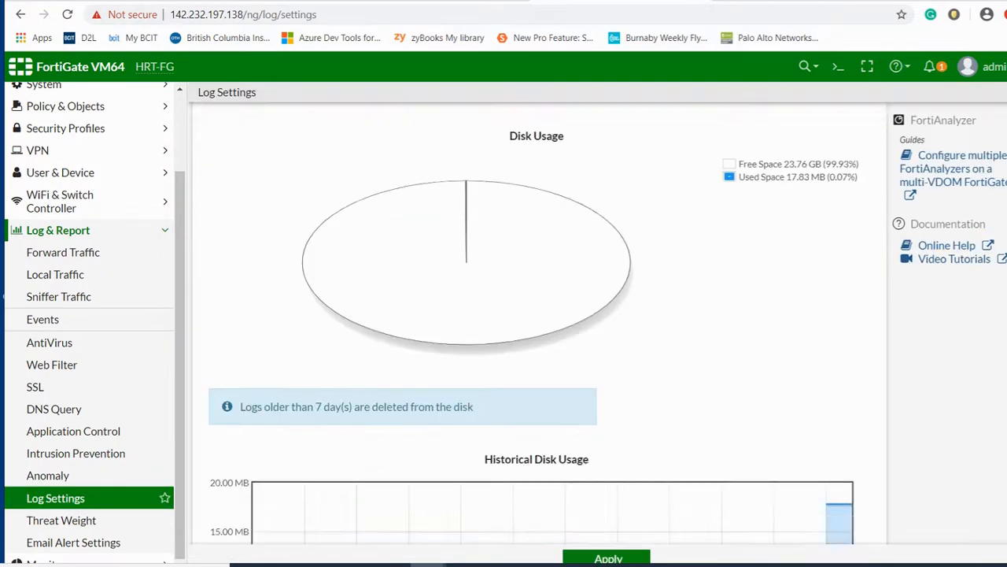
pyautogui.scroll(-3)
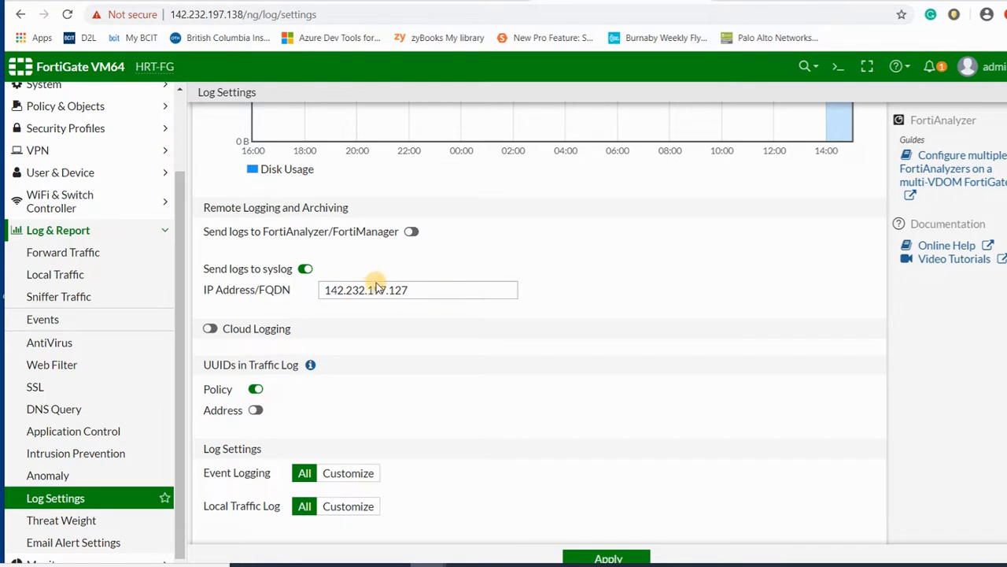
pyautogui.moveTo(326, 494)
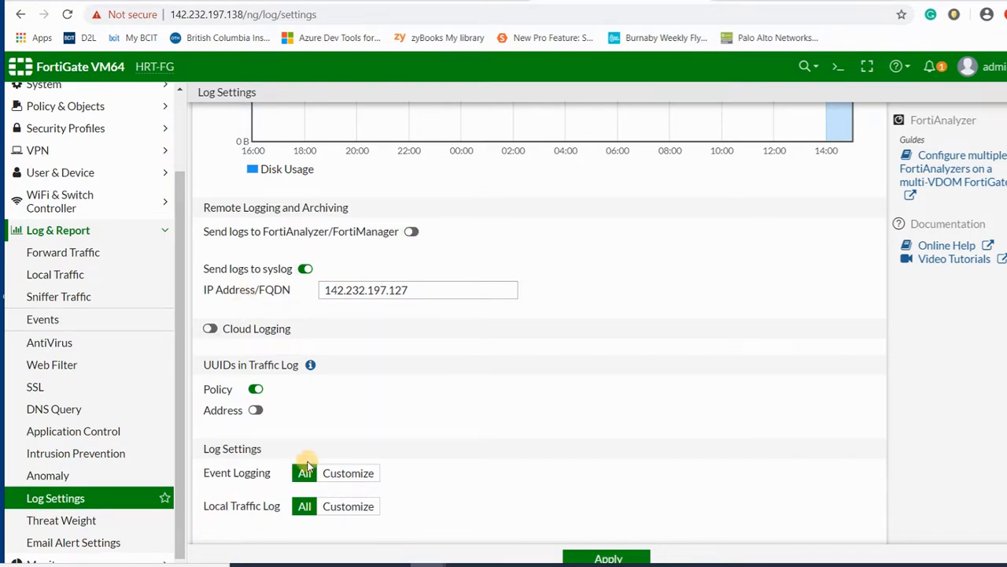
pyautogui.moveTo(296, 469)
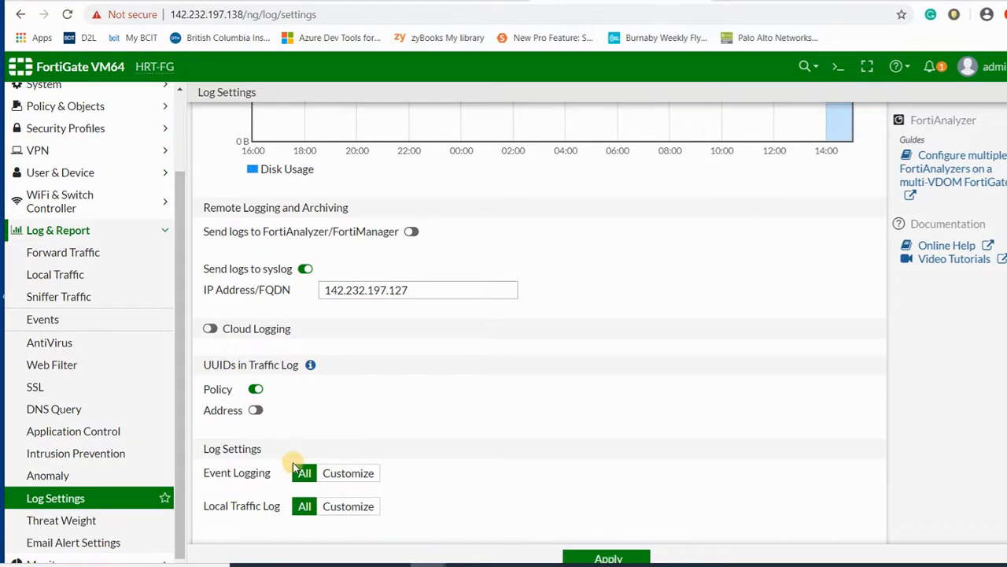
pyautogui.moveTo(356, 469)
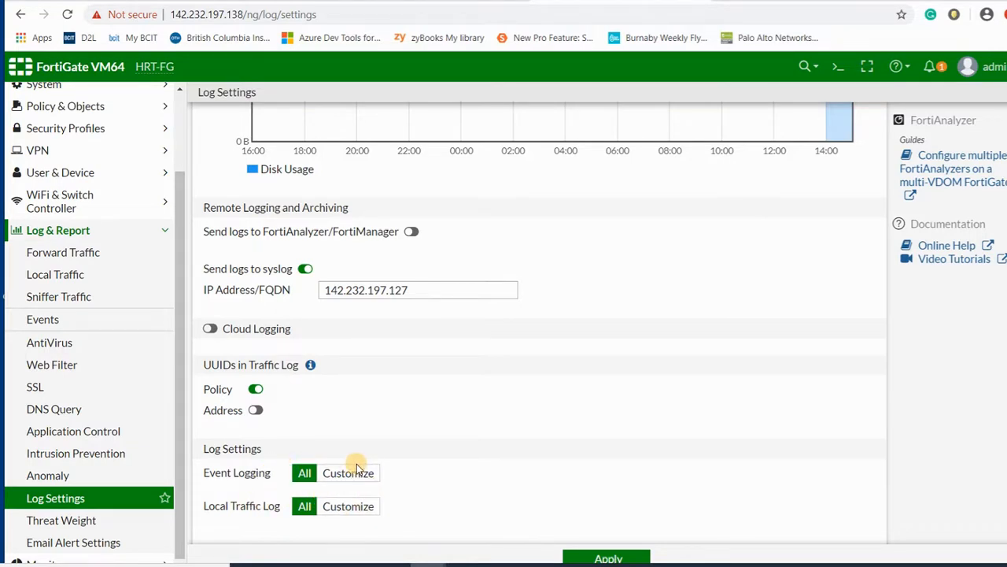
pyautogui.click(348, 473)
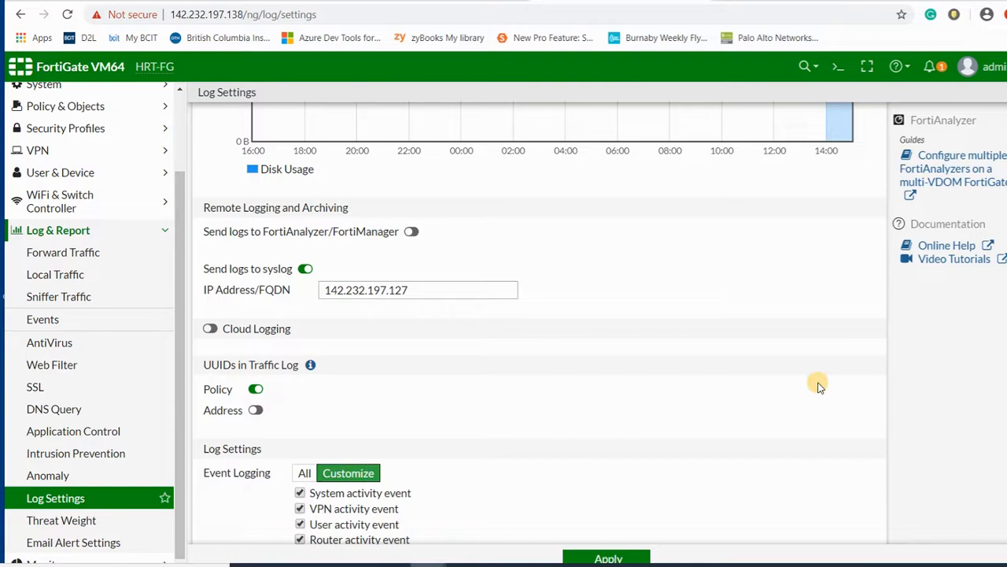
pyautogui.scroll(-3)
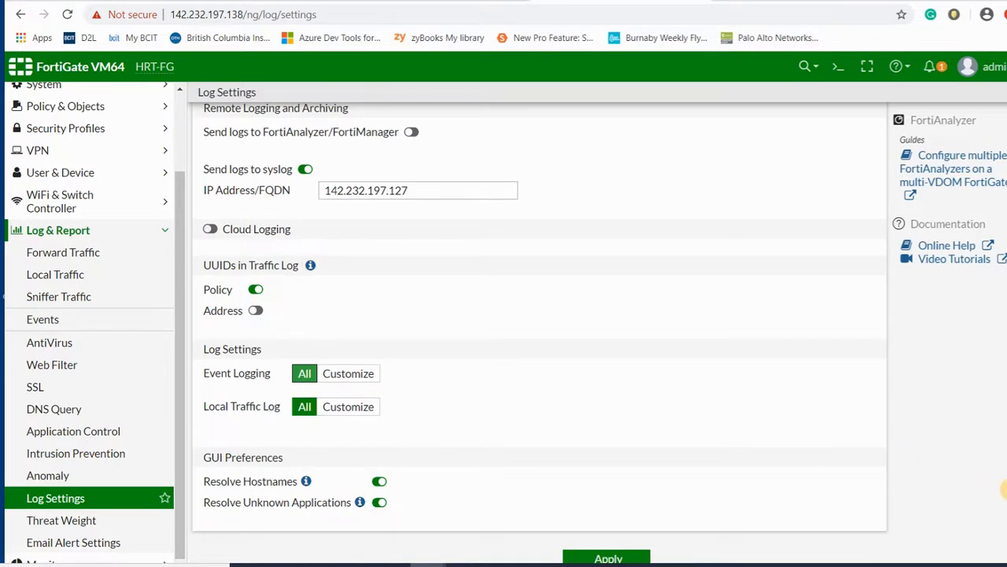
pyautogui.moveTo(785, 480)
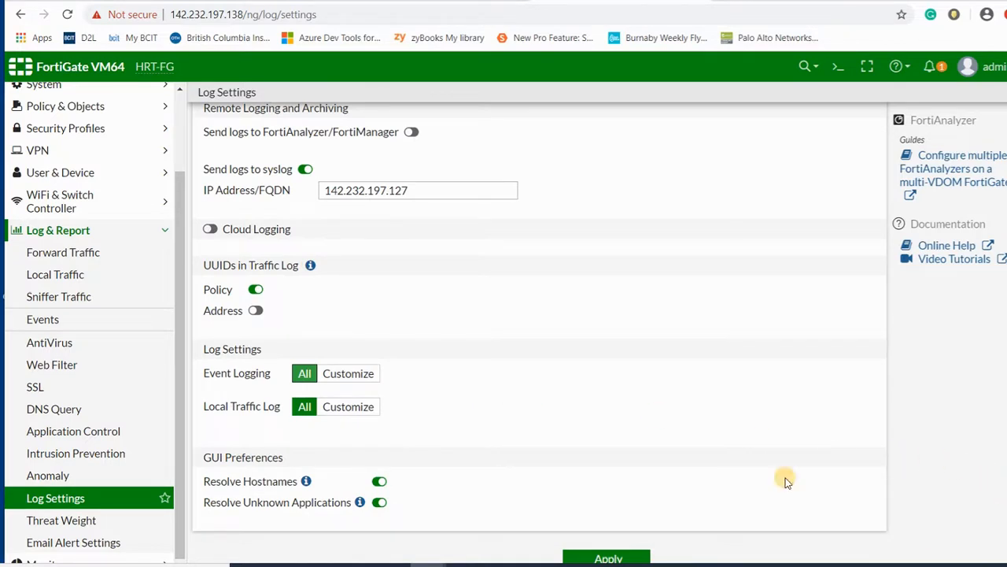
pyautogui.moveTo(262, 425)
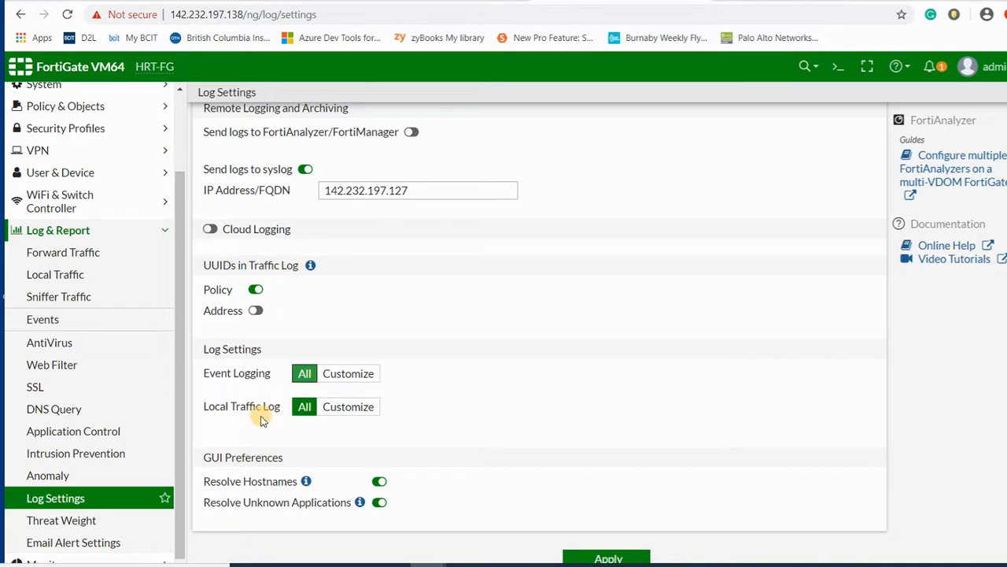
pyautogui.moveTo(183, 424)
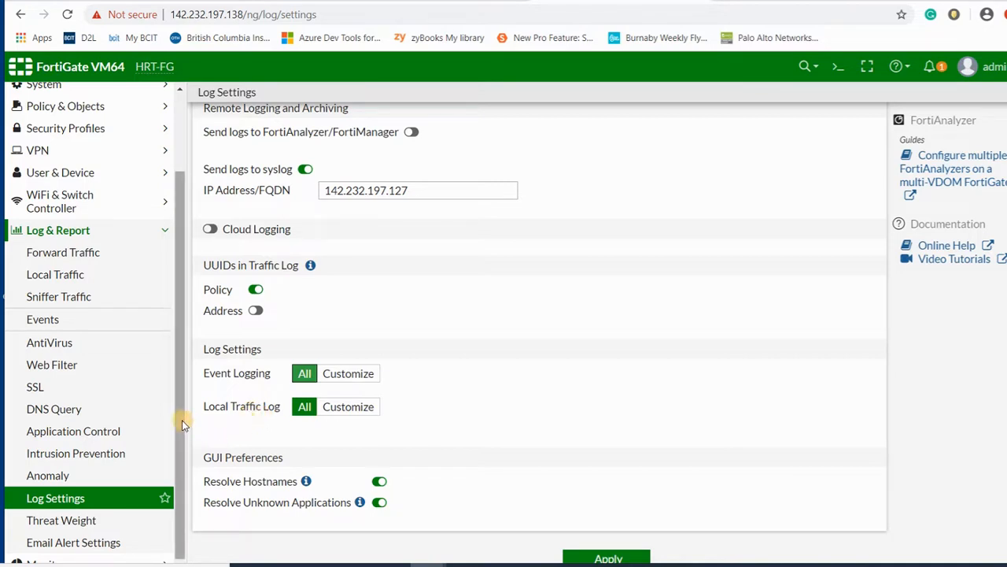
pyautogui.scroll(3)
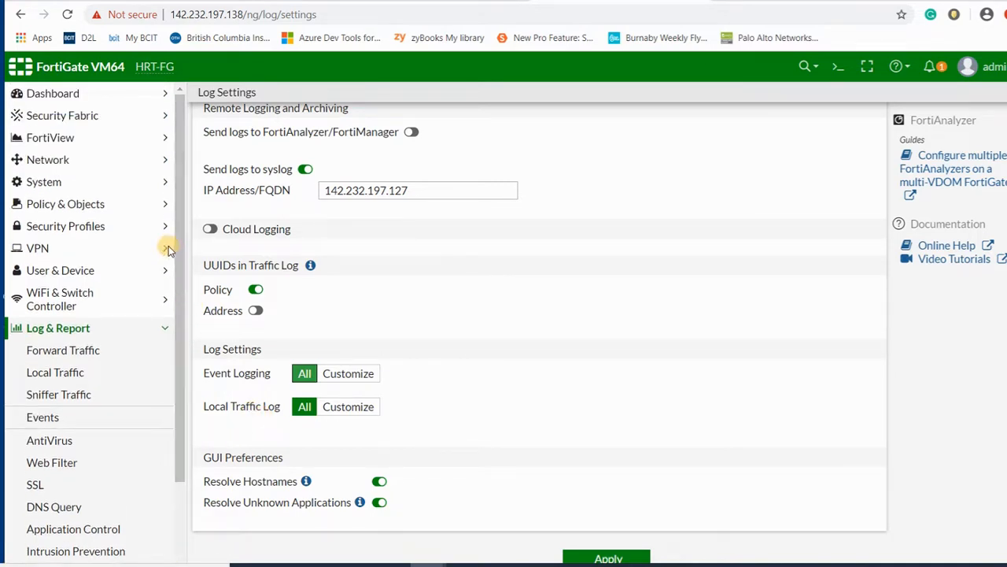
pyautogui.moveTo(154, 274)
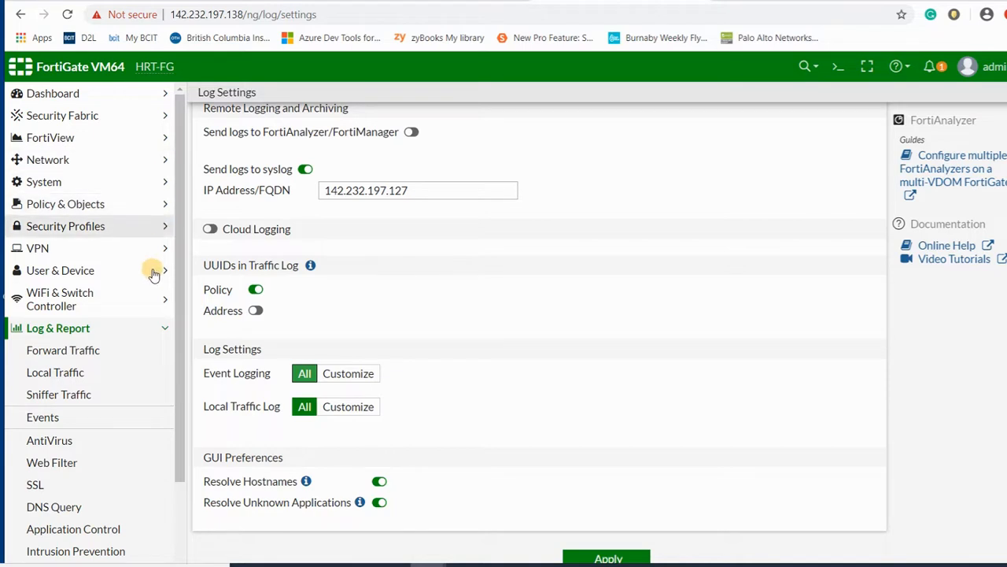
pyautogui.moveTo(134, 203)
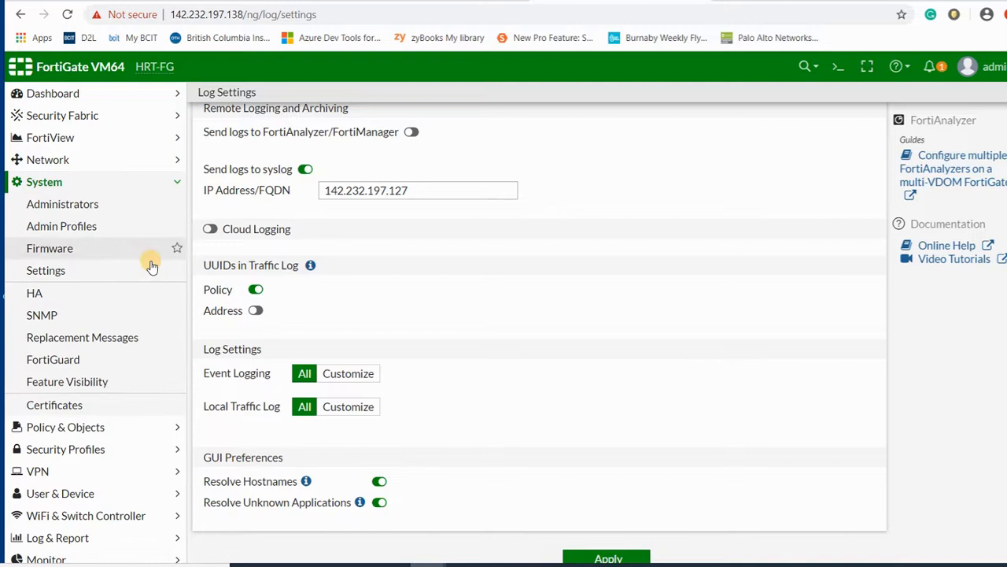
pyautogui.click(41, 314)
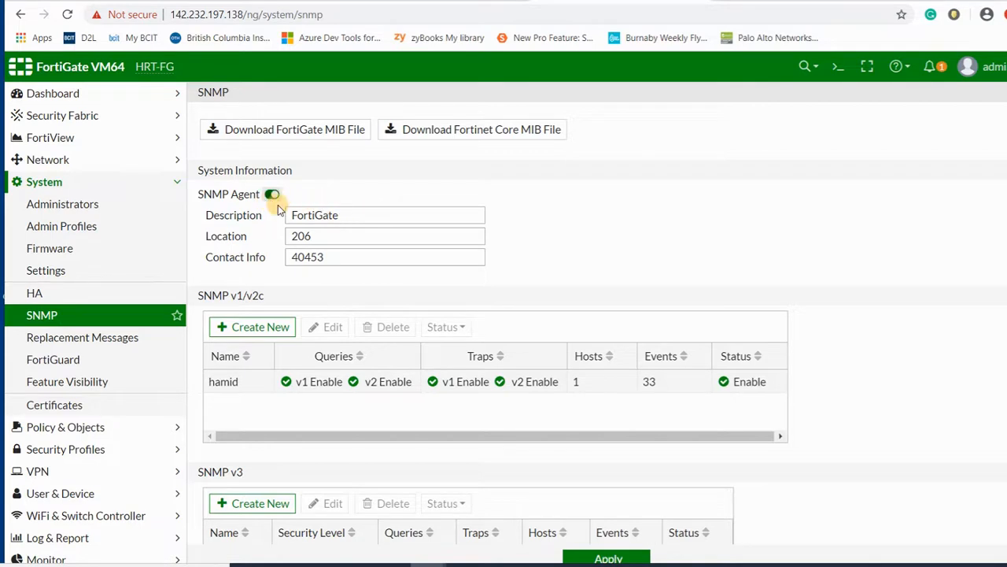
pyautogui.moveTo(212, 211)
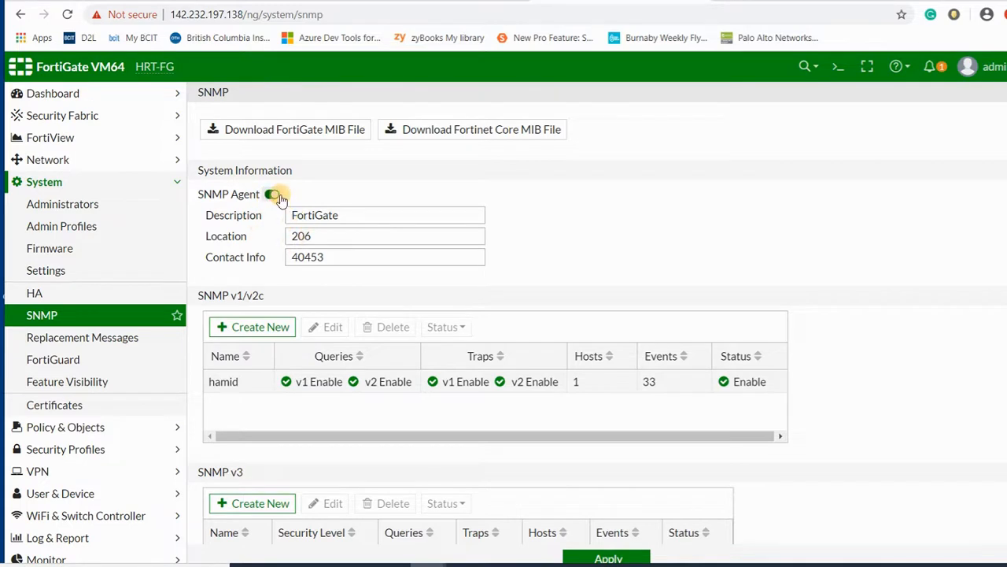
pyautogui.click(274, 195)
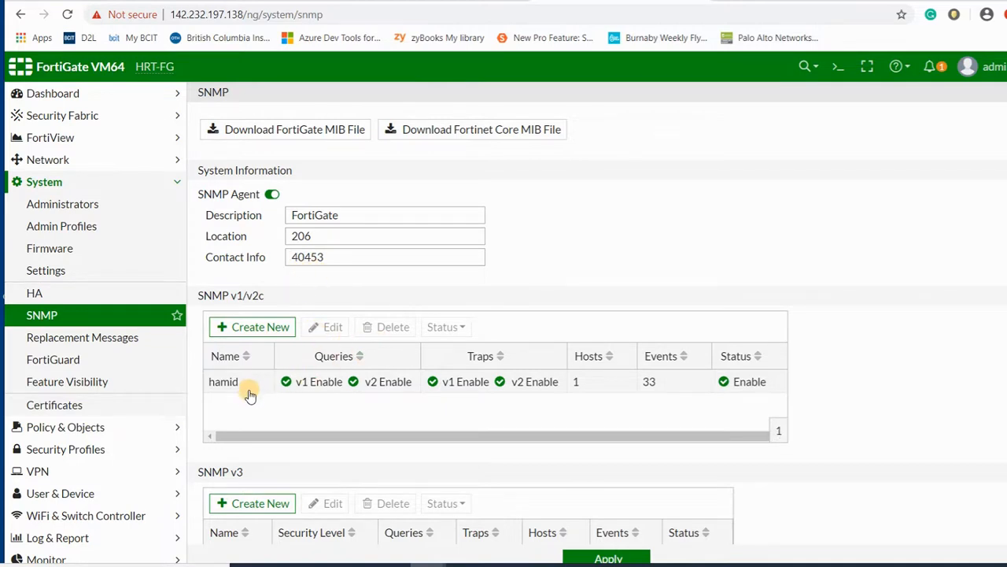
pyautogui.moveTo(365, 393)
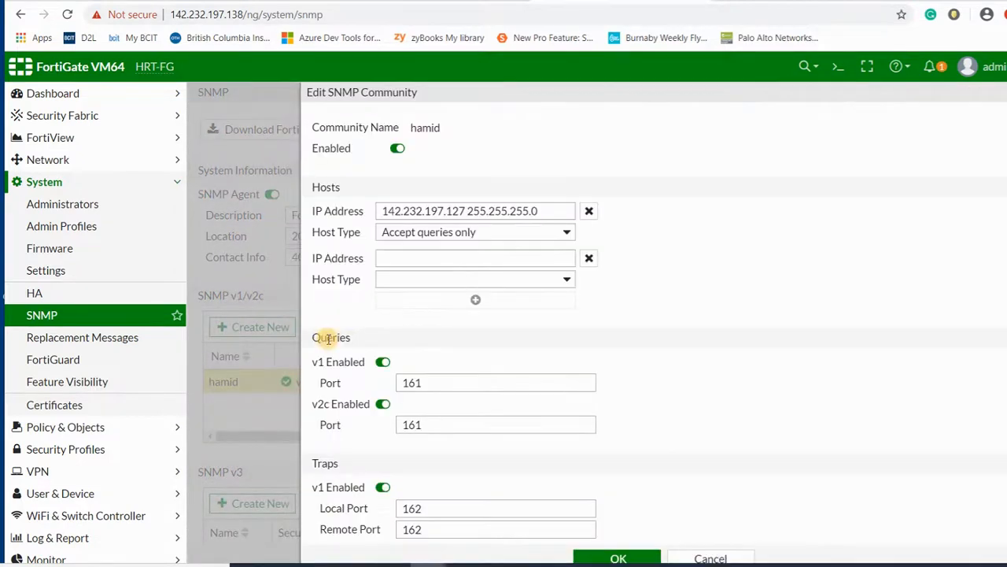
pyautogui.moveTo(396, 223)
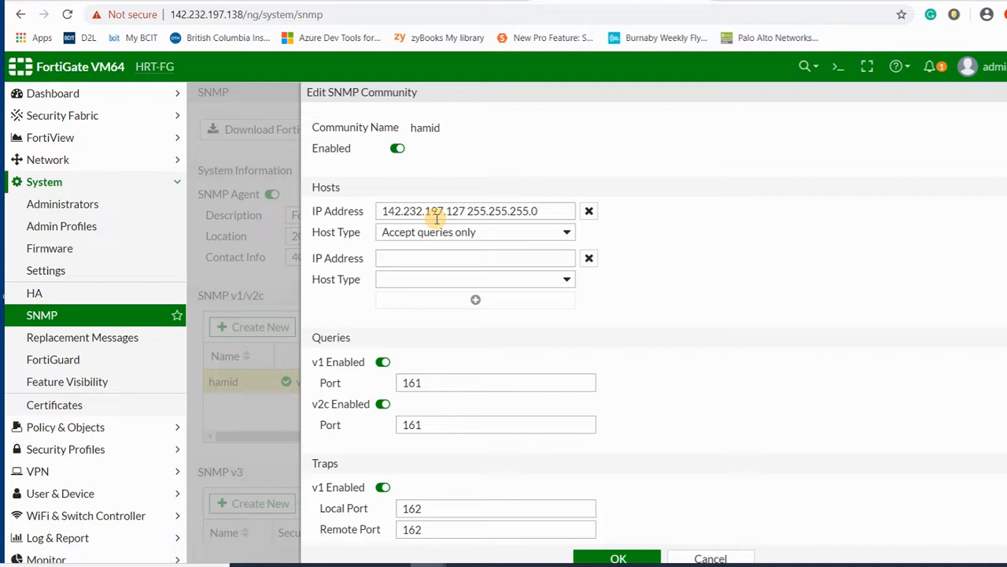
pyautogui.moveTo(459, 220)
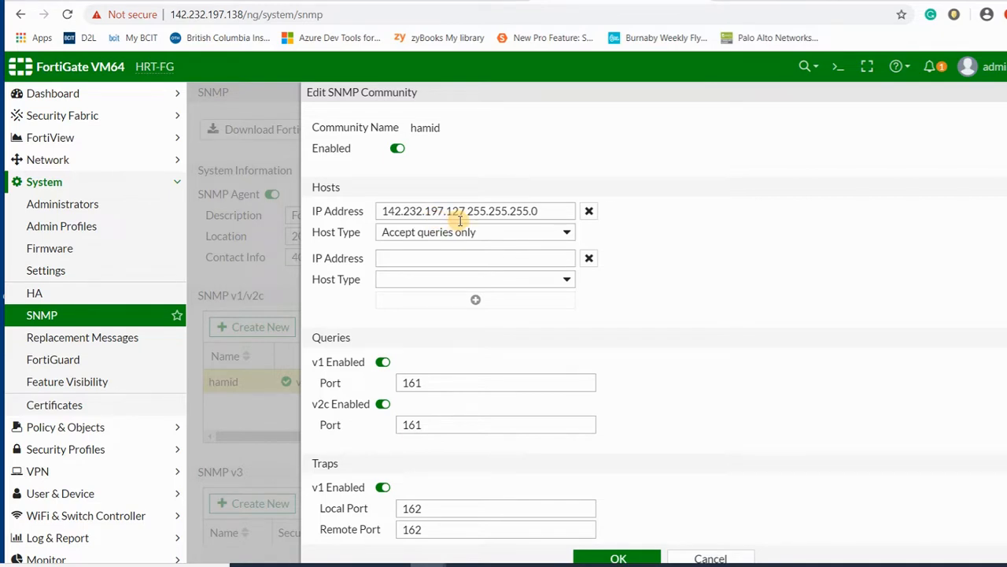
# Edit the hamid community, showing host 142.232.197.127 accepting queries only
pyautogui.doubleClick(460, 211)
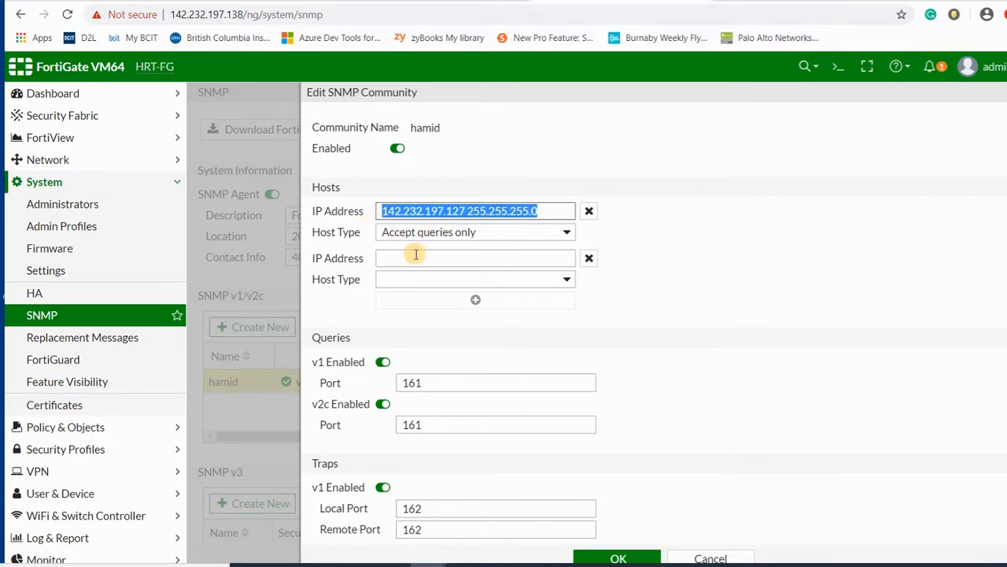
pyautogui.moveTo(567, 337)
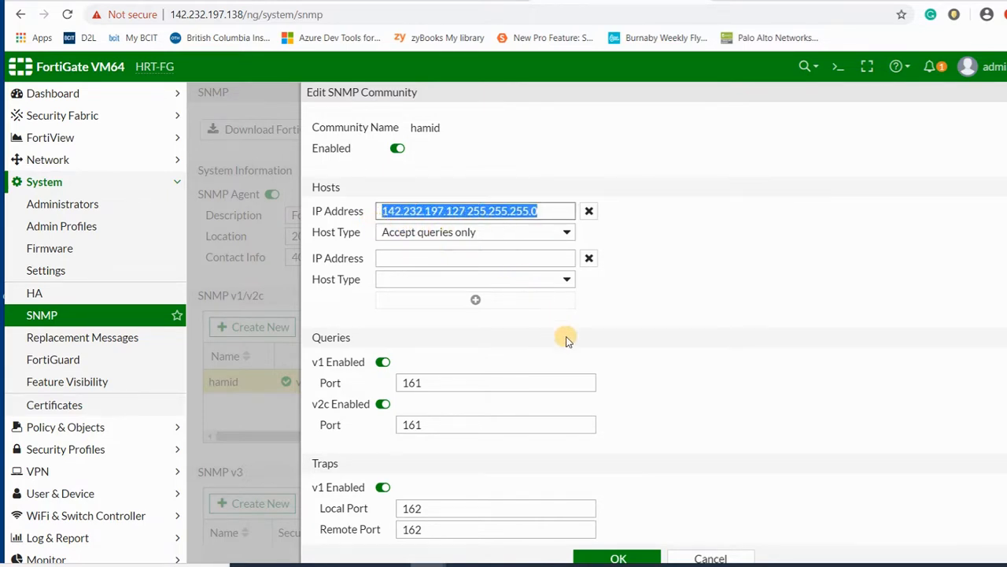
pyautogui.moveTo(447, 322)
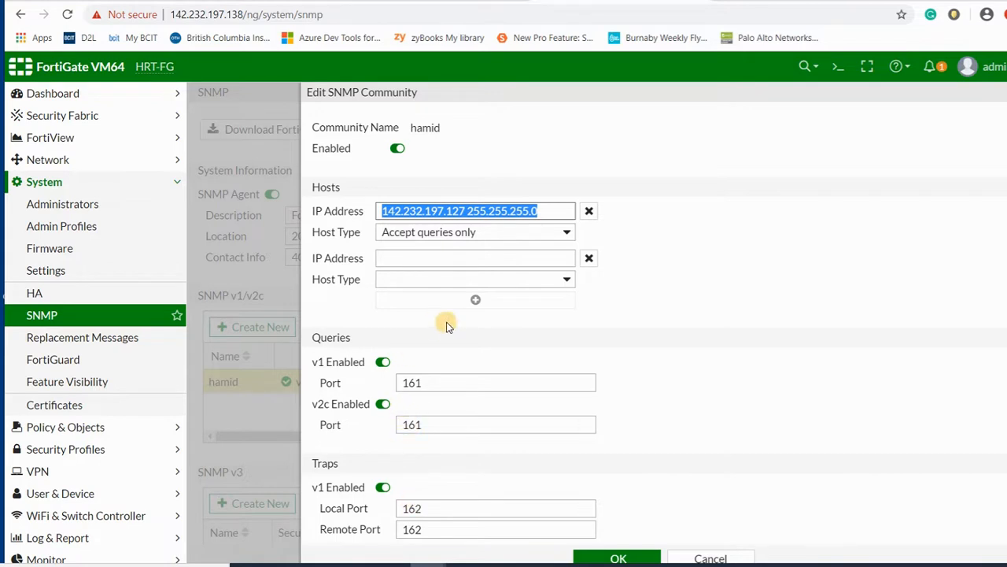
pyautogui.moveTo(384, 390)
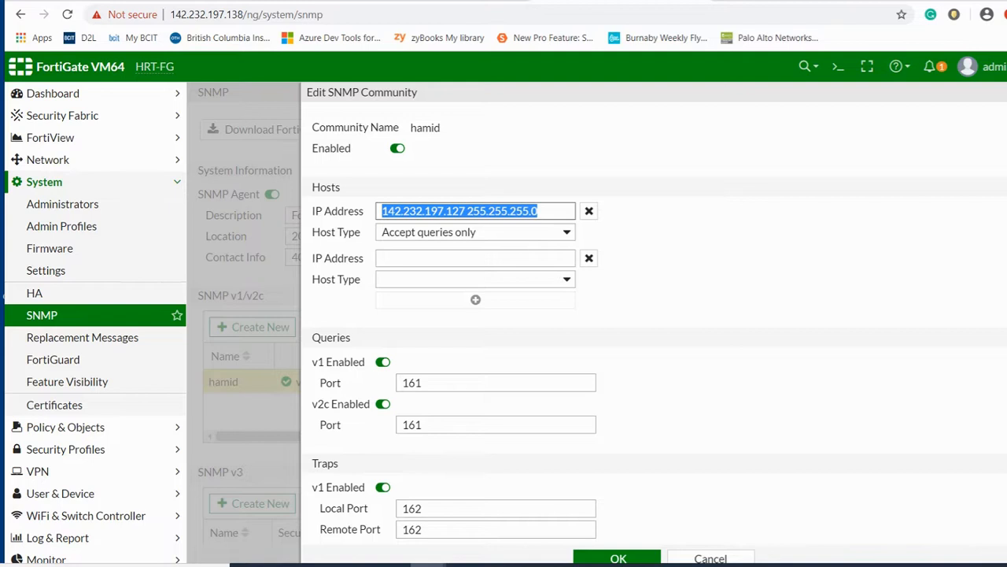
pyautogui.scroll(-3)
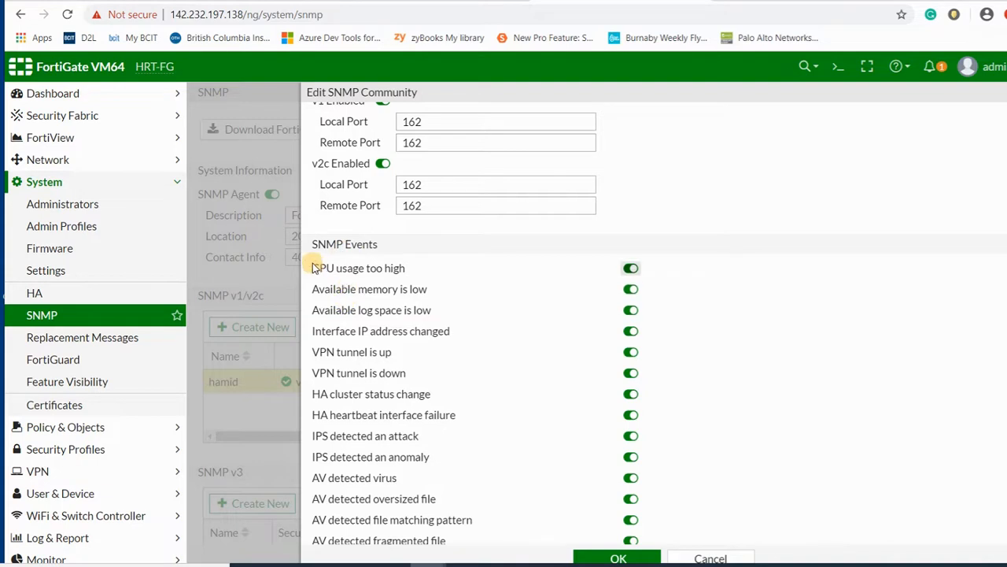
pyautogui.moveTo(365, 302)
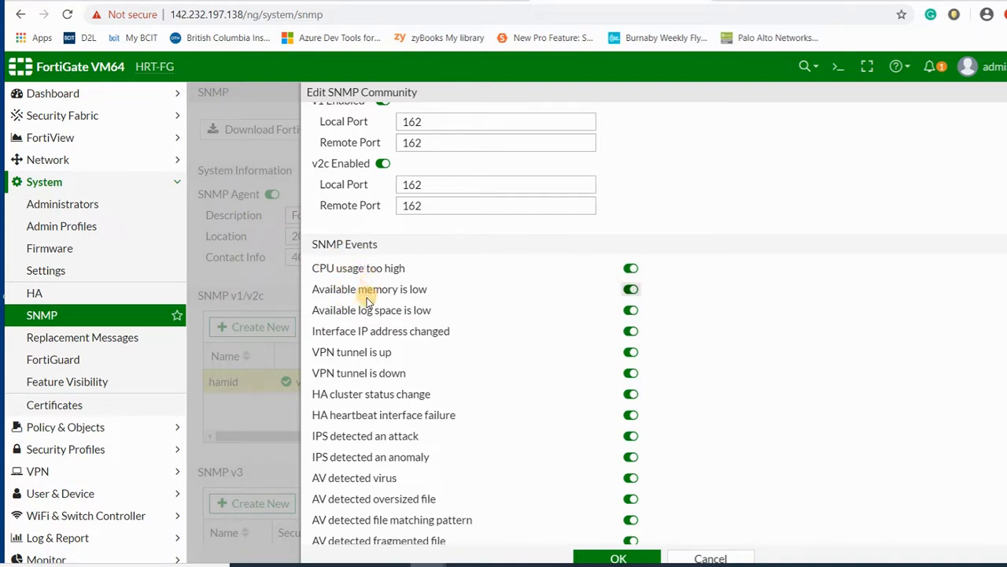
pyautogui.moveTo(529, 459)
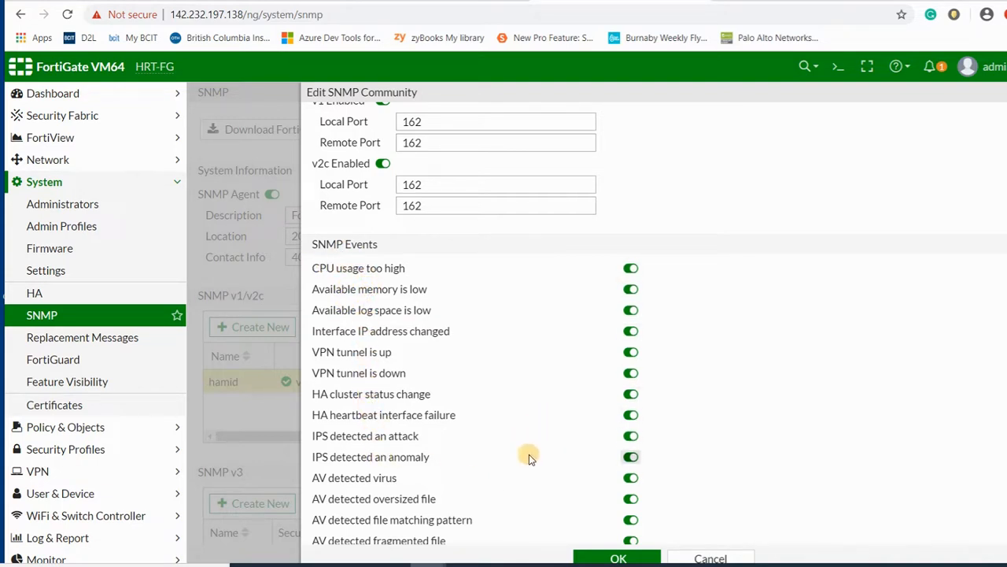
pyautogui.moveTo(529, 458)
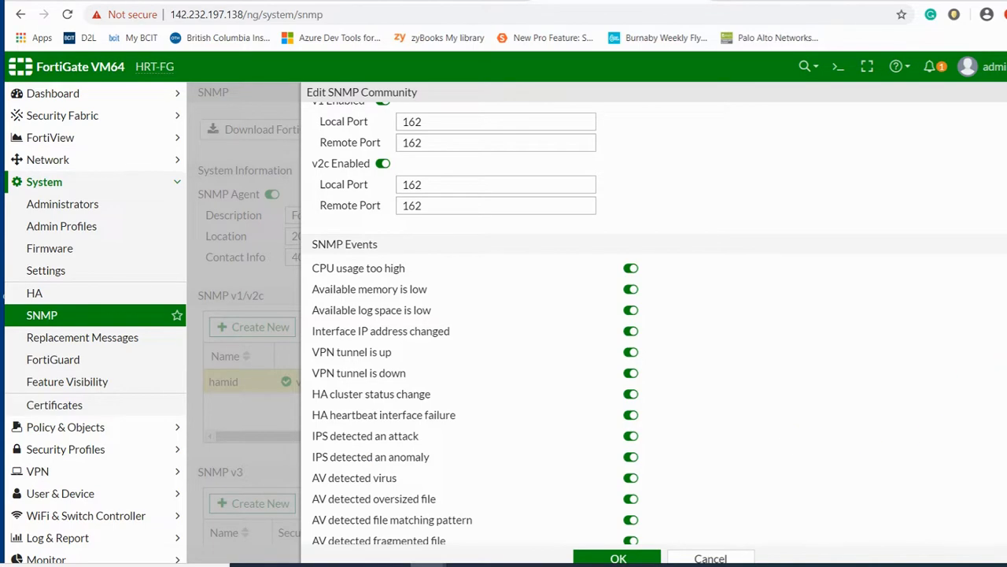
pyautogui.scroll(-3)
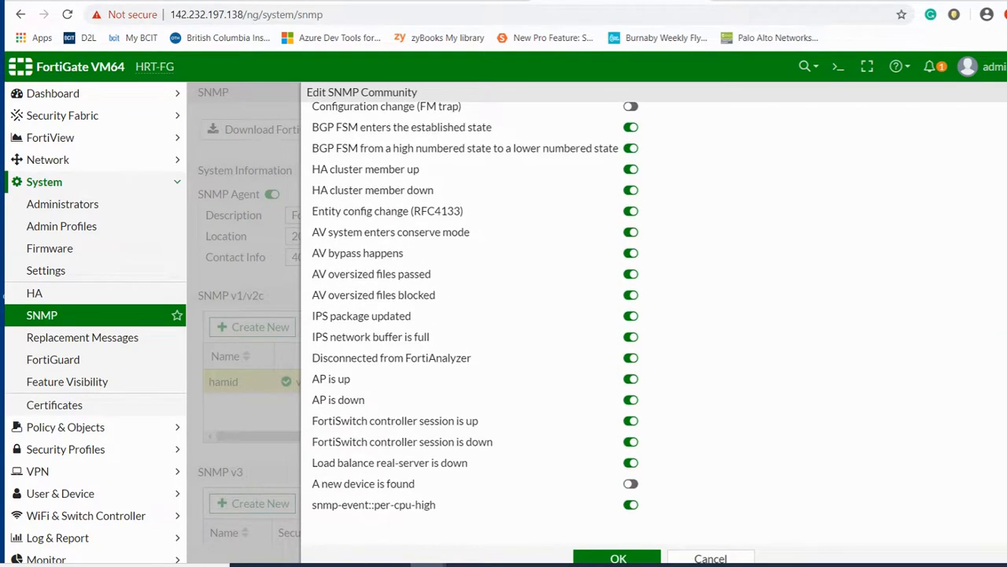
pyautogui.scroll(3)
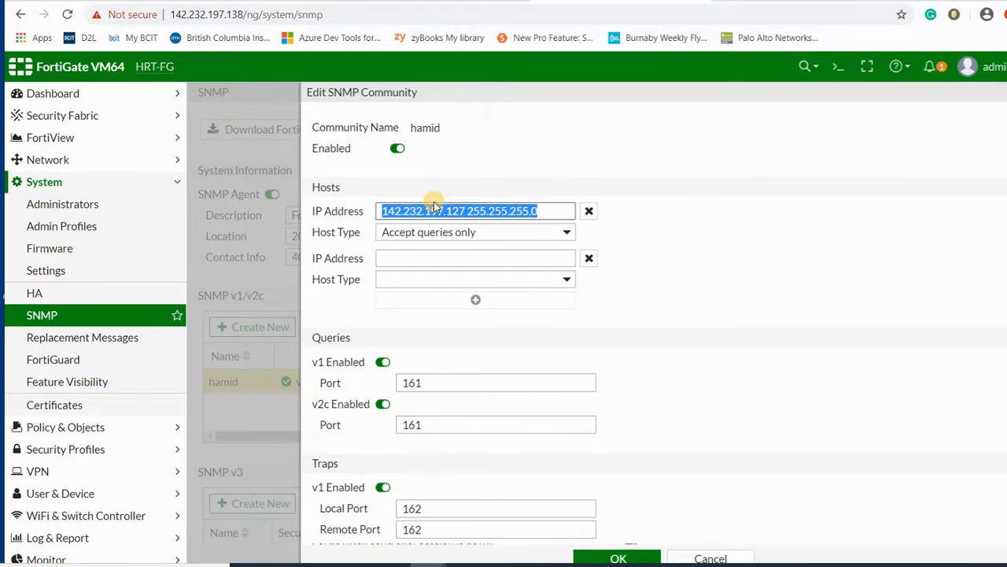
pyautogui.moveTo(618, 517)
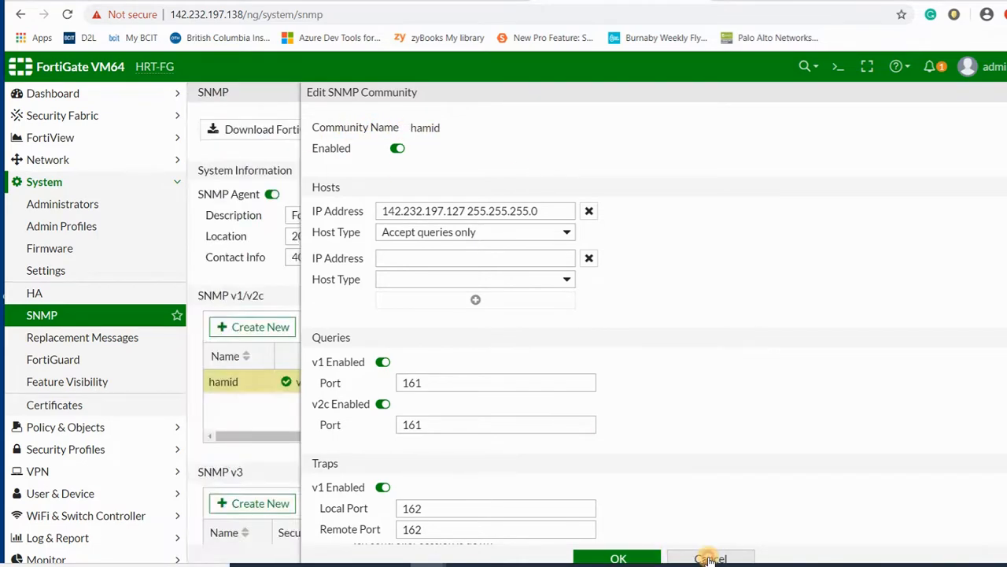
# Cancel the community editor unchanged and review the SNMP page before switching to FortiSIEM
pyautogui.click(709, 557)
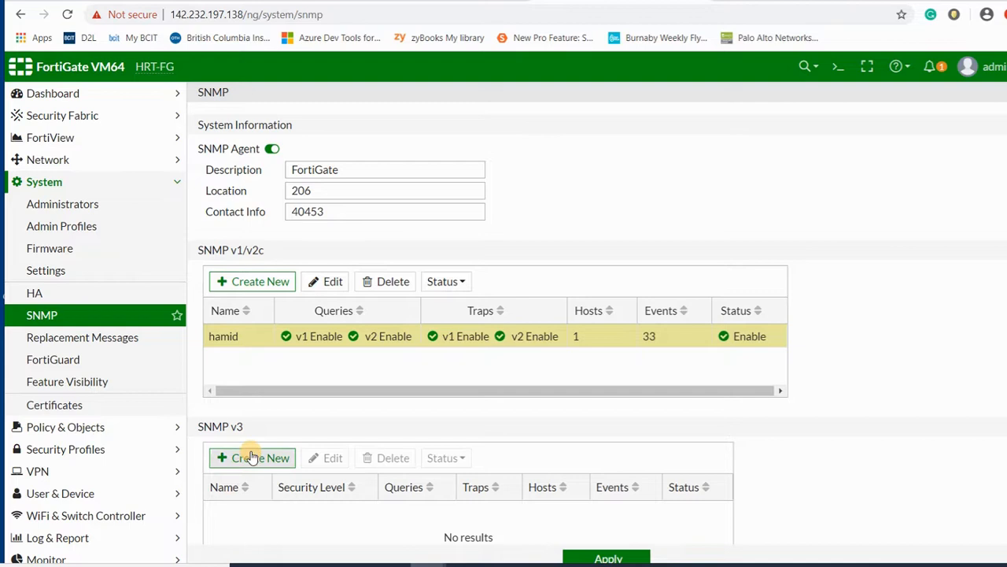
pyautogui.moveTo(953, 495)
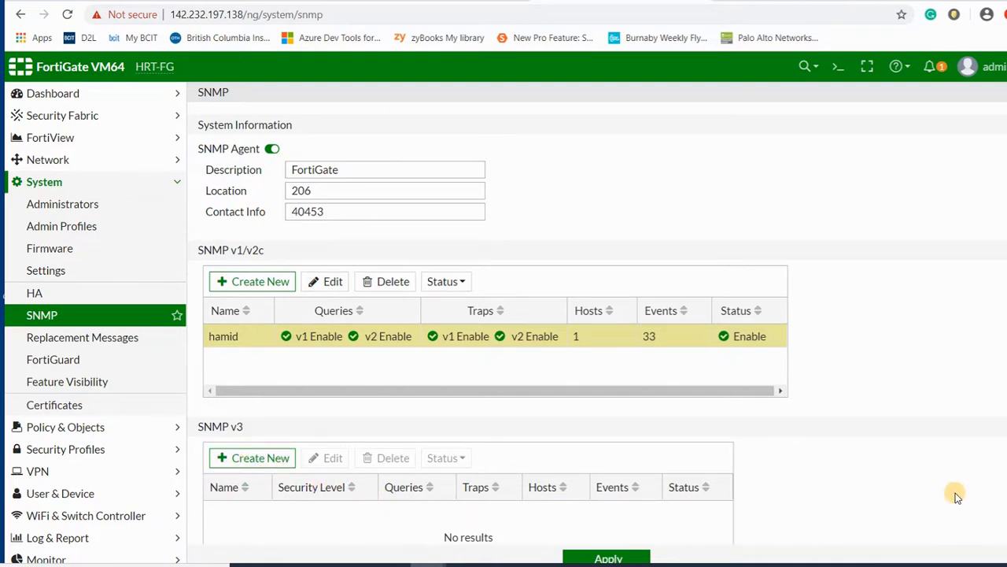
pyautogui.scroll(-3)
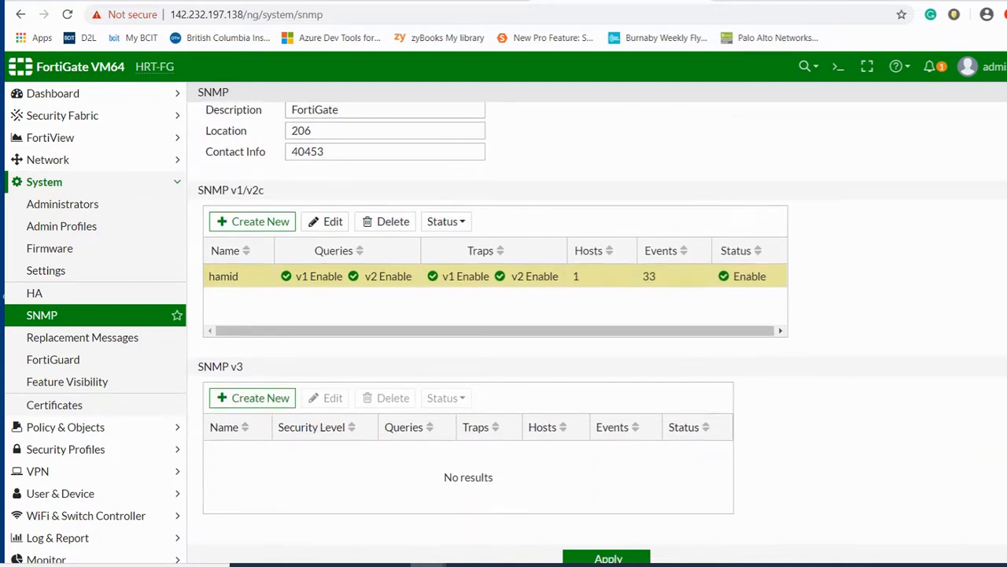
pyautogui.scroll(3)
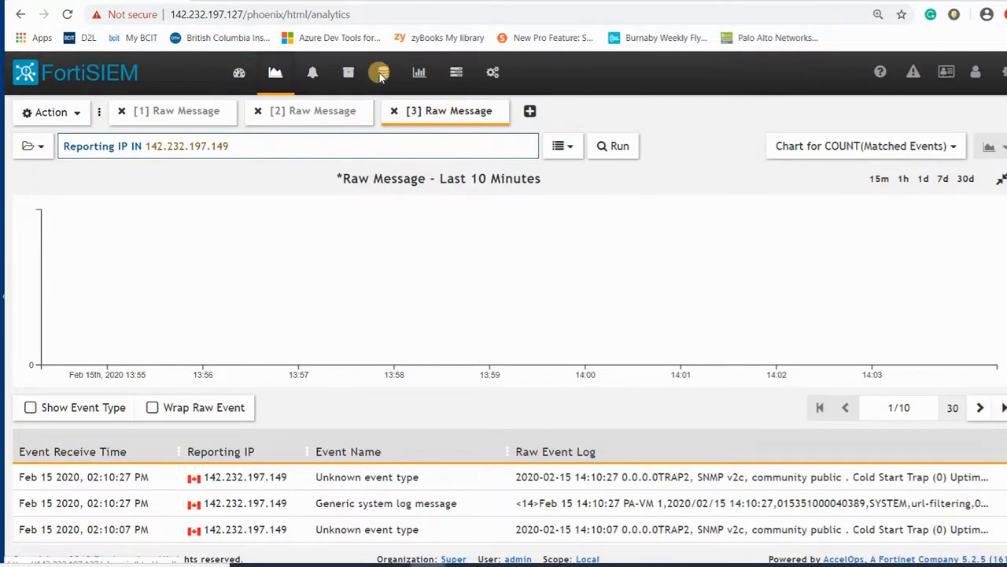
# Show the CMDB firewall device list and select the FortiGate-VM64-KVM entry
pyautogui.click(381, 72)
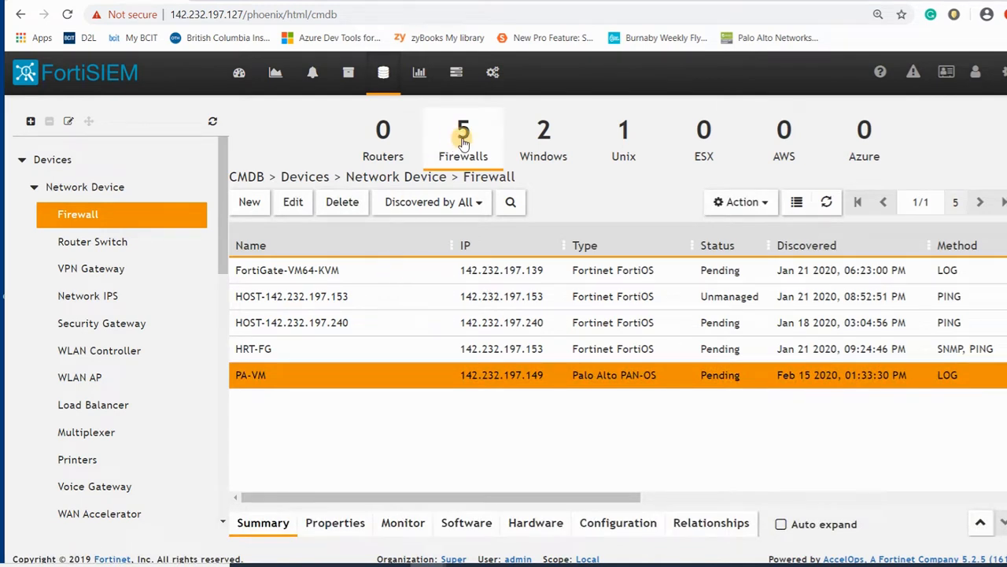
pyautogui.moveTo(329, 354)
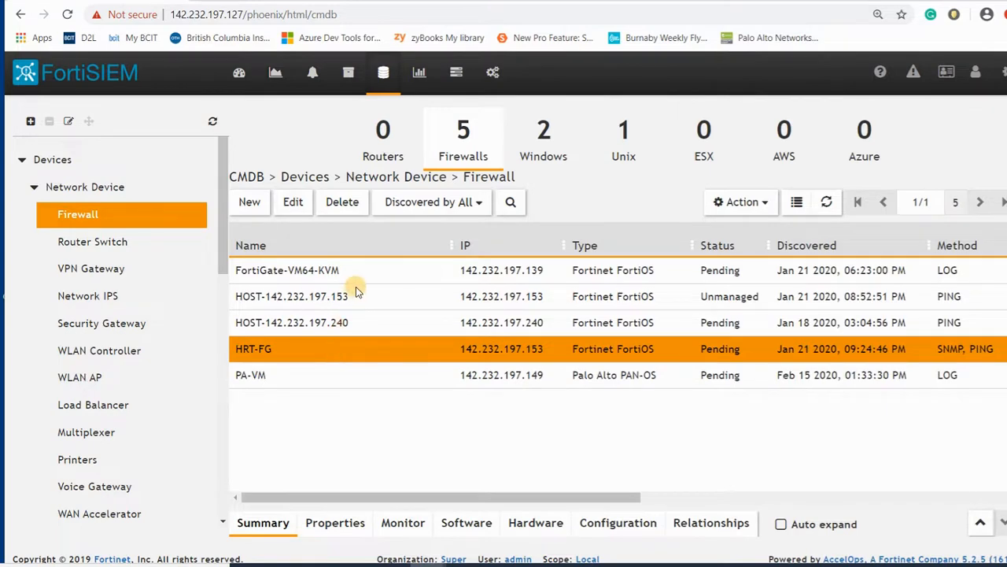
pyautogui.click(287, 270)
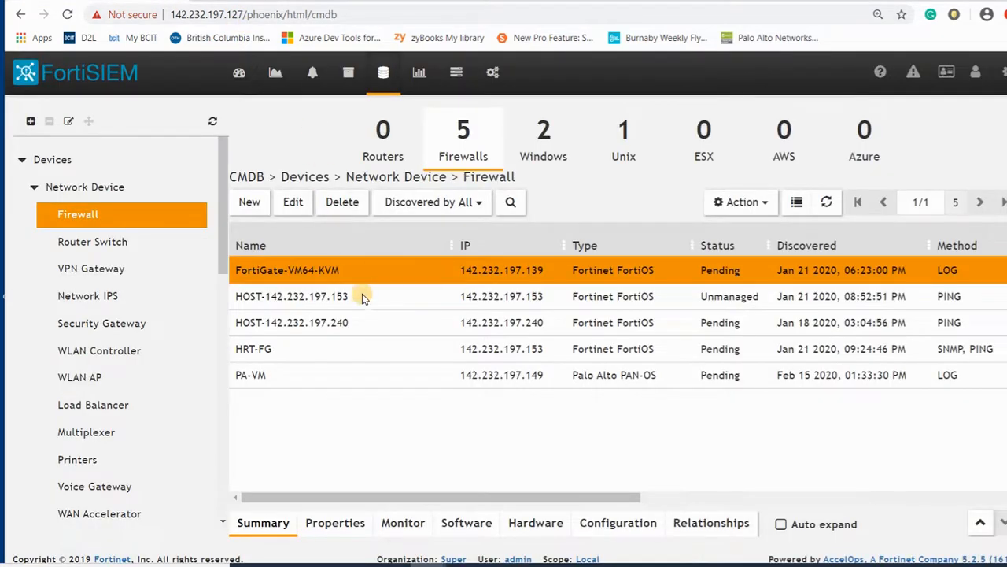
pyautogui.moveTo(529, 284)
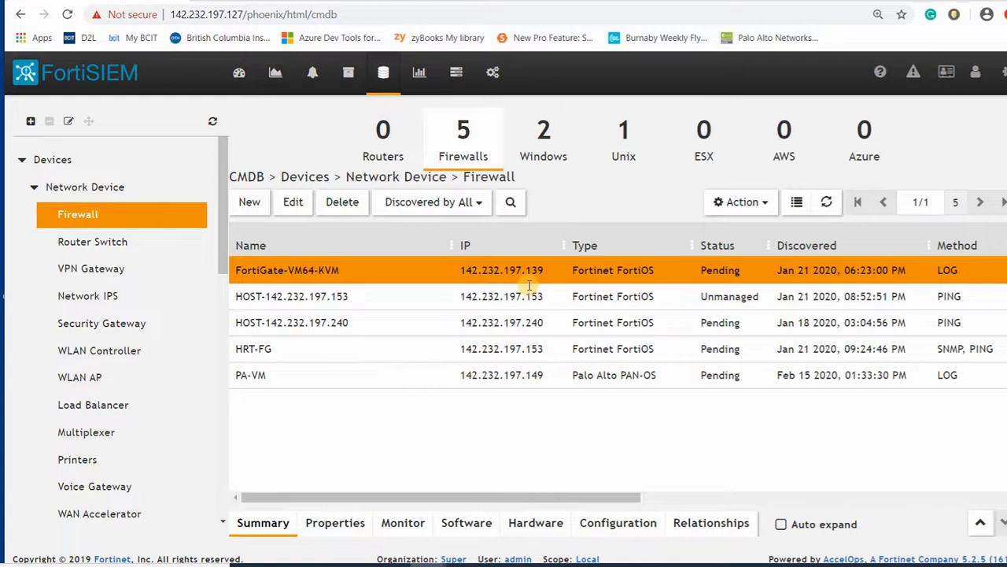
pyautogui.moveTo(561, 283)
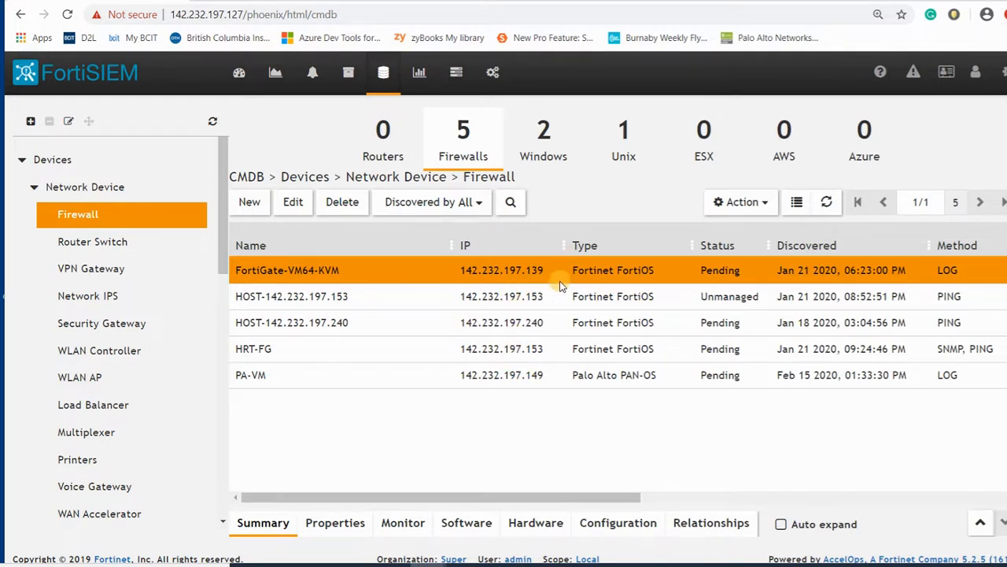
pyautogui.moveTo(816, 139)
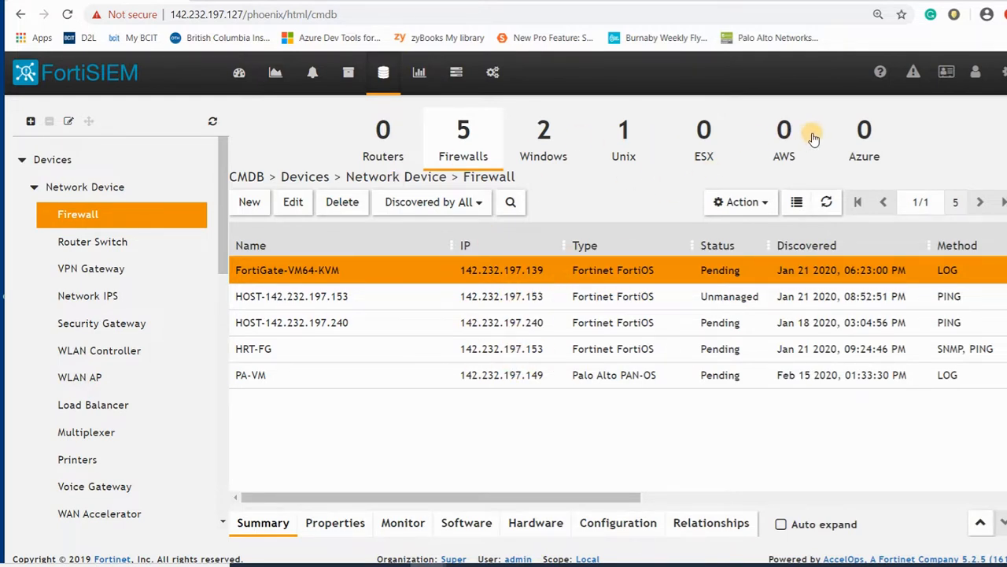
# Review the seven stored credentials under Admin > Setup > Credentials, paging through Step 1
pyautogui.click(492, 72)
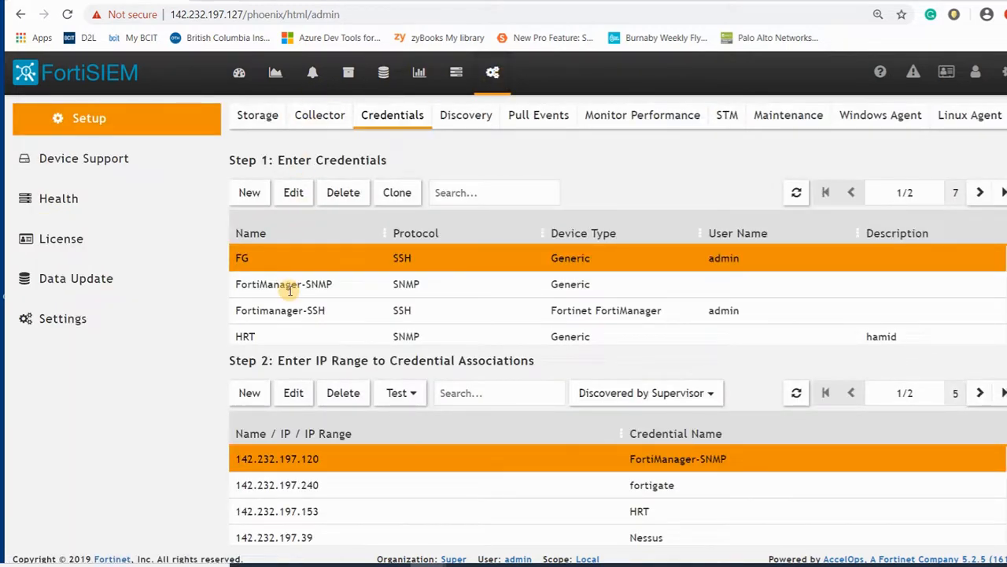
pyautogui.moveTo(352, 239)
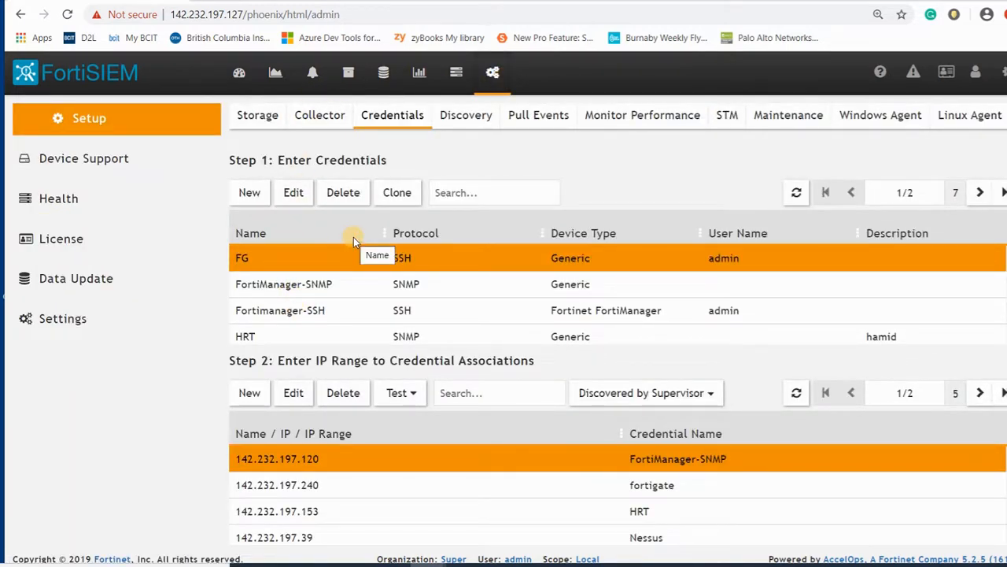
pyautogui.moveTo(811, 500)
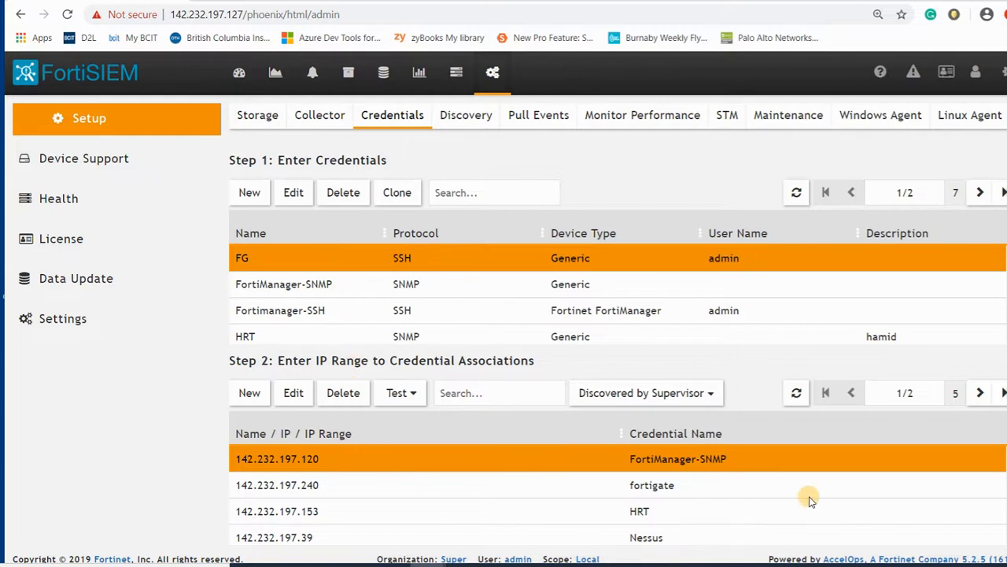
pyautogui.moveTo(384, 324)
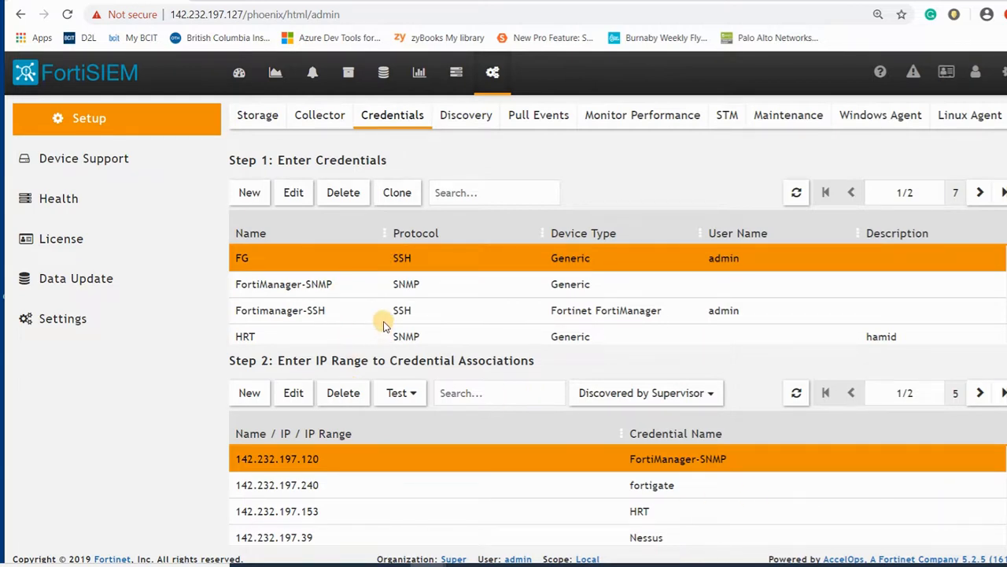
pyautogui.moveTo(346, 287)
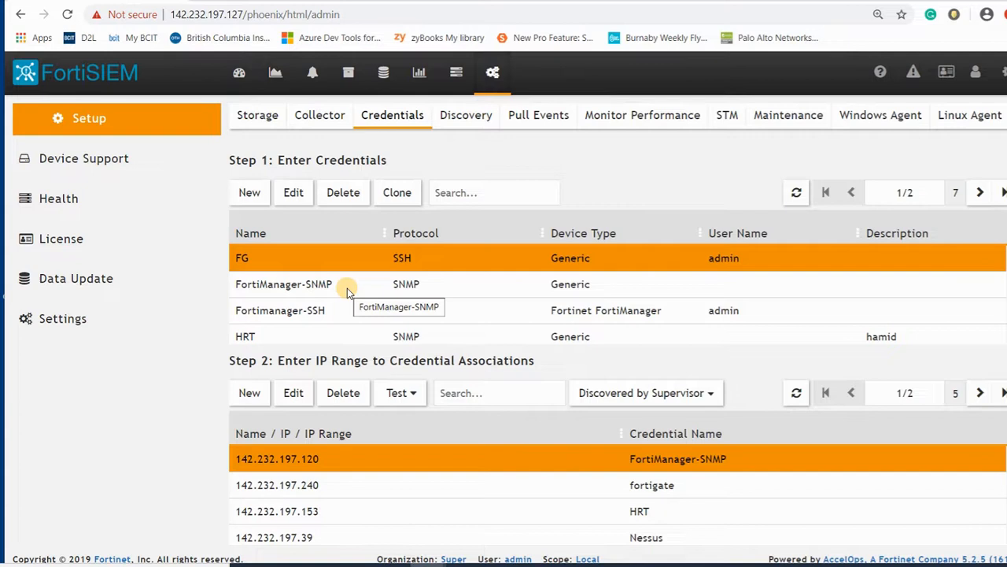
pyautogui.click(284, 283)
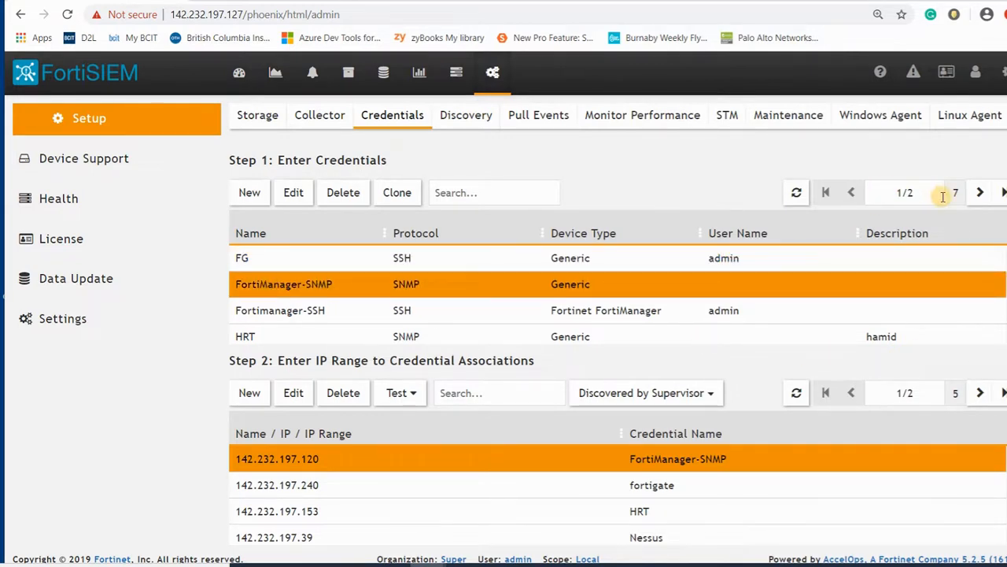
pyautogui.click(979, 192)
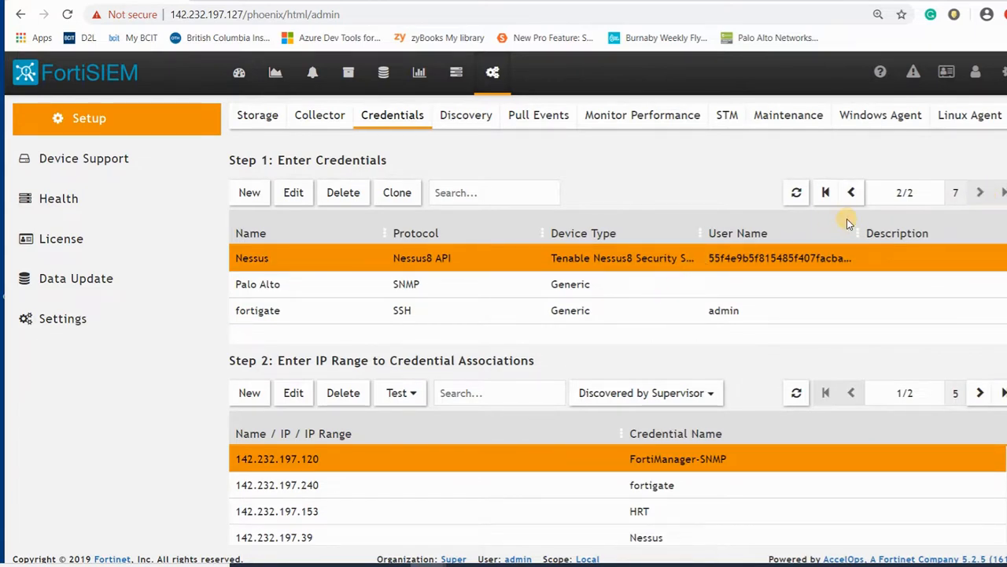
pyautogui.click(825, 192)
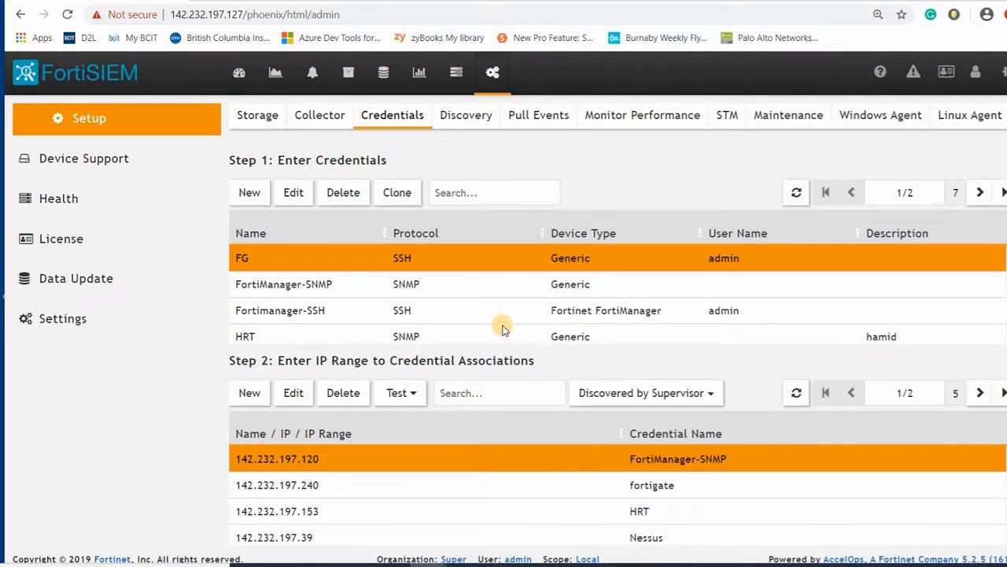
pyautogui.moveTo(437, 348)
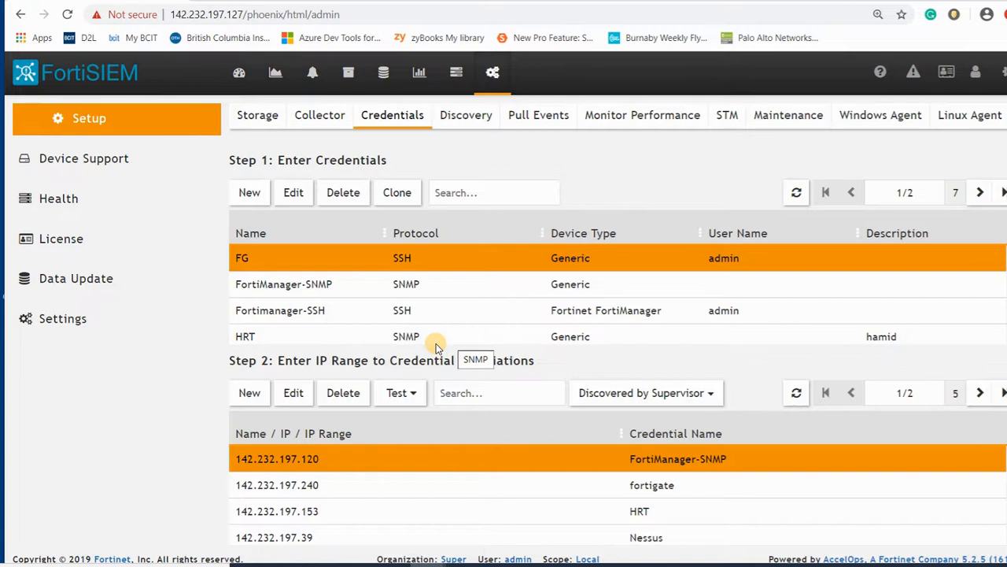
# Review the five IP-range associations in Step 2, including HRT via SNMP
pyautogui.click(245, 336)
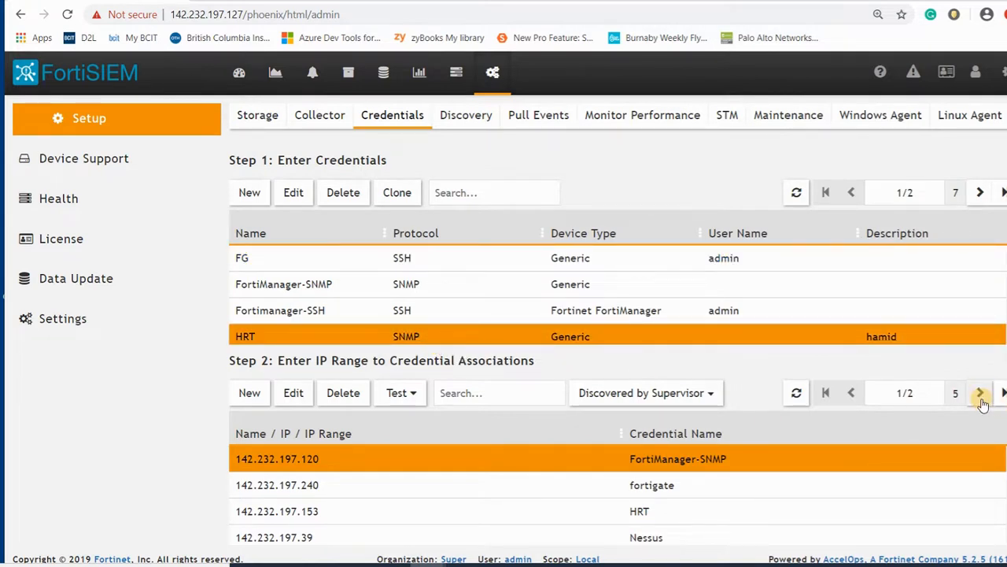
pyautogui.click(979, 393)
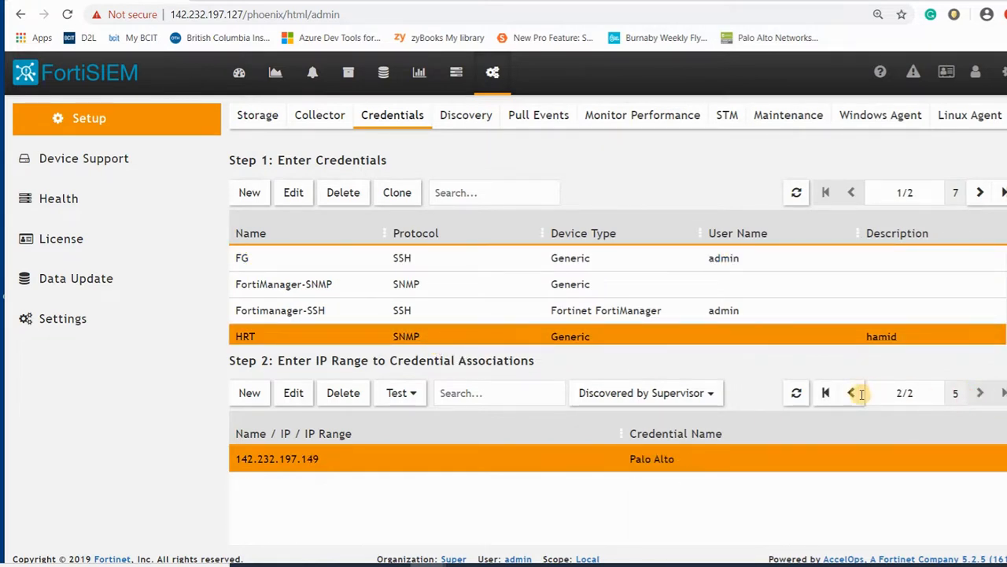
pyautogui.click(851, 393)
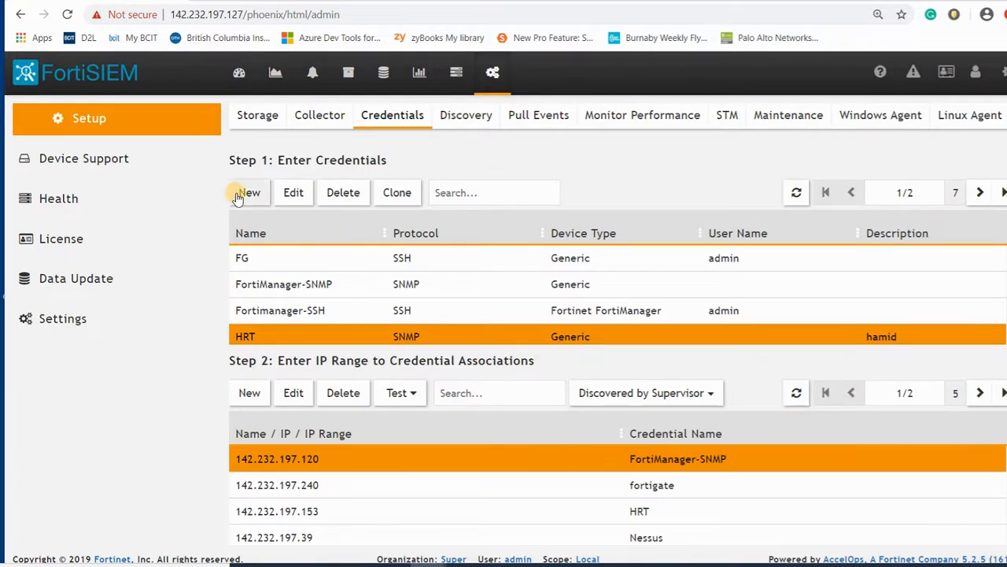
# Create credential FortiGate-138 using SNMP on port 161 with a community string and save it
pyautogui.click(249, 192)
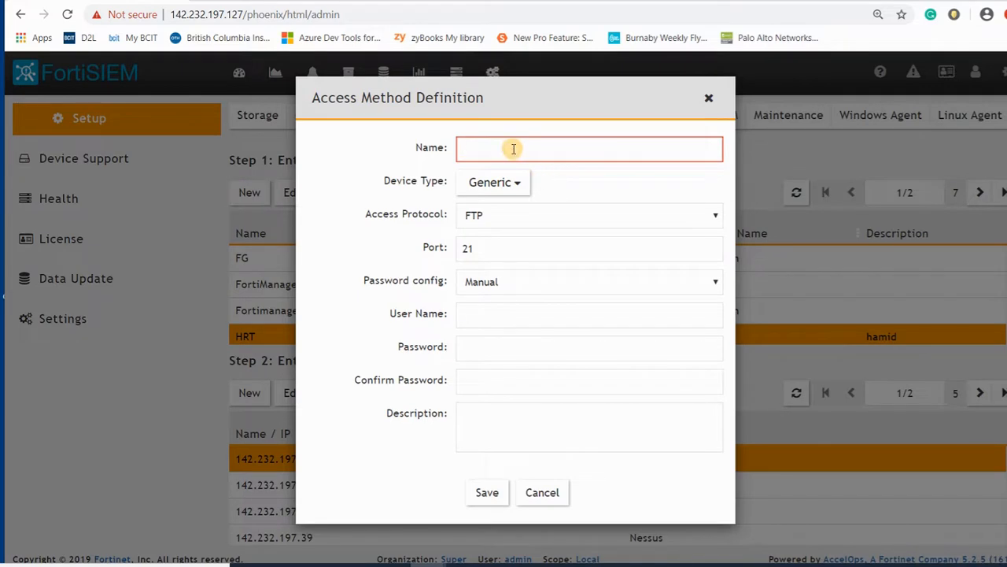
pyautogui.write('Forti')
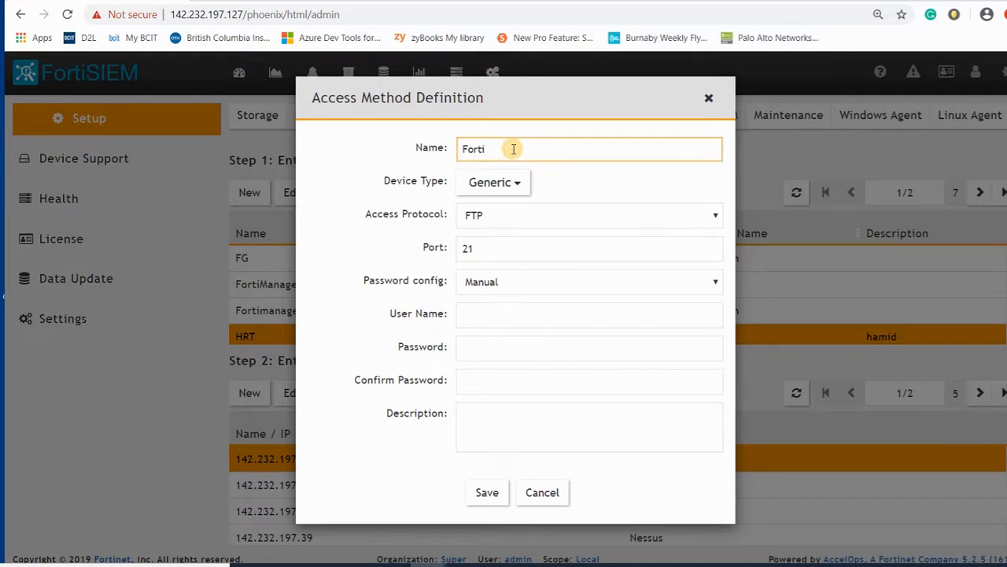
pyautogui.write('Gate-')
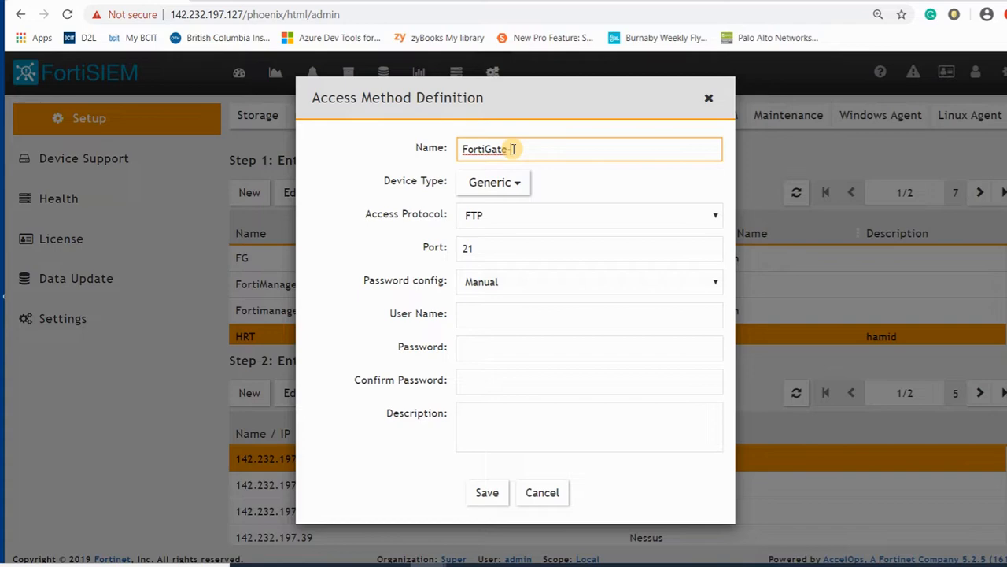
pyautogui.write('138')
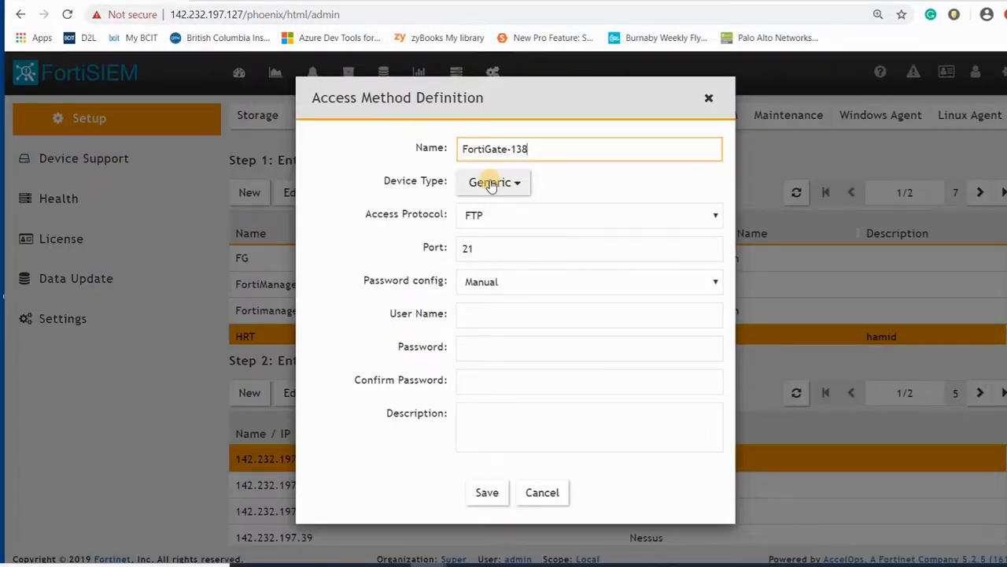
pyautogui.click(711, 214)
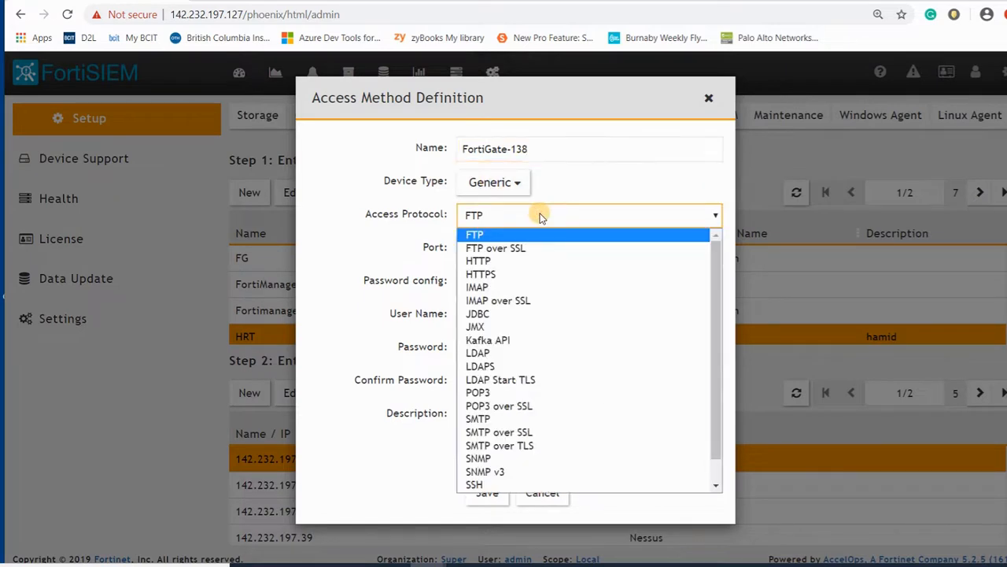
pyautogui.click(479, 458)
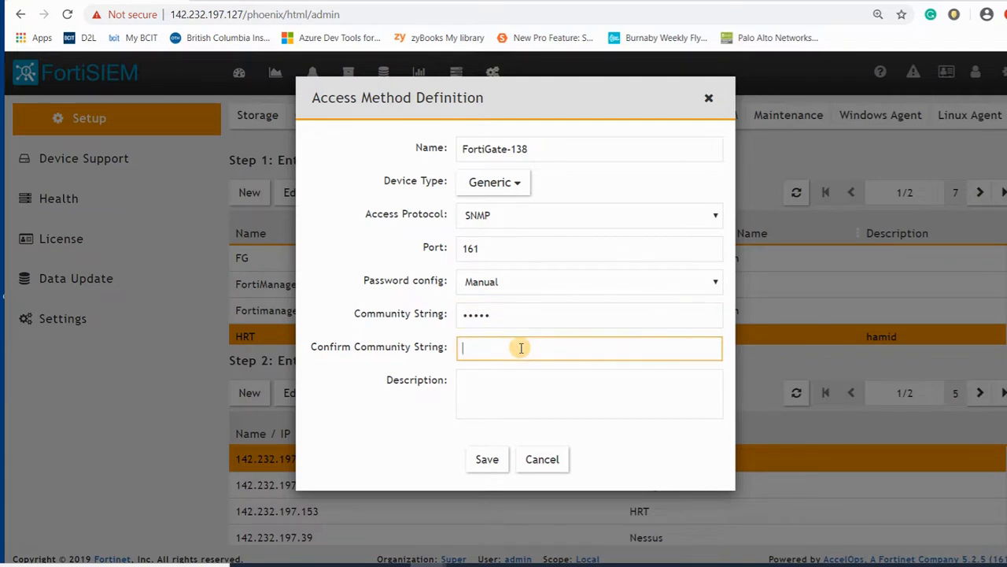
pyautogui.write('•••••')
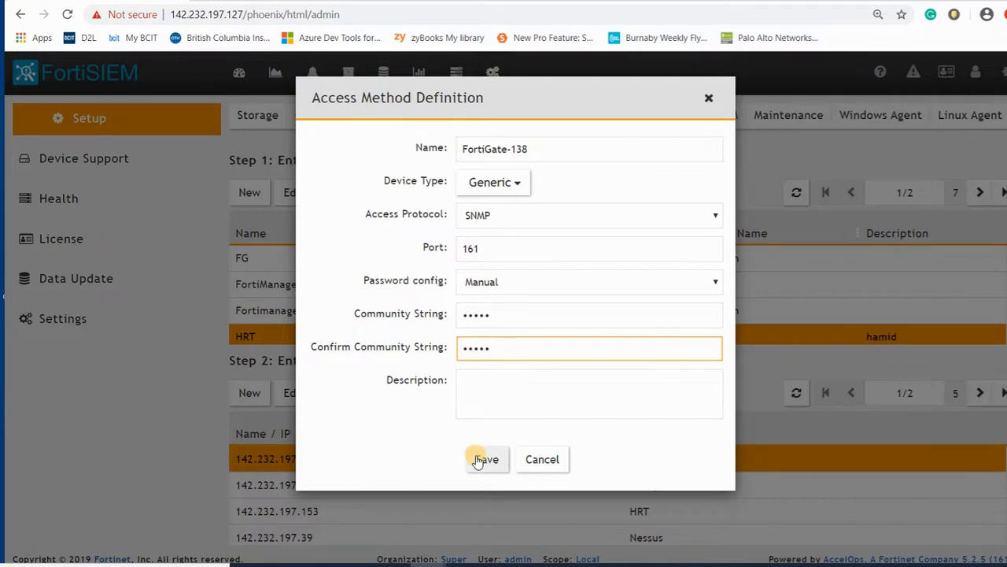
pyautogui.click(484, 460)
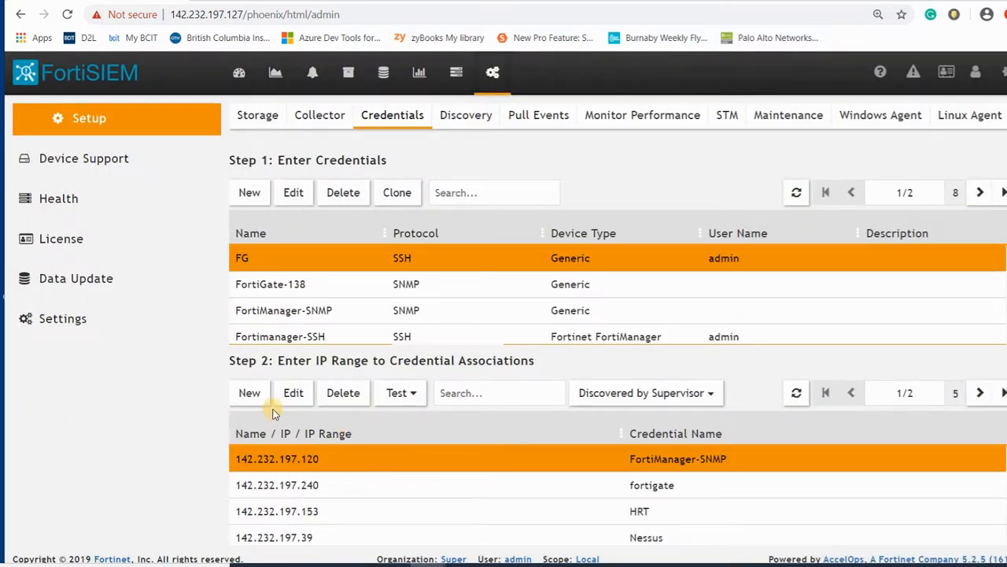
# Map IP 142.232.197.138 to the FortiGate-138 credential in a new Step 2 association
pyautogui.click(249, 393)
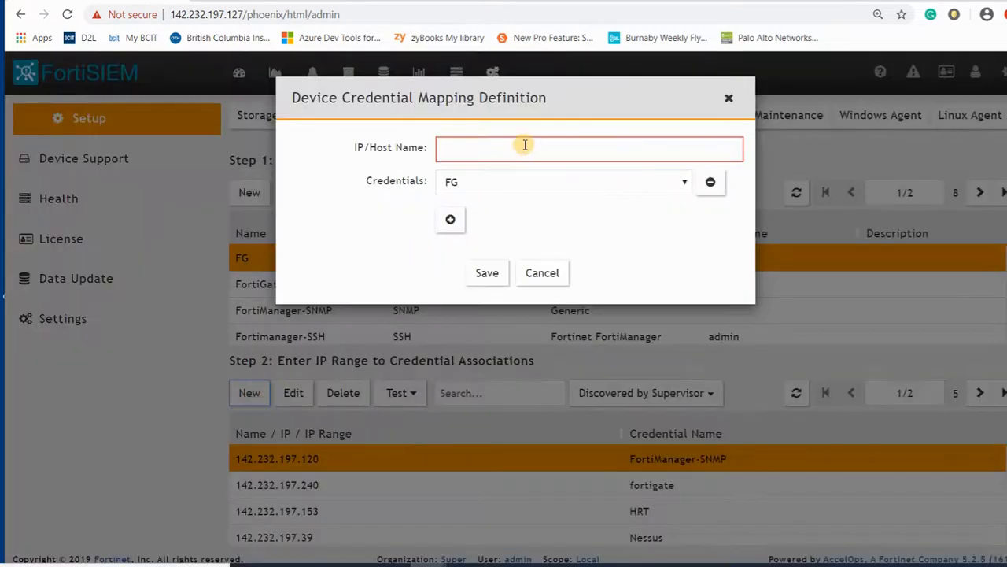
pyautogui.click(683, 182)
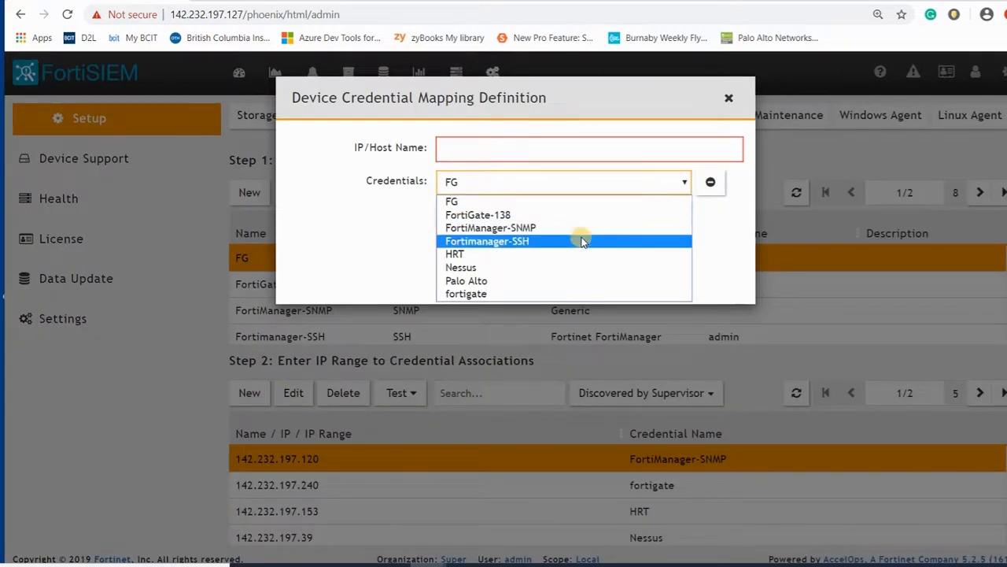
pyautogui.click(479, 214)
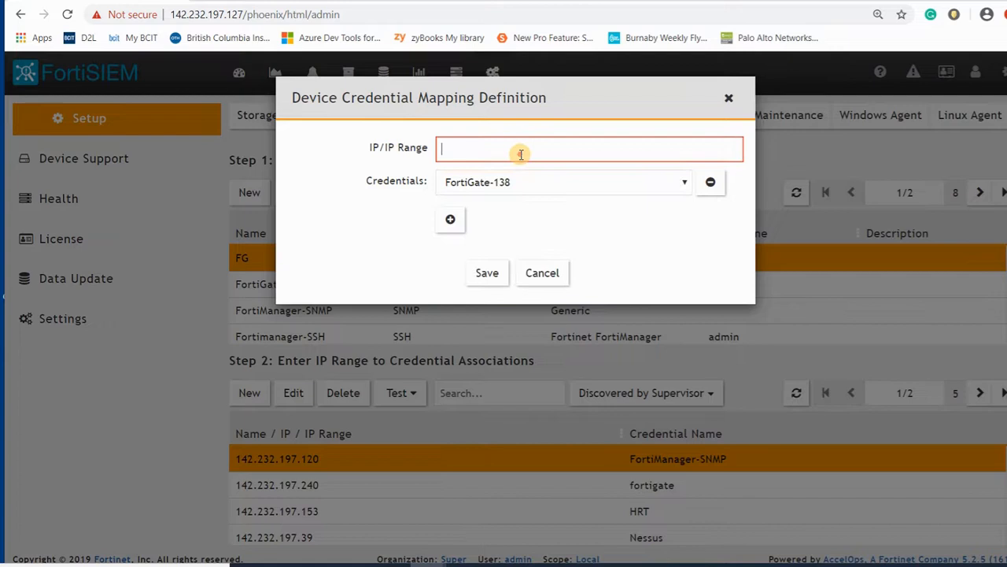
pyautogui.write('142,2')
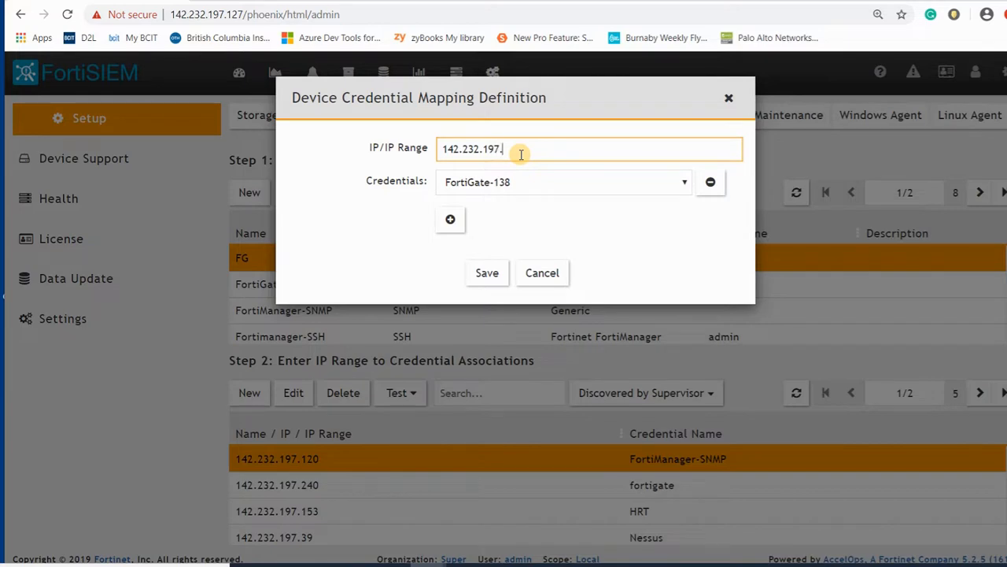
pyautogui.write('138')
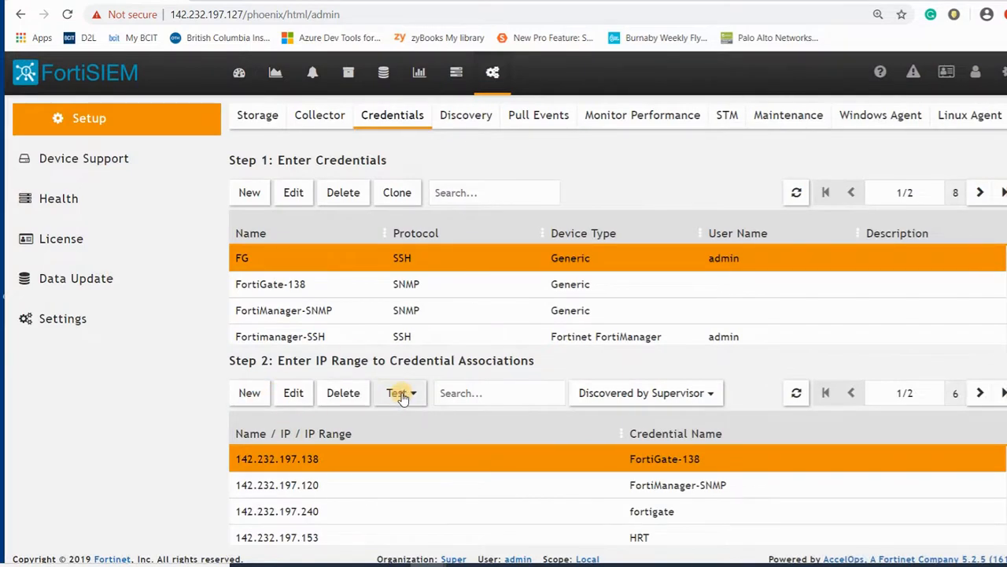
# Run Test Connectivity without Ping for 142.232.197.138, confirming Fortinet FortiOS via SNMP, and close results
pyautogui.click(400, 394)
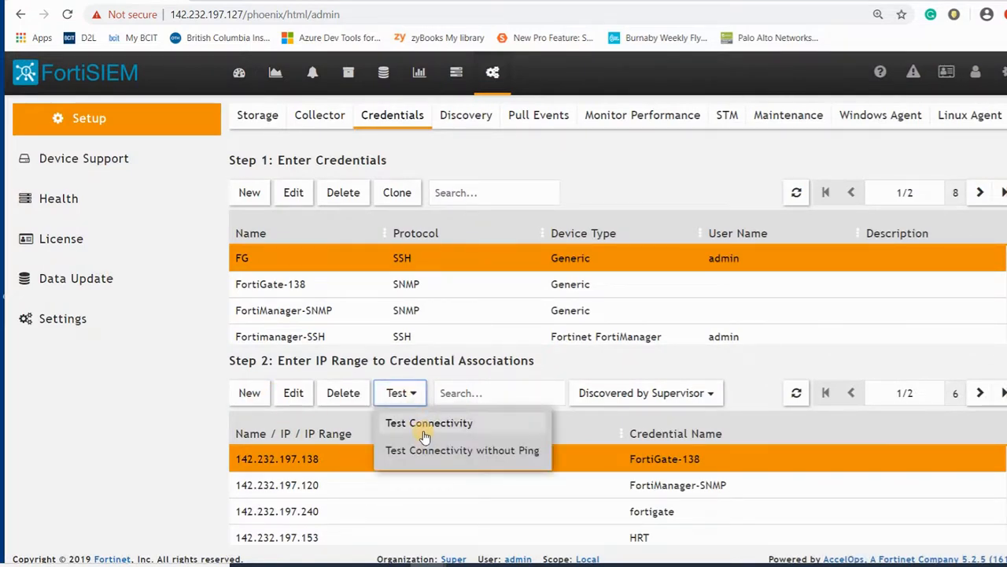
pyautogui.moveTo(431, 450)
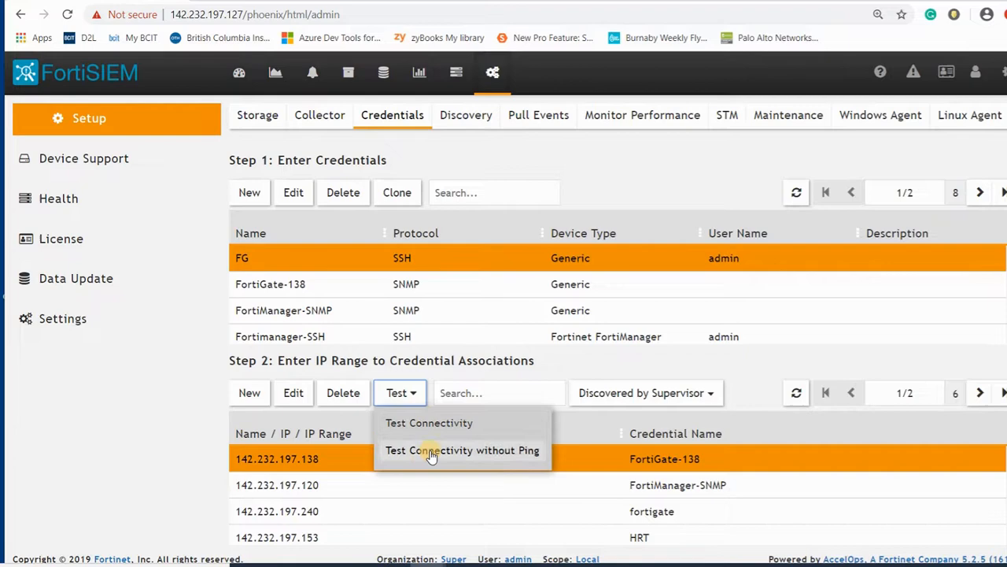
pyautogui.moveTo(428, 421)
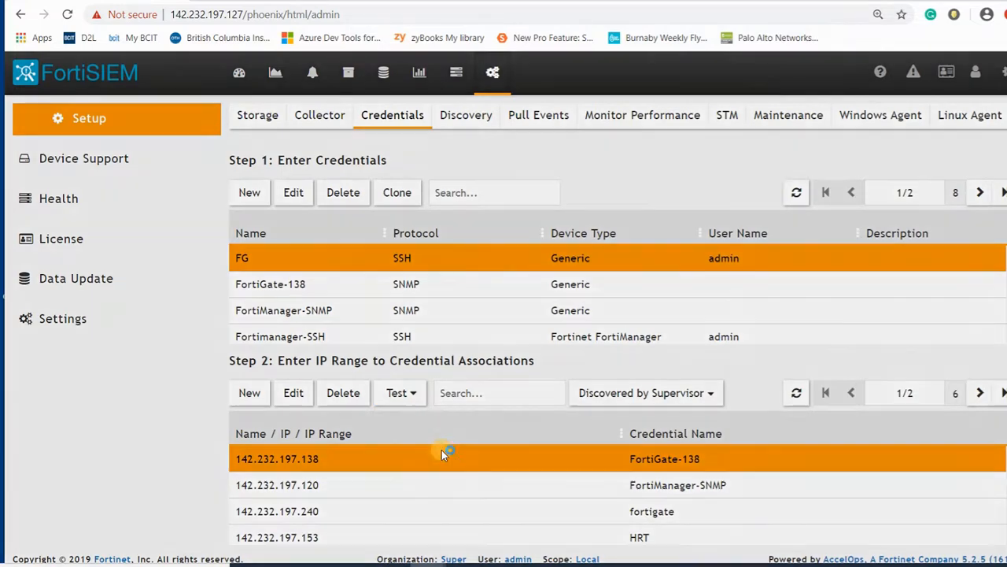
pyautogui.click(397, 393)
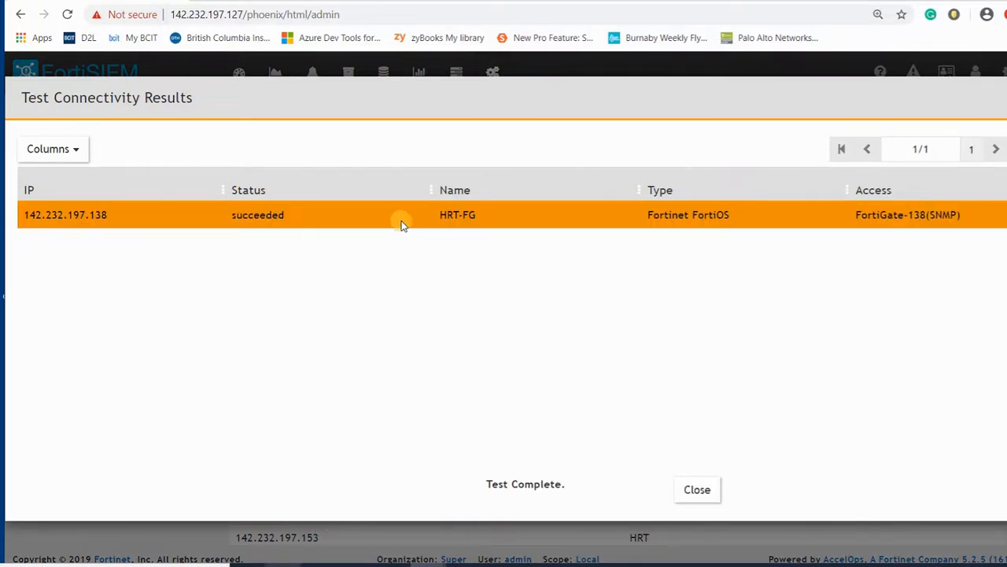
pyautogui.moveTo(403, 305)
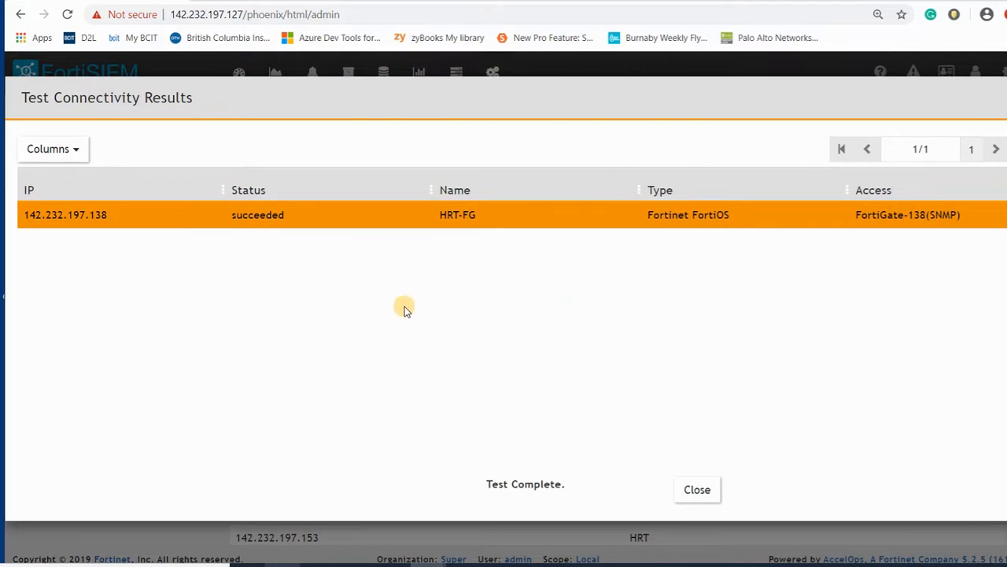
pyautogui.moveTo(696, 488)
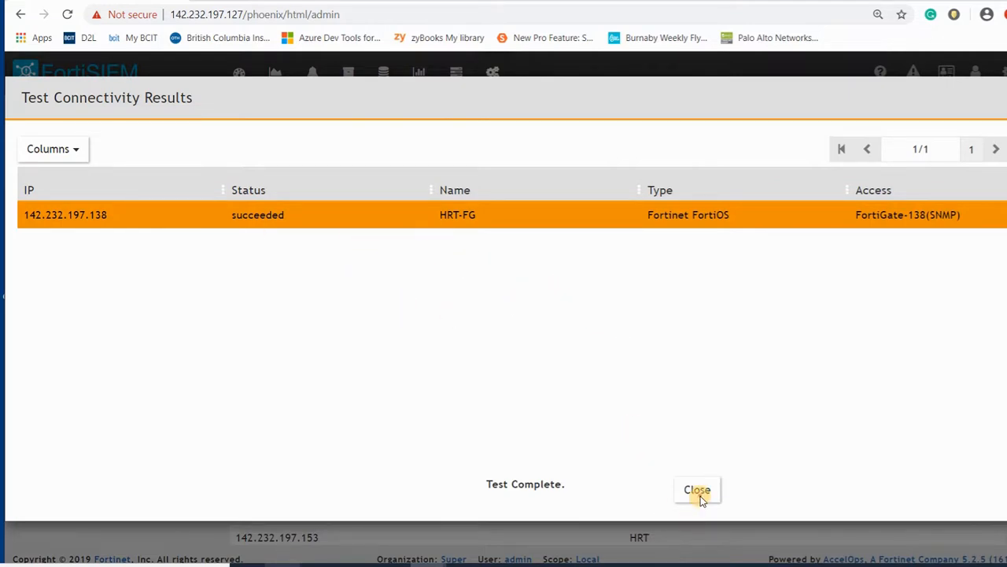
pyautogui.click(698, 489)
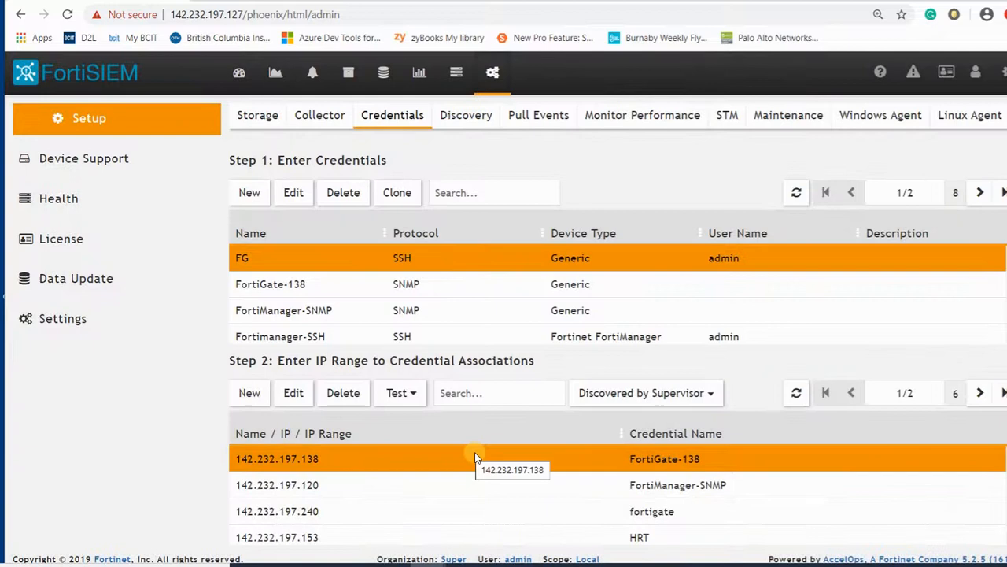
pyautogui.moveTo(409, 409)
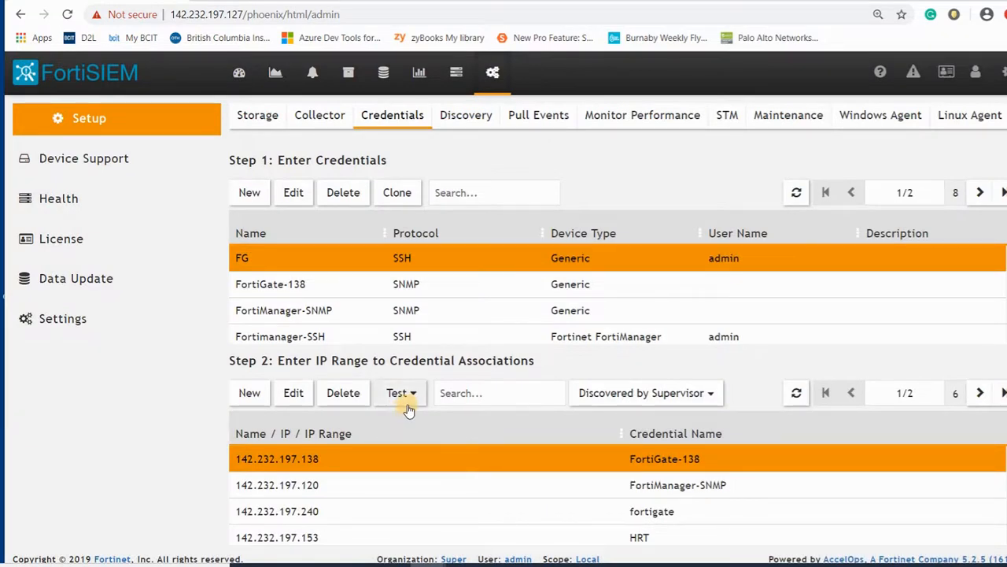
pyautogui.moveTo(338, 469)
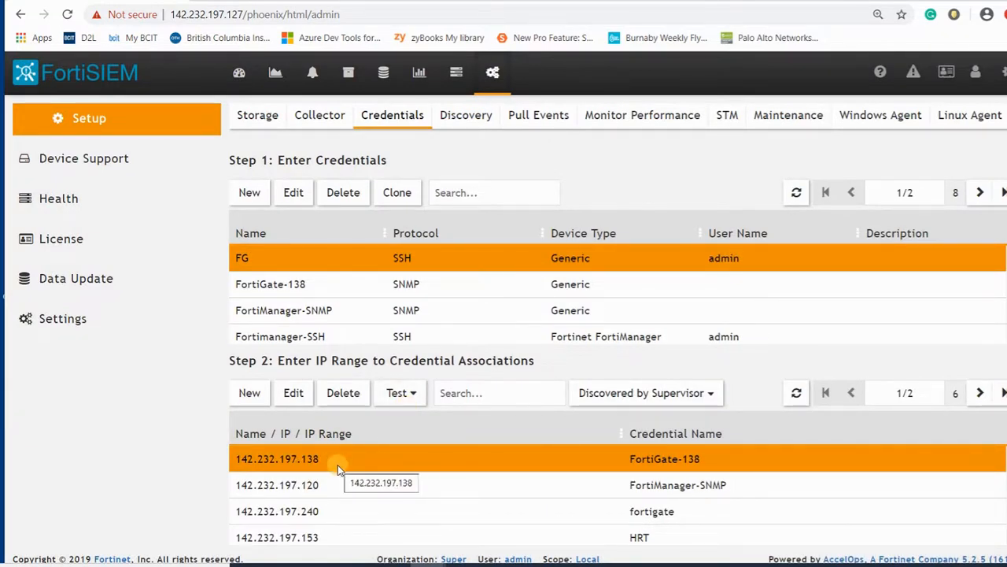
pyautogui.moveTo(454, 258)
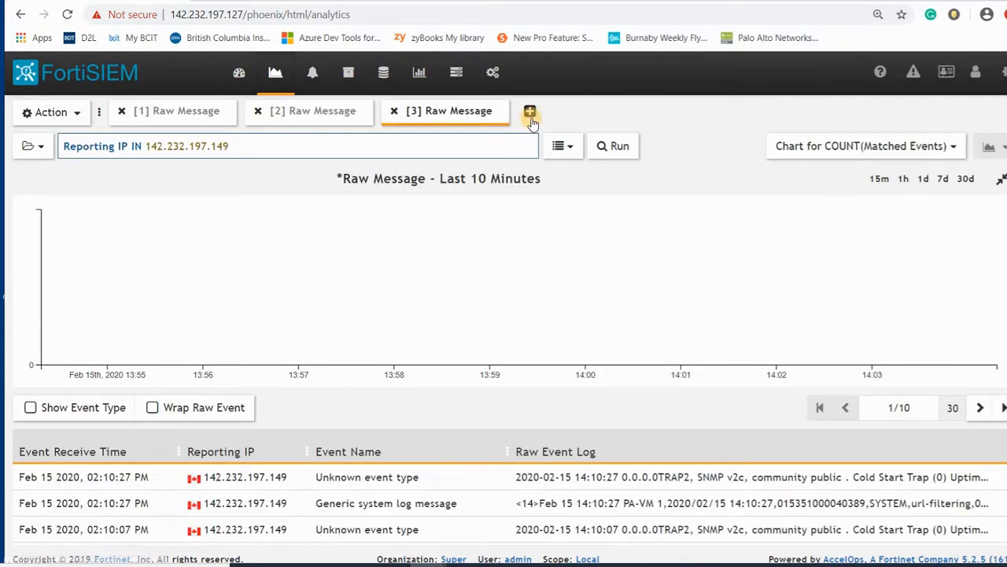
# Start a new raw message search and choose Reporting IP as the attribute filter
pyautogui.click(528, 110)
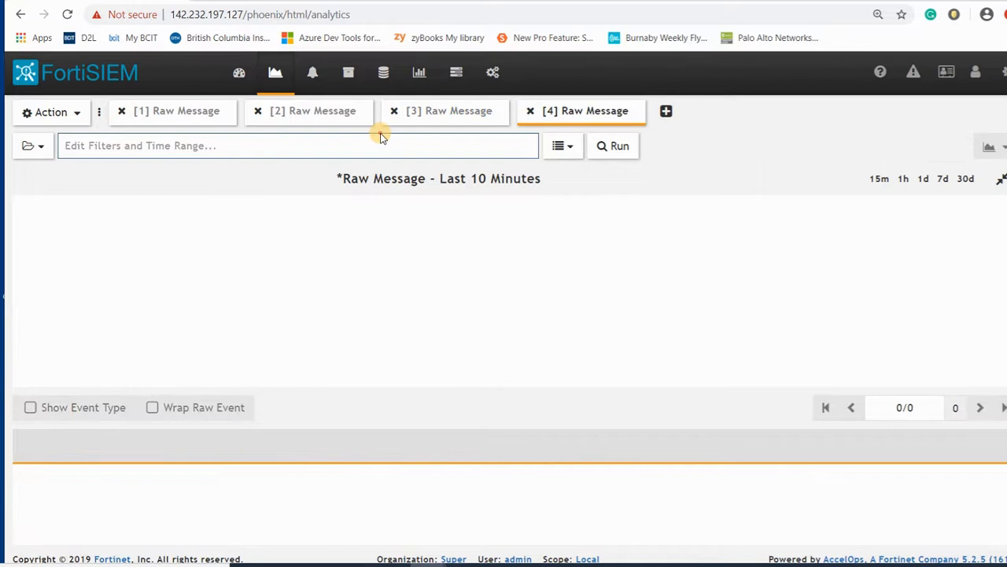
pyautogui.click(297, 145)
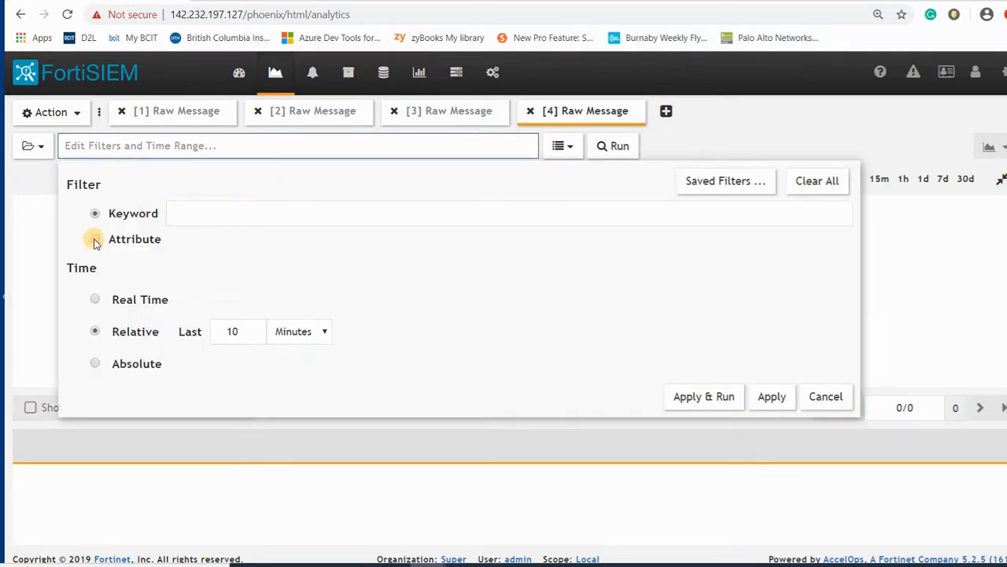
pyautogui.click(94, 240)
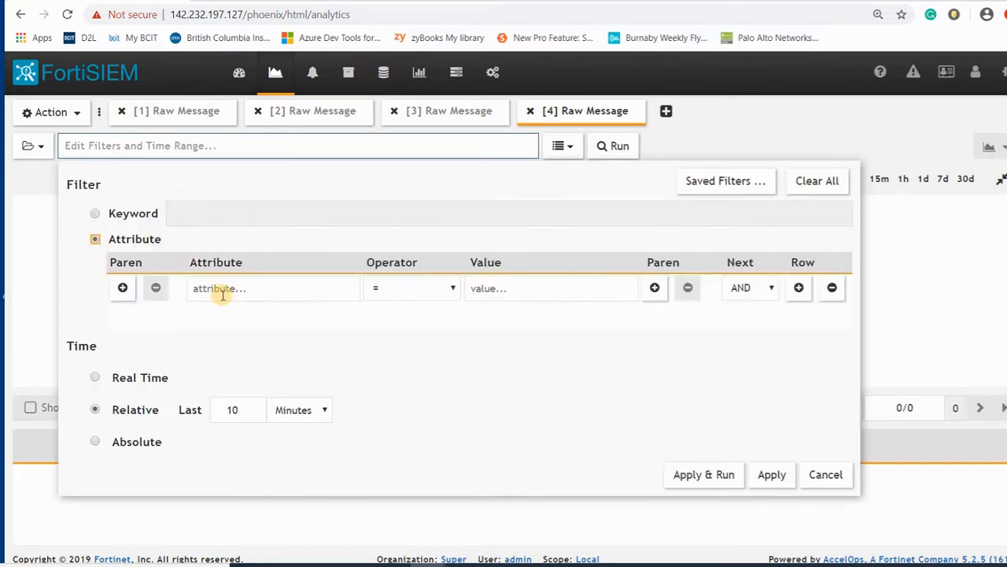
pyautogui.write('142.232.197.11')
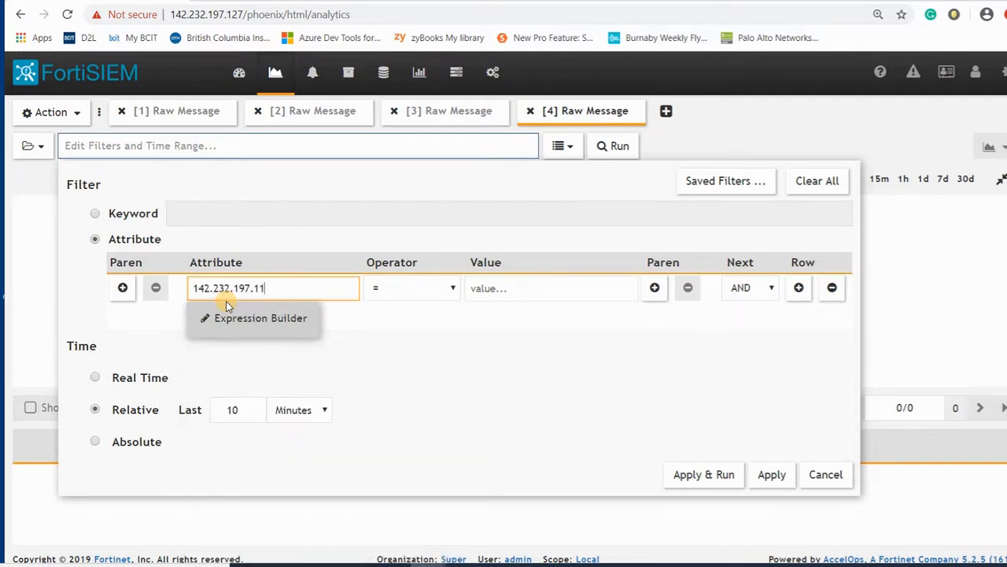
pyautogui.press('Backspace')
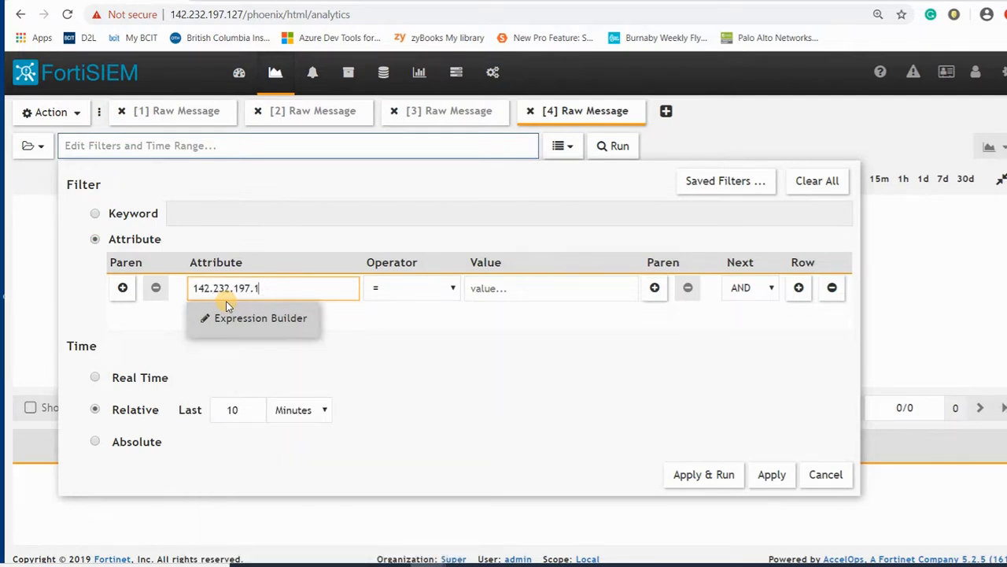
pyautogui.write('38')
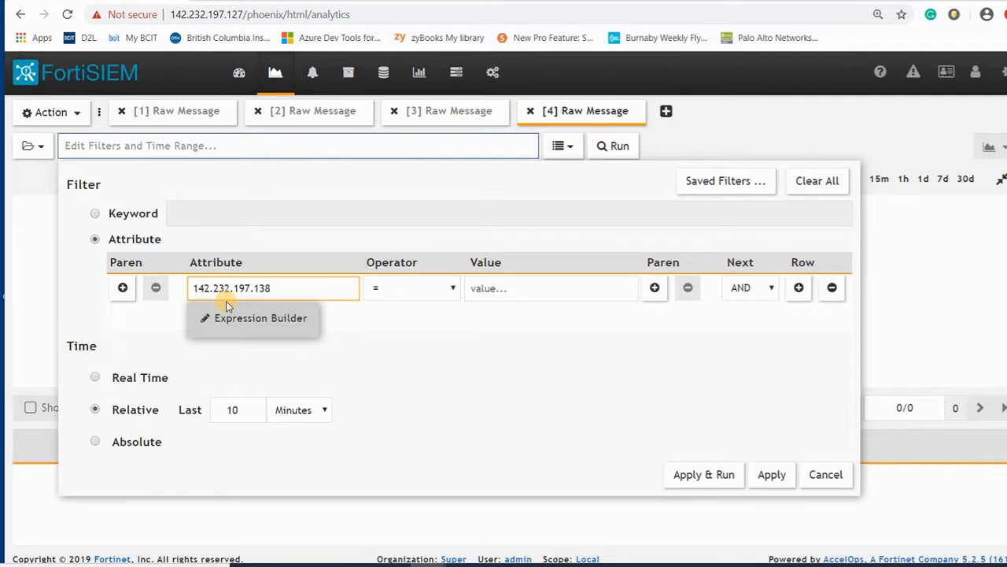
pyautogui.write('re')
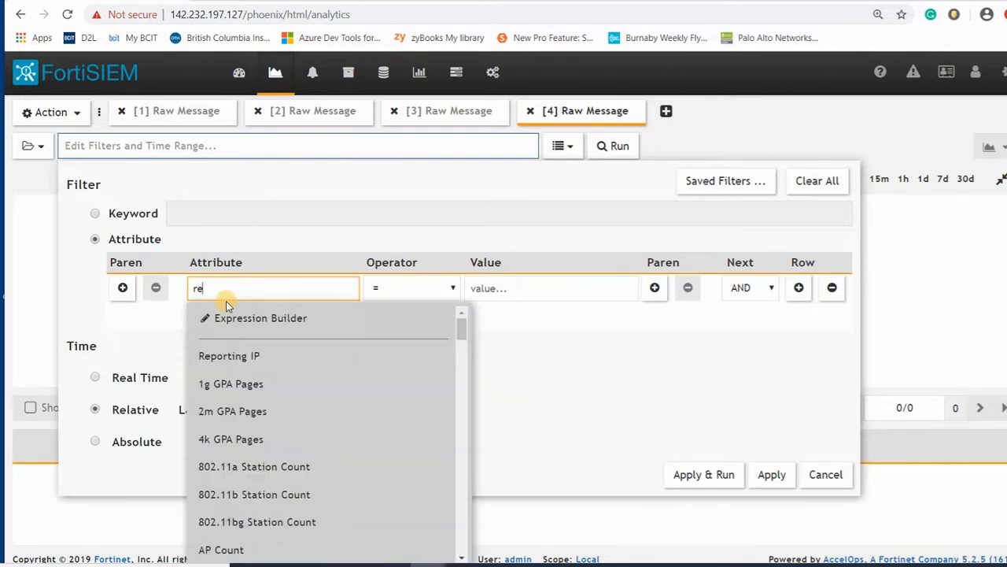
pyautogui.write('po')
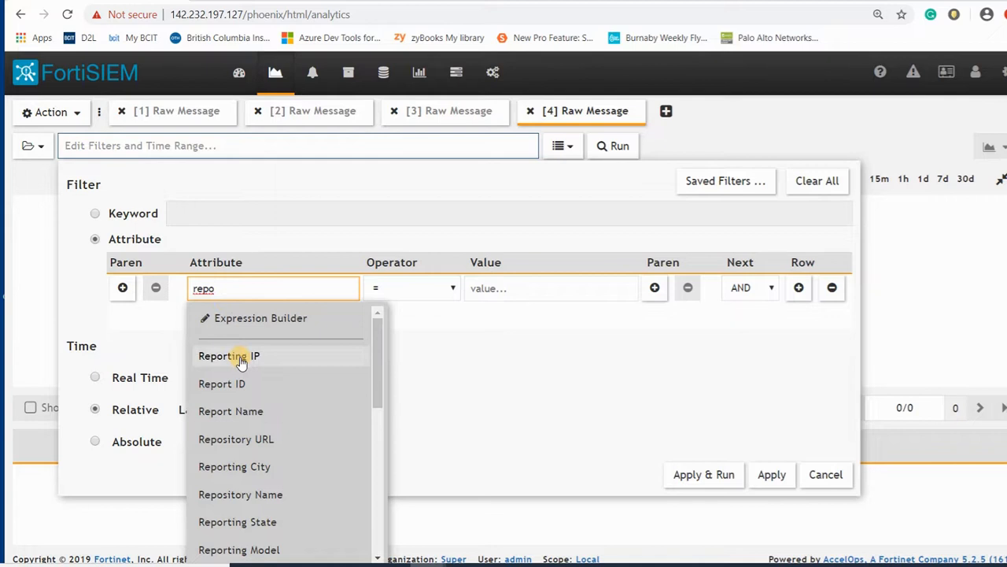
pyautogui.click(229, 355)
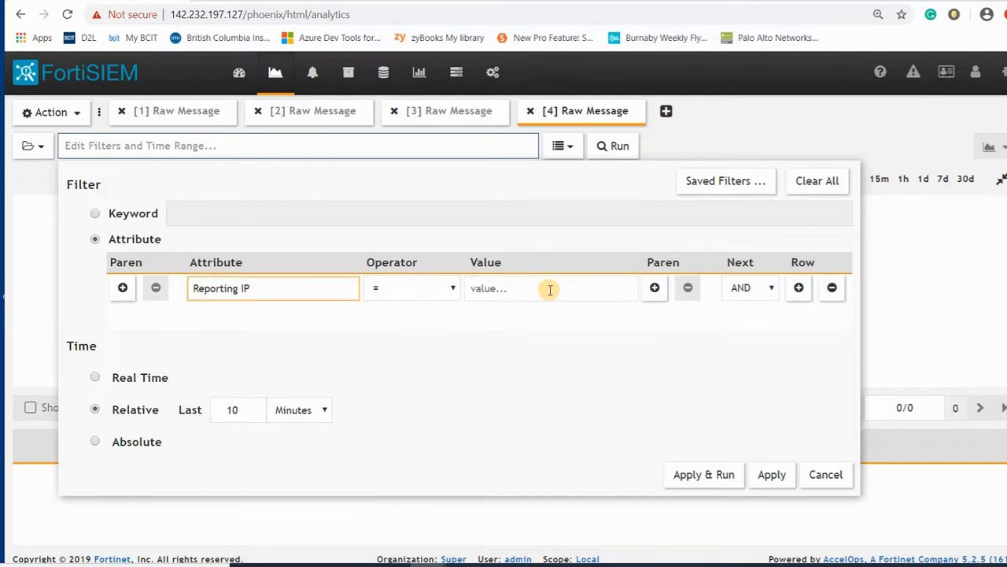
# Set Reporting IP = 142.232.197.138 and apply and run the search
pyautogui.write('142.232.')
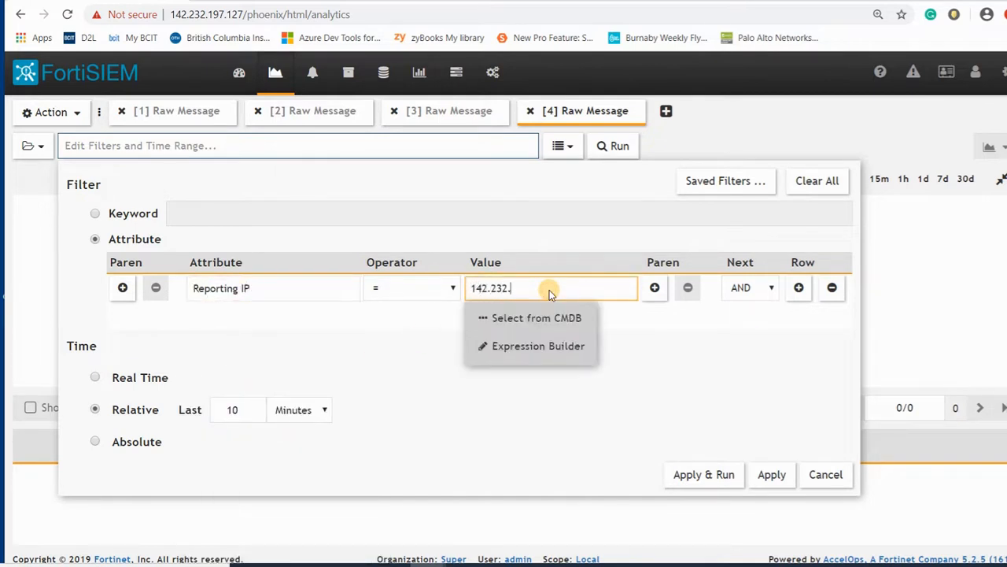
pyautogui.write('197.')
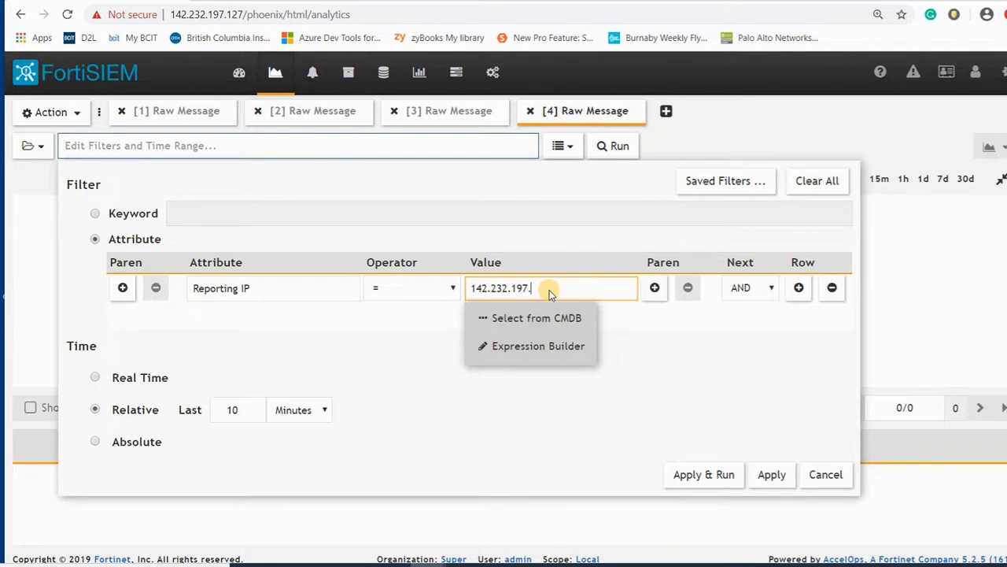
pyautogui.write('138')
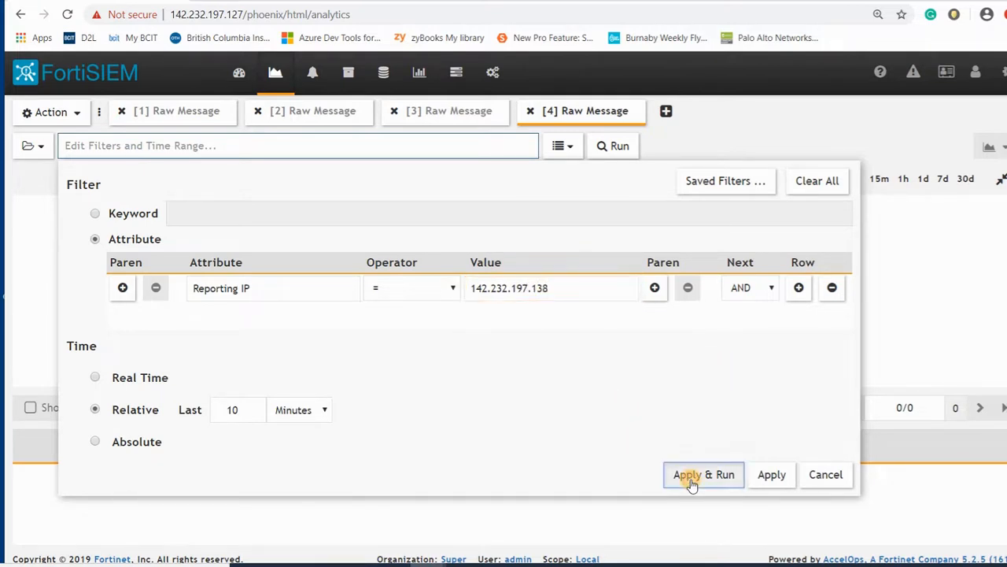
pyautogui.click(702, 474)
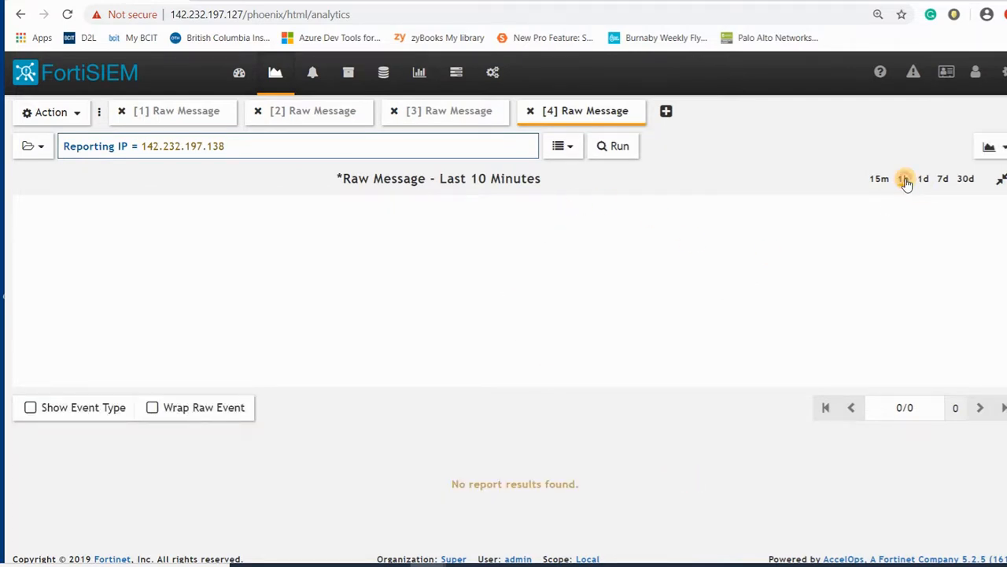
# Set the Reporting IP search's time range to the last 15 minutes
pyautogui.click(903, 179)
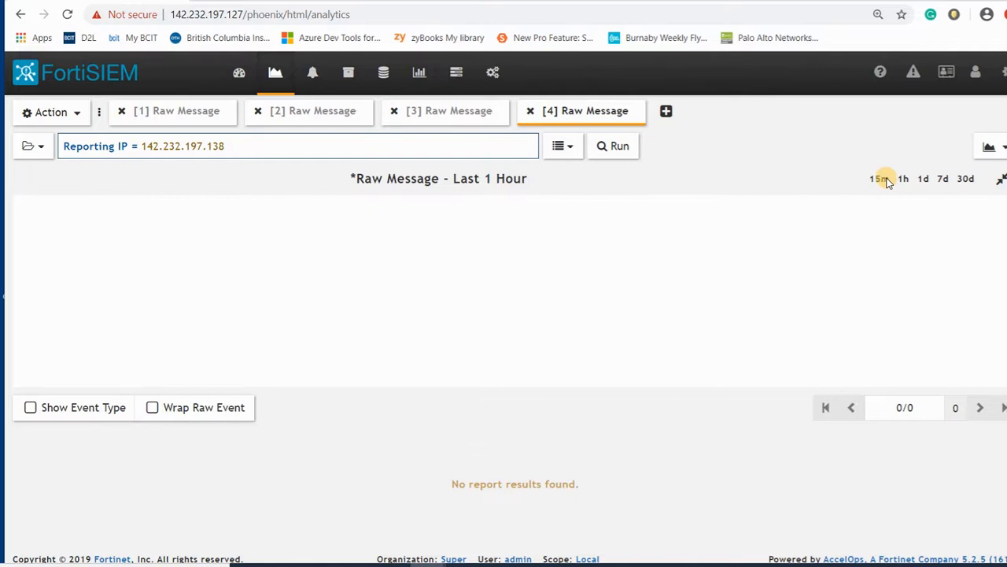
pyautogui.click(878, 180)
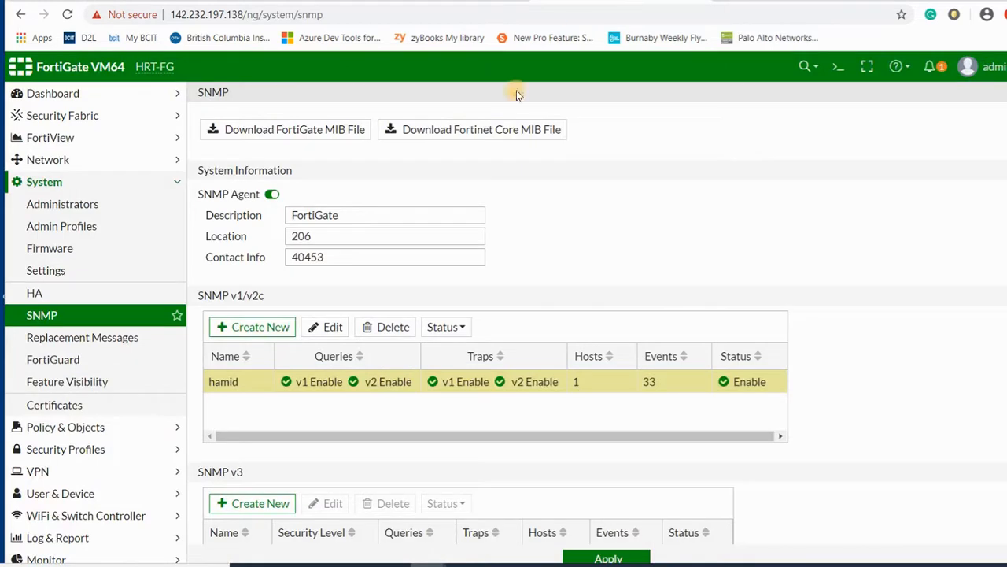
pyautogui.moveTo(53, 404)
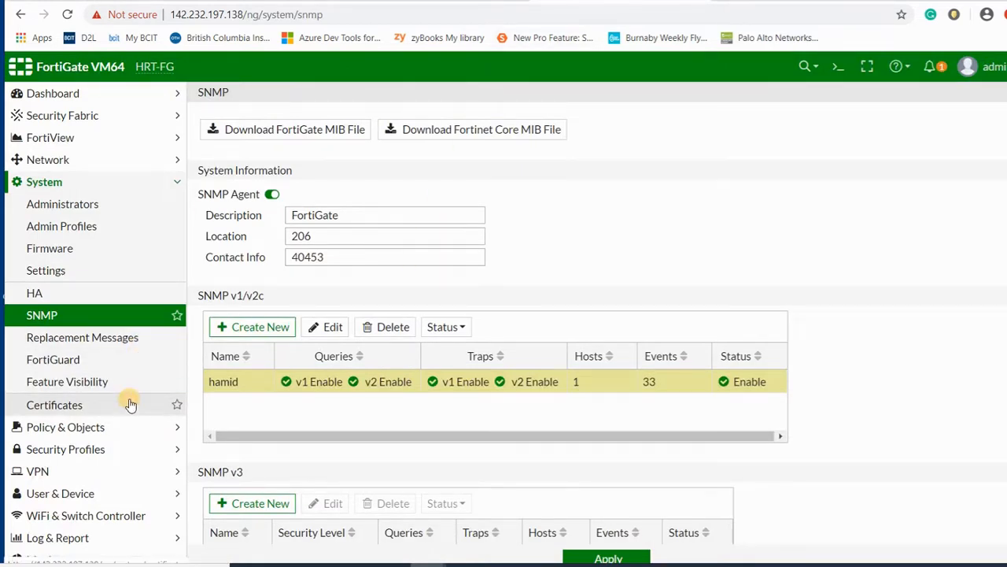
pyautogui.moveTo(155, 242)
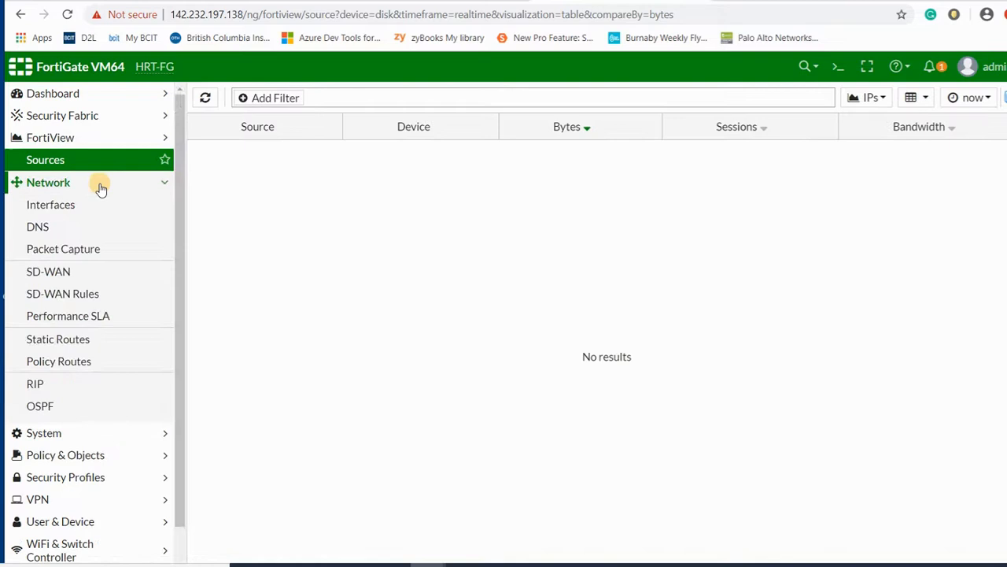
# Open port1's settings from the Physical Interface group under Network > Interfaces
pyautogui.click(51, 204)
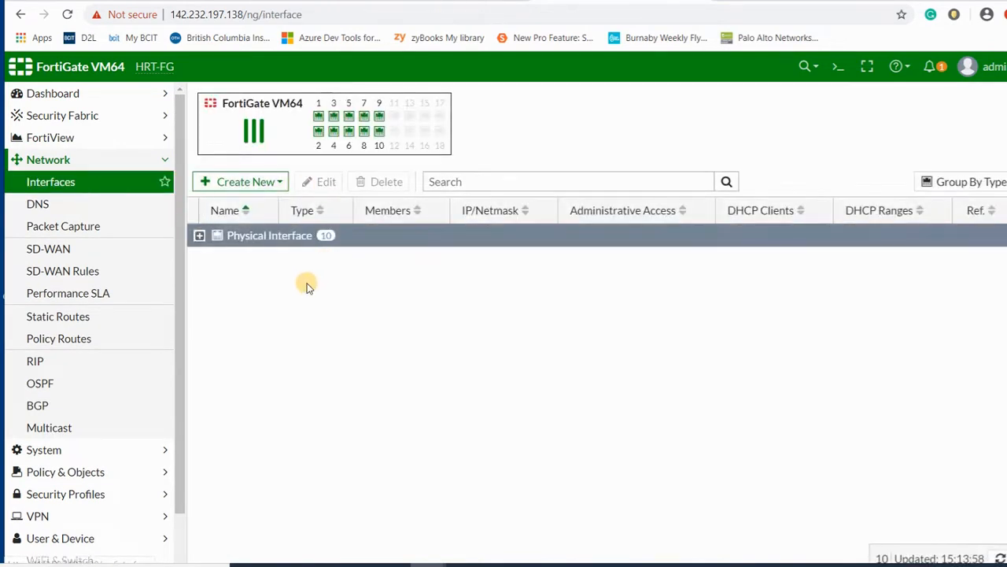
pyautogui.click(200, 236)
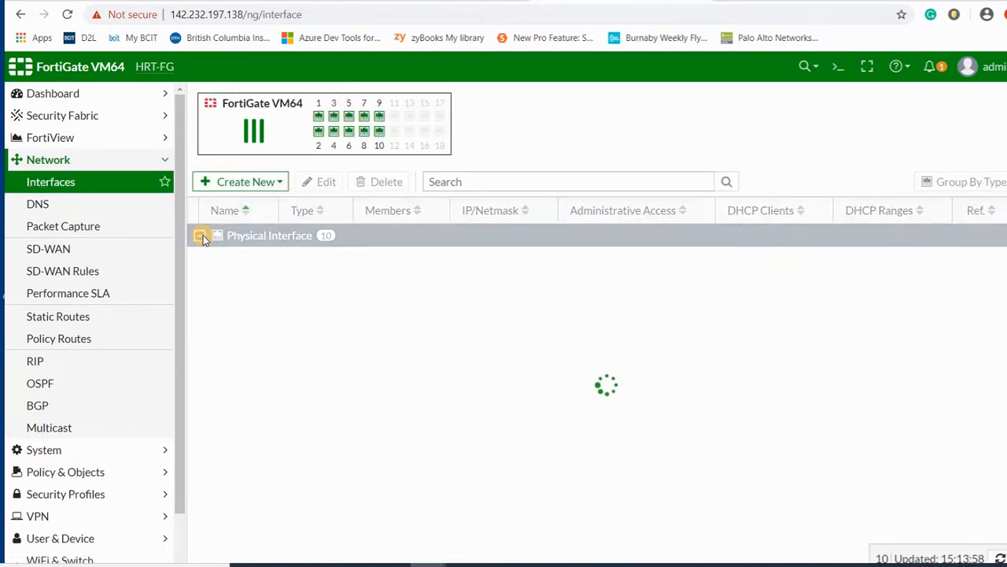
pyautogui.click(202, 236)
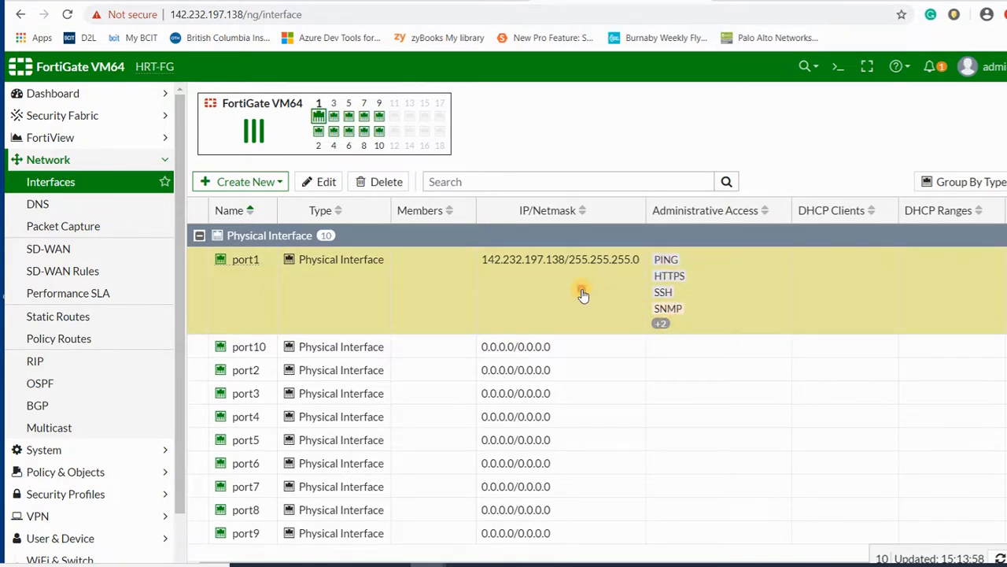
pyautogui.doubleClick(246, 258)
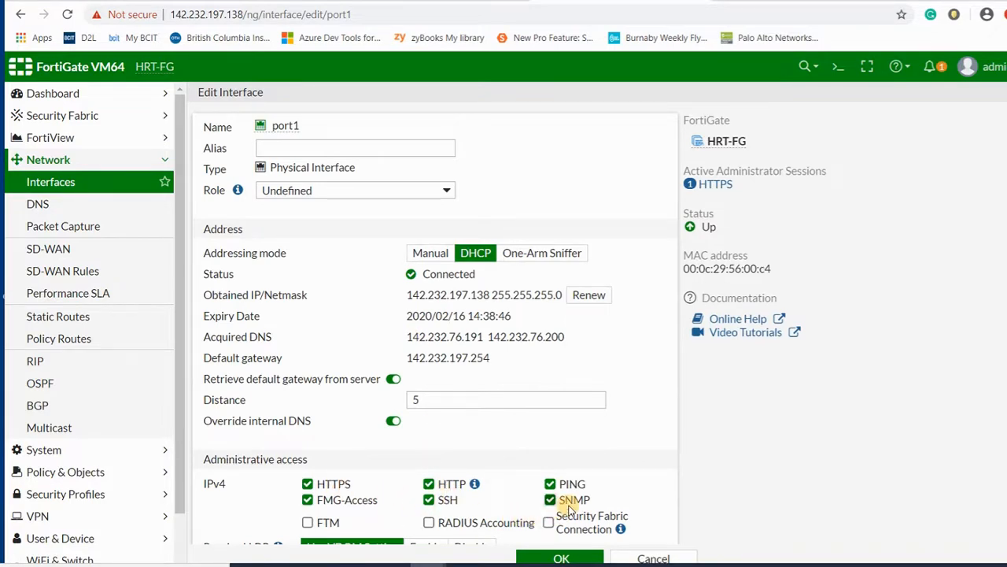
pyautogui.moveTo(601, 360)
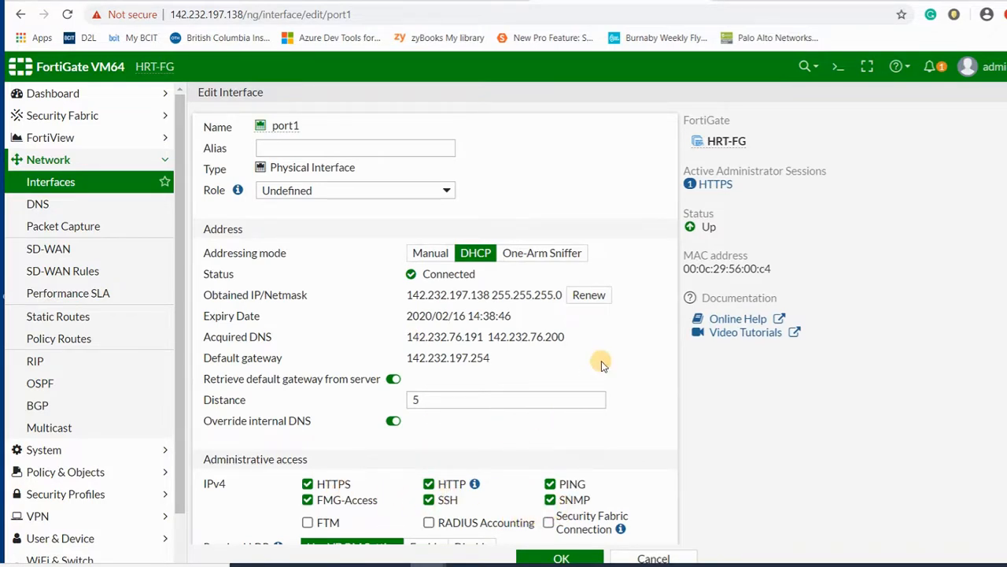
pyautogui.moveTo(614, 370)
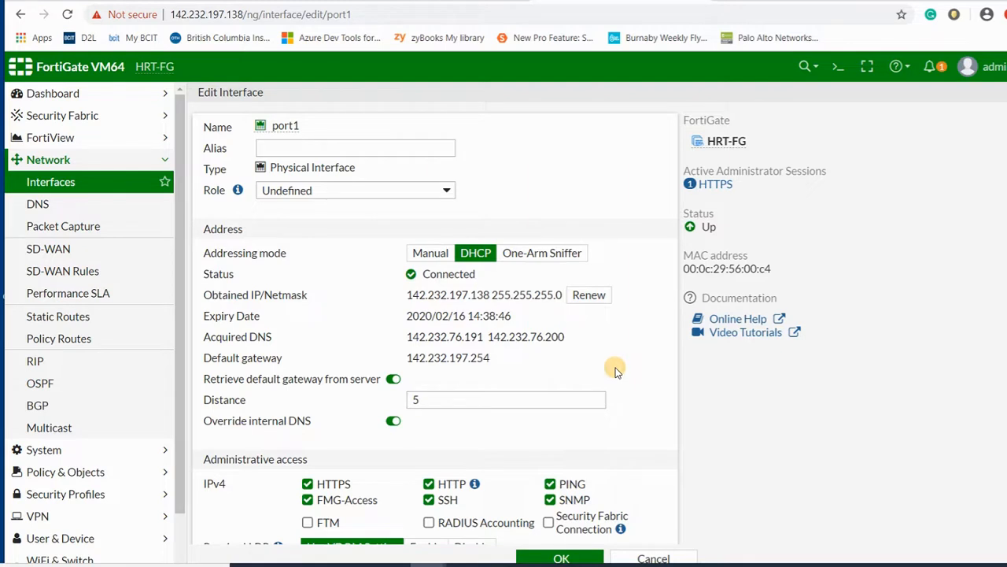
# Review port1's administrative access checkboxes, then browse to the Log & Report pages
pyautogui.scroll(-3)
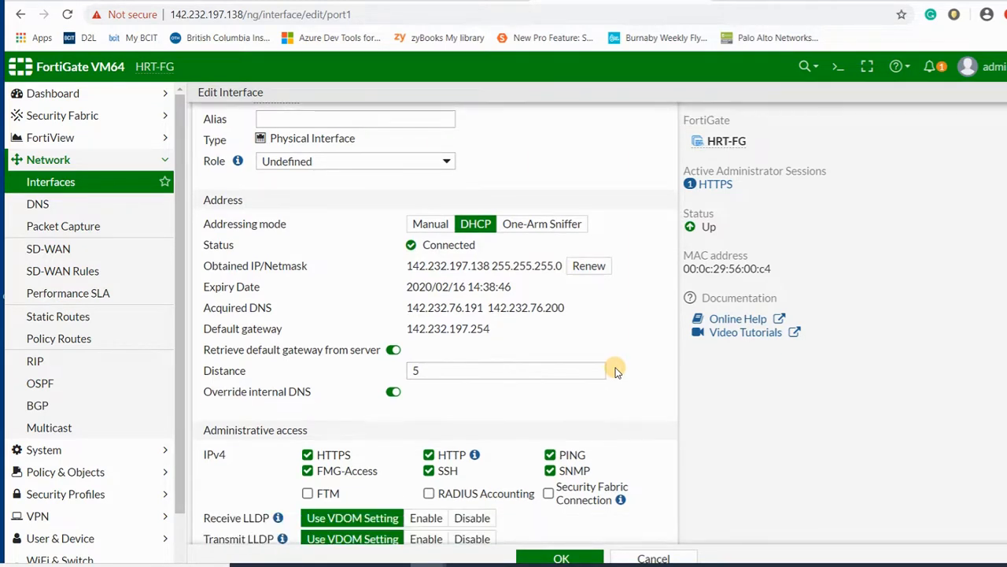
pyautogui.scroll(-3)
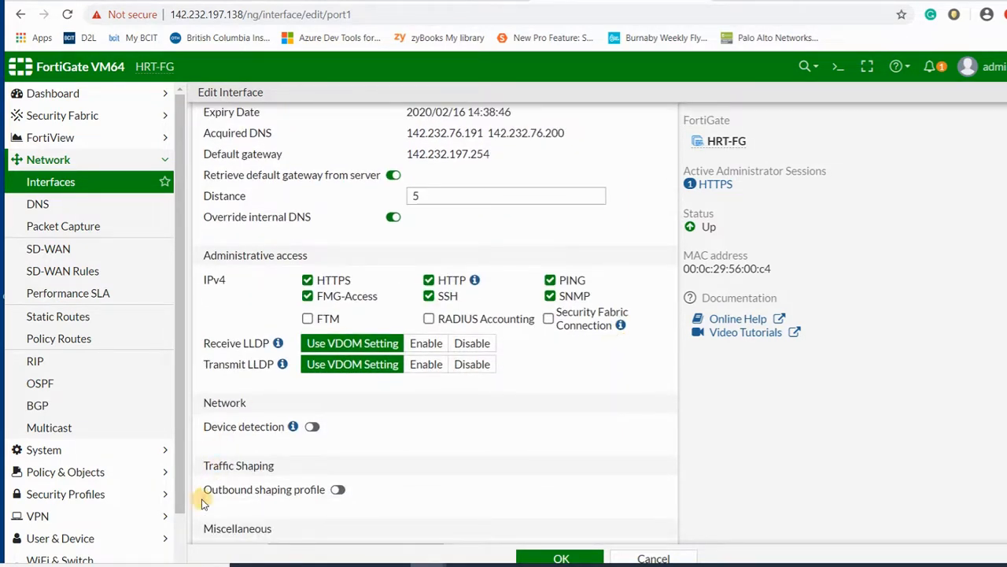
pyautogui.click(38, 517)
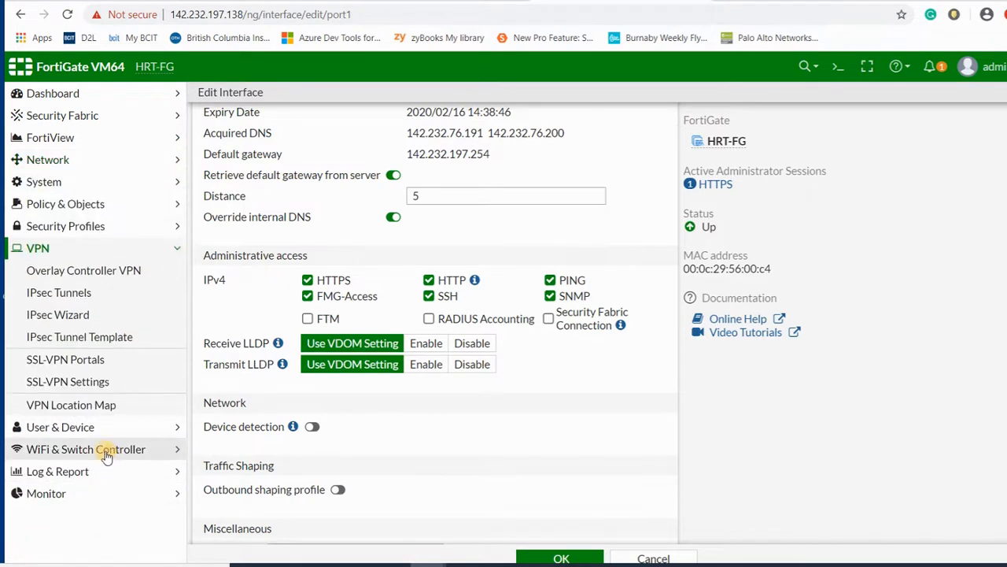
pyautogui.moveTo(107, 330)
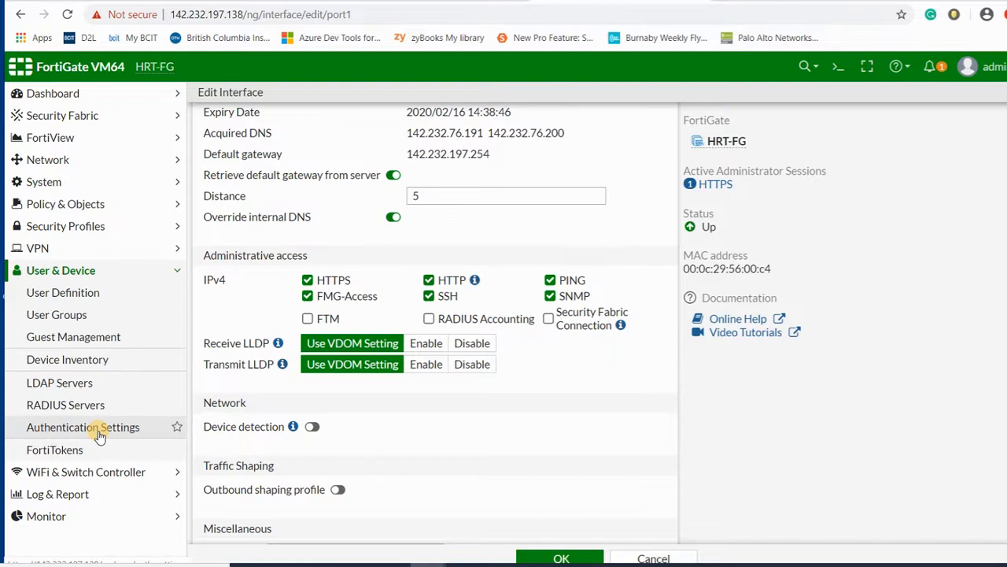
pyautogui.click(57, 452)
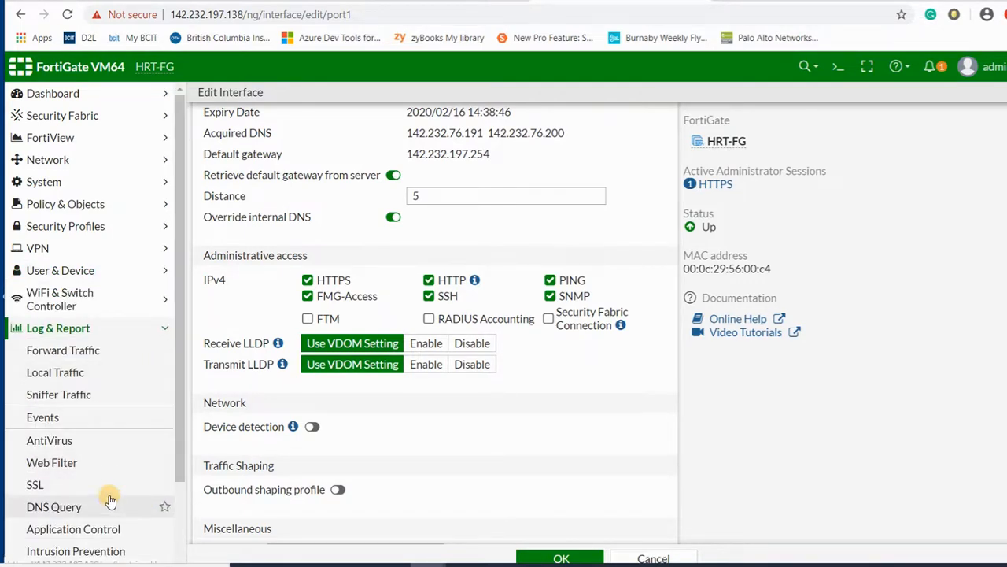
# Check Log Settings' Remote Logging section for the syslog server 142.232.197.127
pyautogui.scroll(-3)
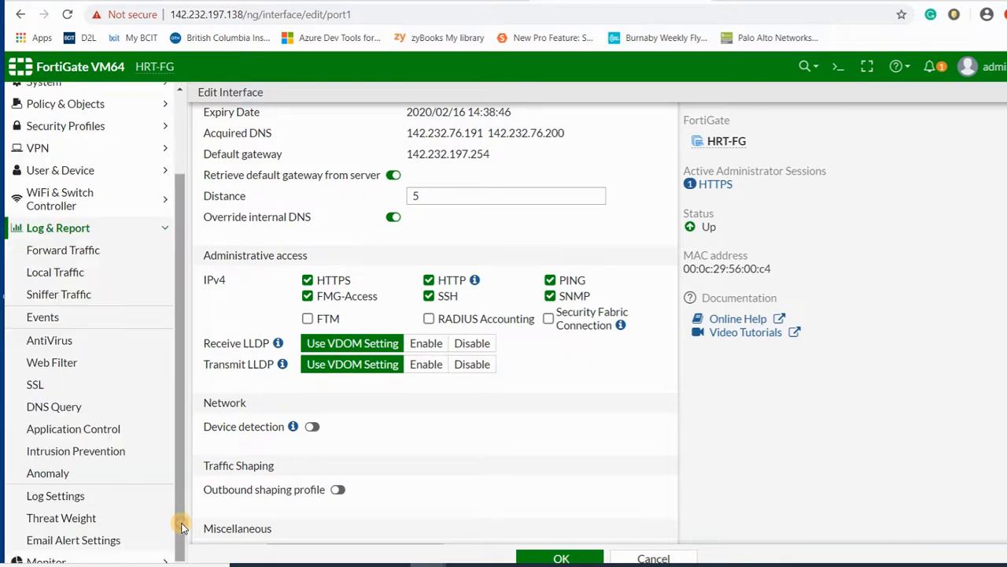
pyautogui.click(55, 494)
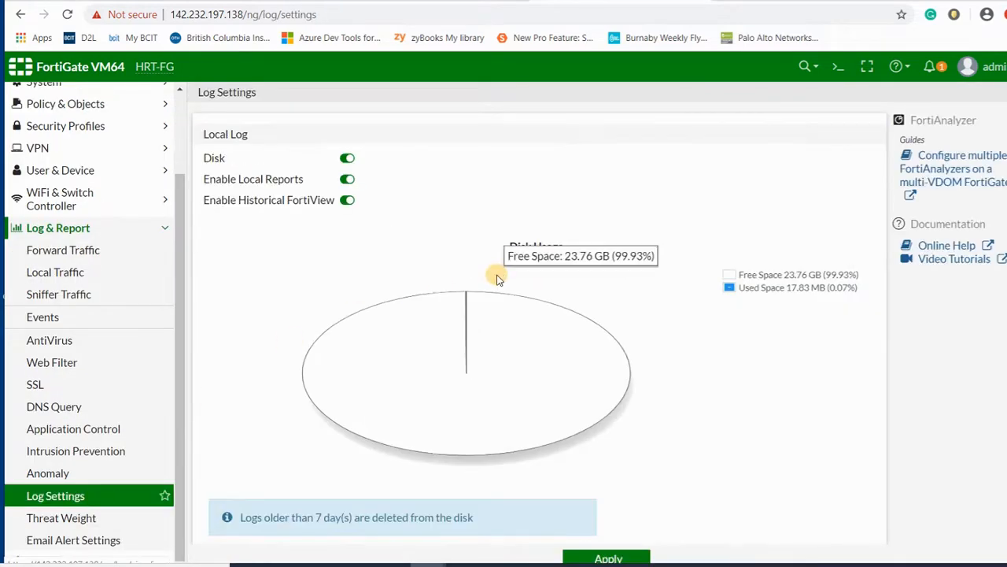
pyautogui.moveTo(948, 434)
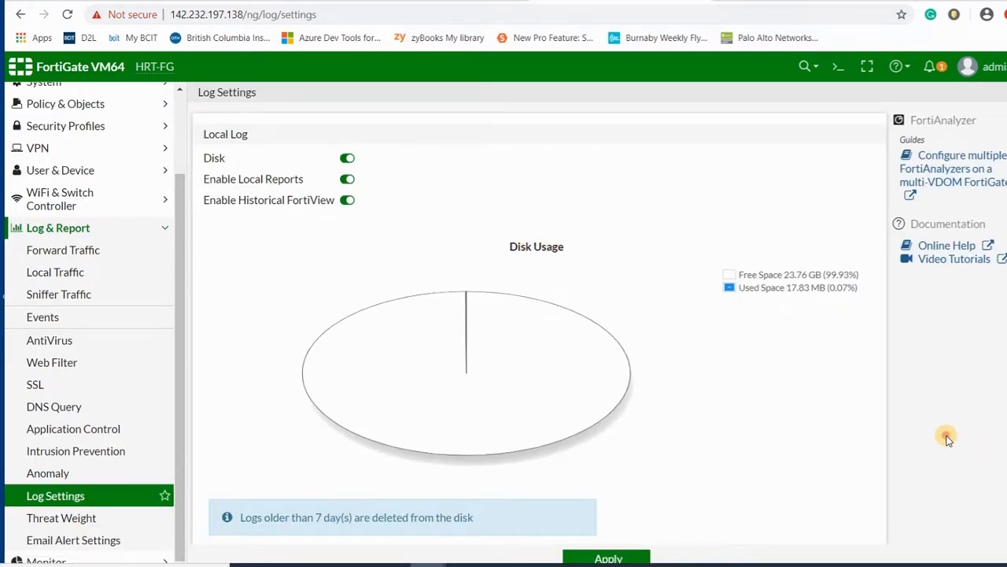
pyautogui.scroll(-3)
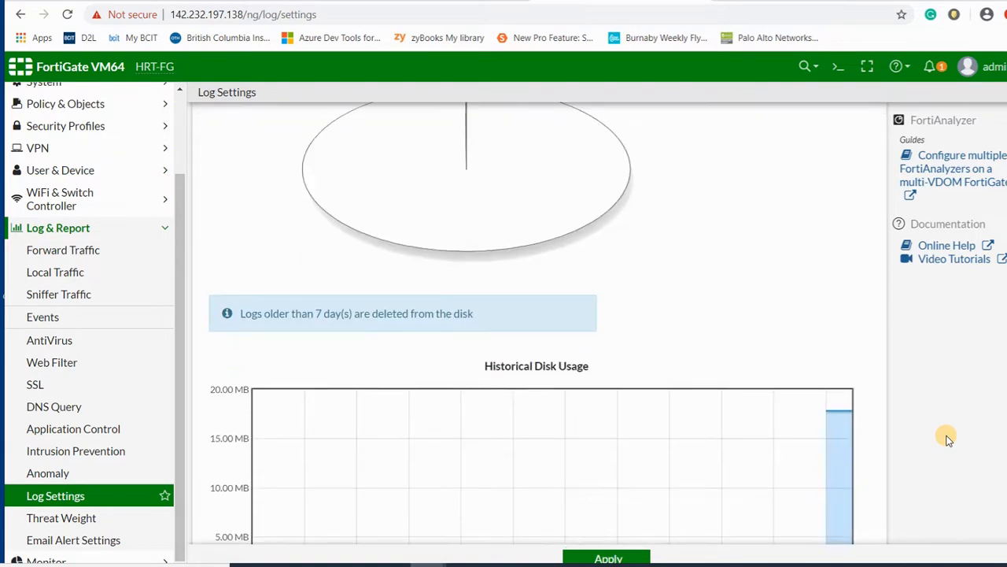
pyautogui.scroll(3)
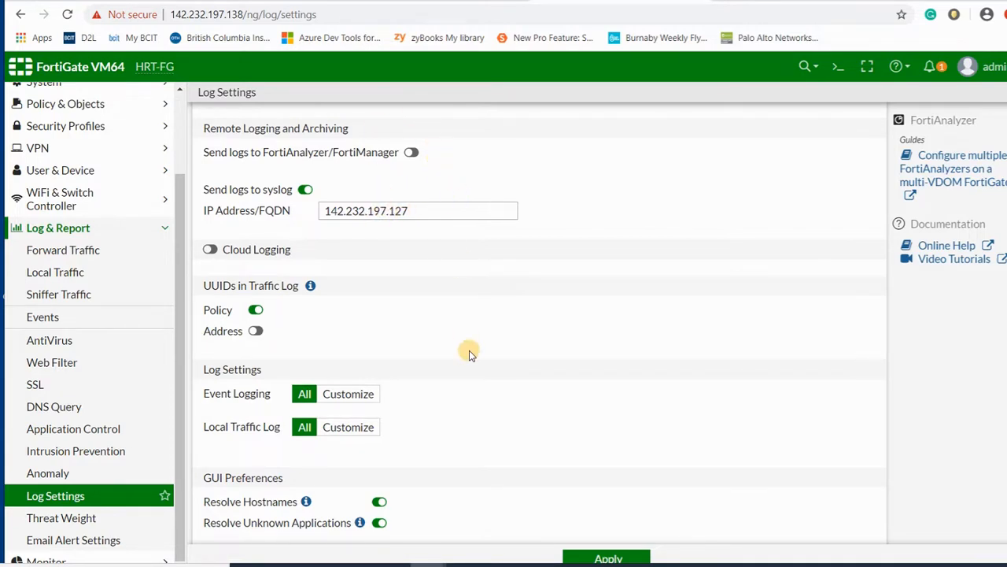
pyautogui.scroll(3)
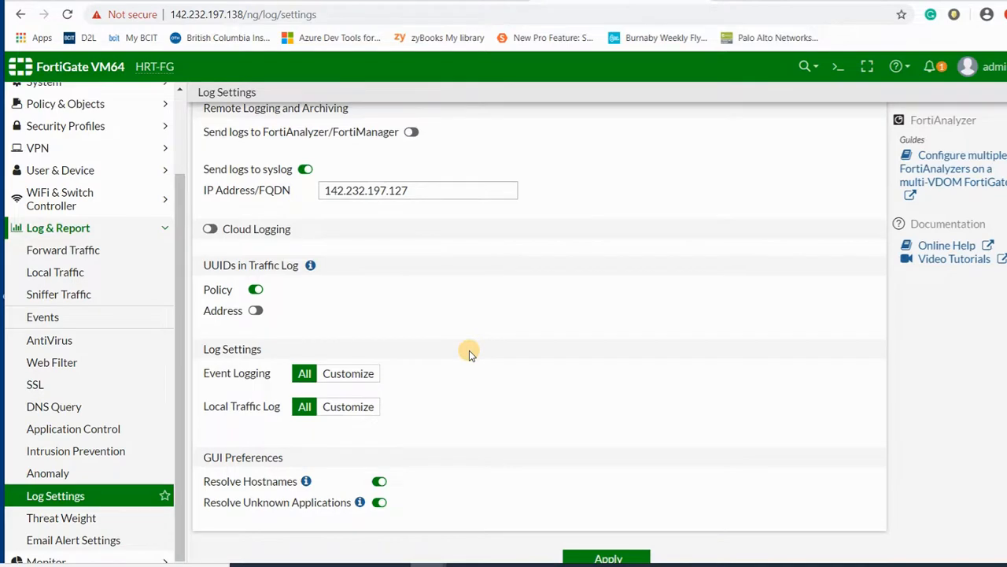
pyautogui.scroll(3)
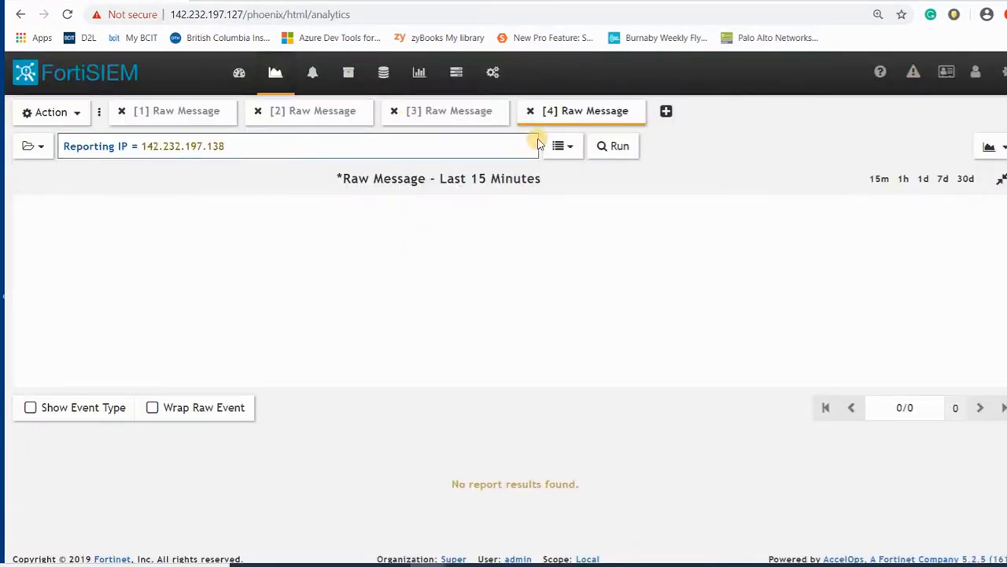
# Start a new access credential from Setup > Credentials next to FortiGate-138
pyautogui.click(491, 72)
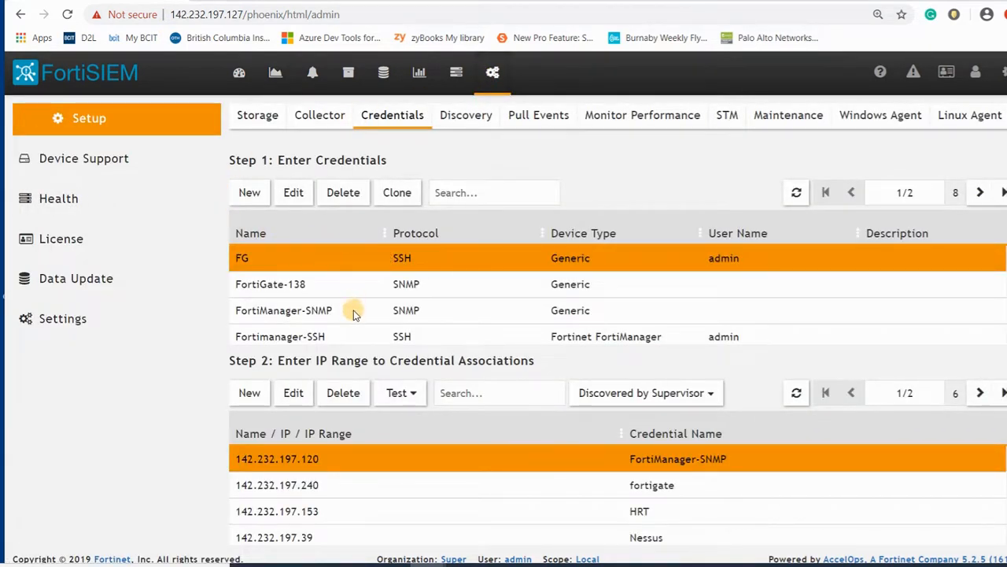
pyautogui.moveTo(324, 290)
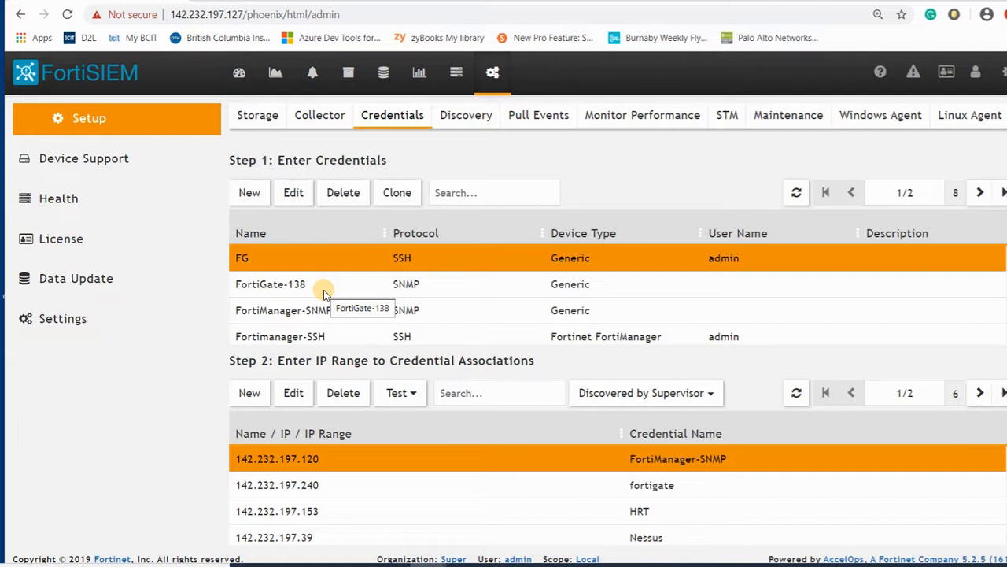
pyautogui.click(271, 283)
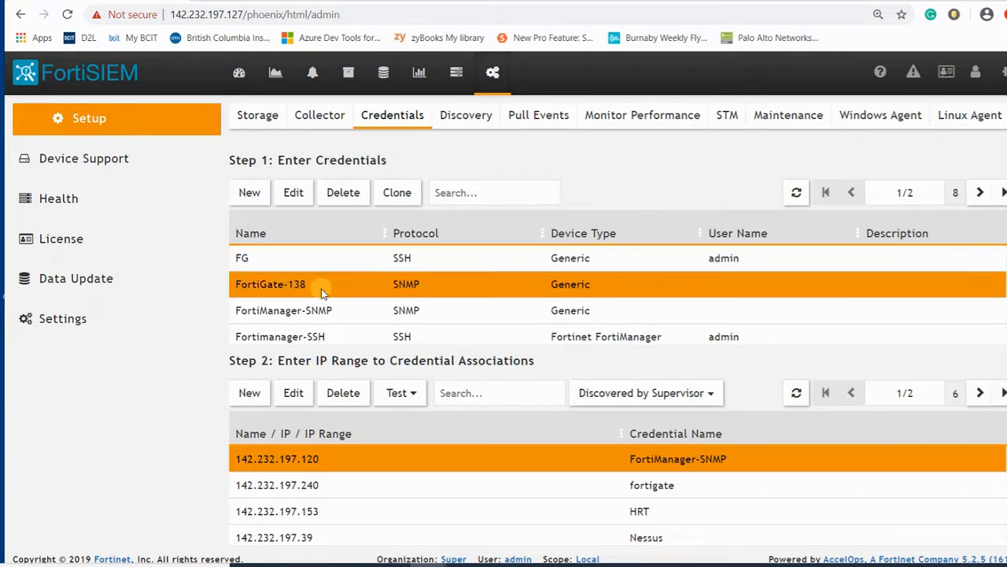
pyautogui.click(249, 192)
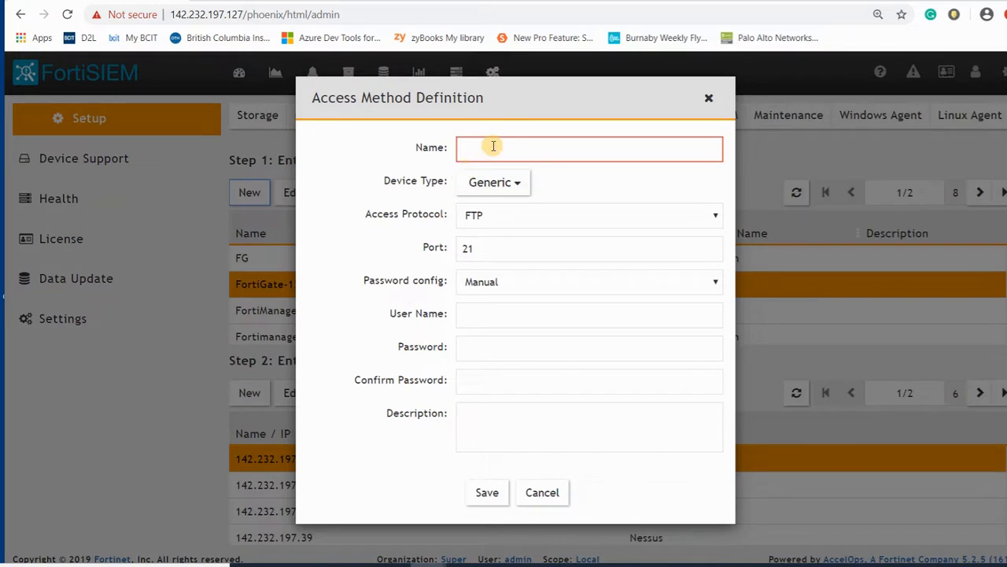
# Name the credential FortiGate, pick a Fortinet device type and SSH as the access protocol
pyautogui.write('Fortiga')
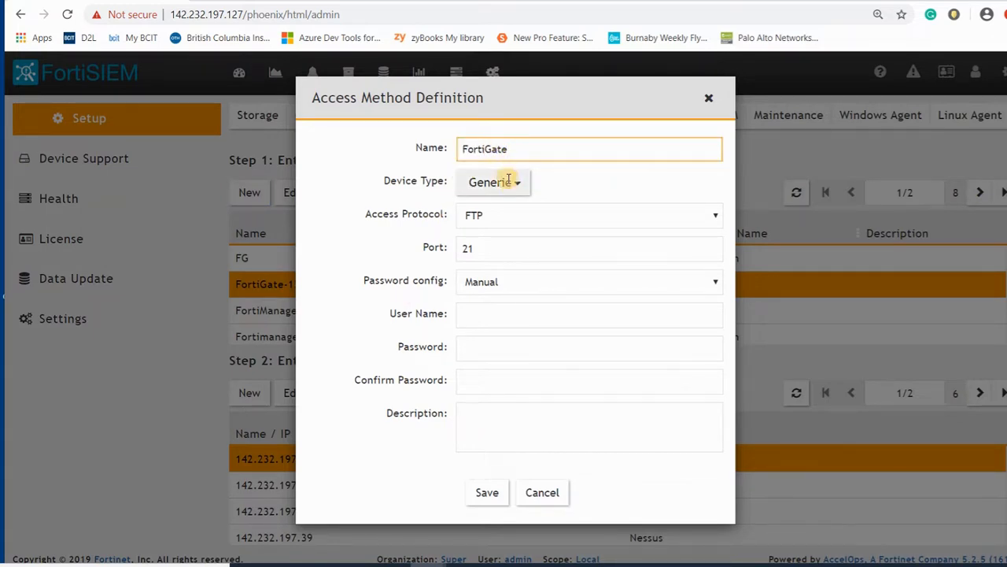
pyautogui.click(494, 183)
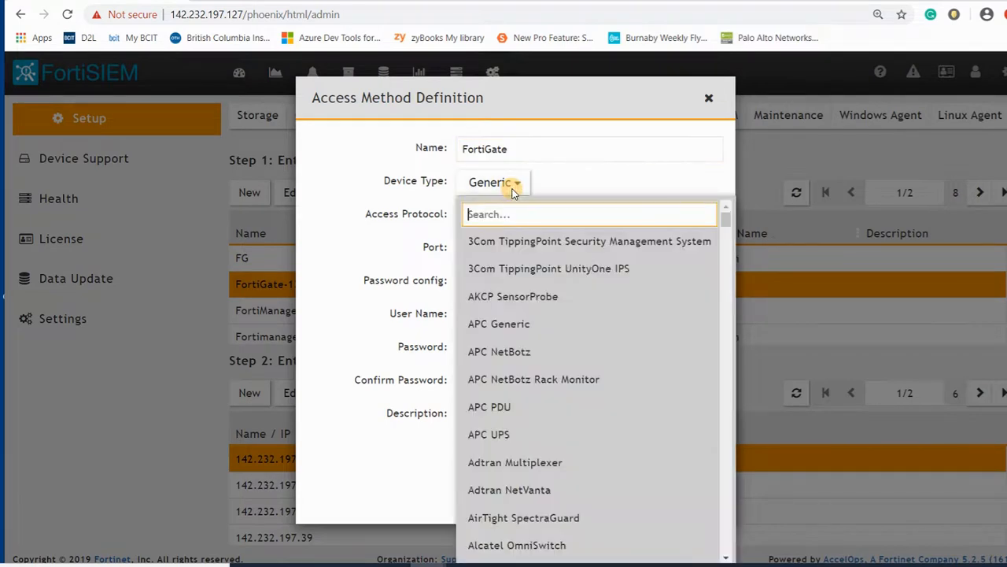
pyautogui.write('Forti')
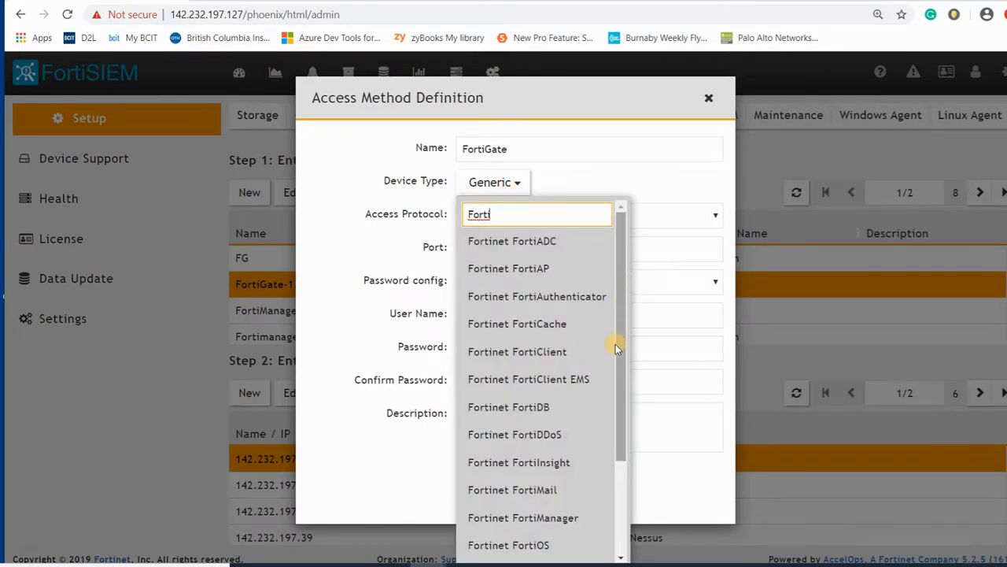
pyautogui.scroll(-3)
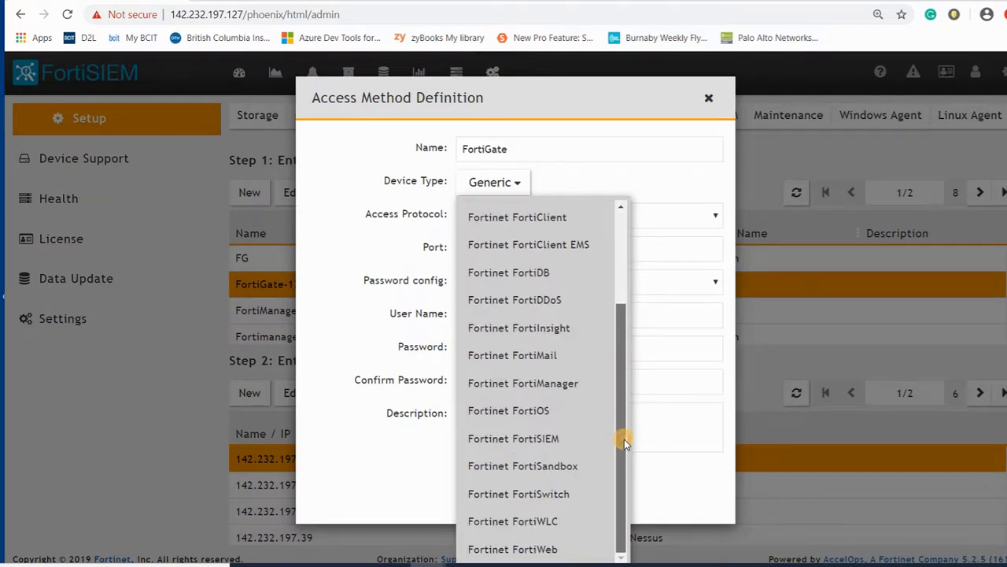
pyautogui.scroll(3)
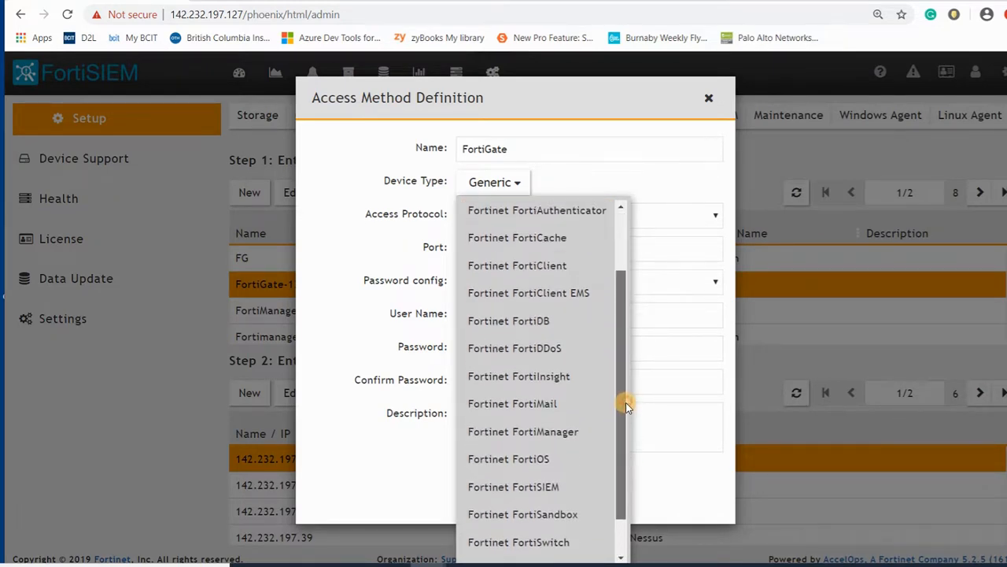
pyautogui.scroll(-3)
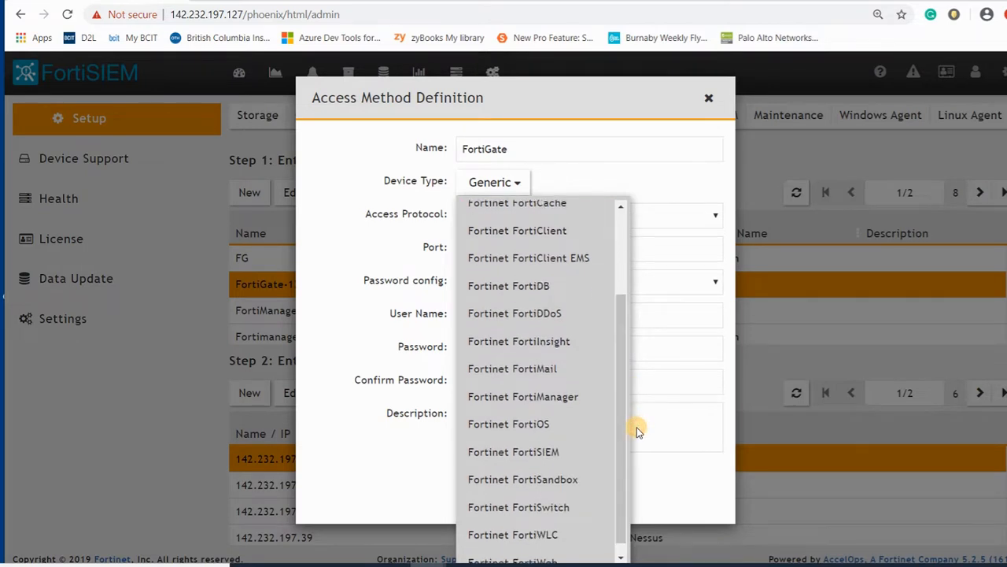
pyautogui.click(494, 182)
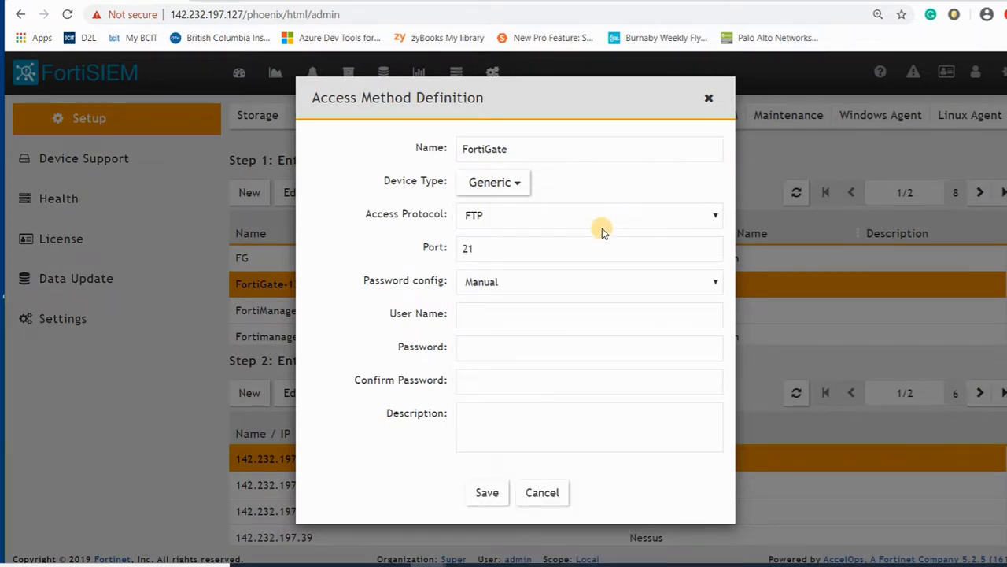
pyautogui.click(589, 214)
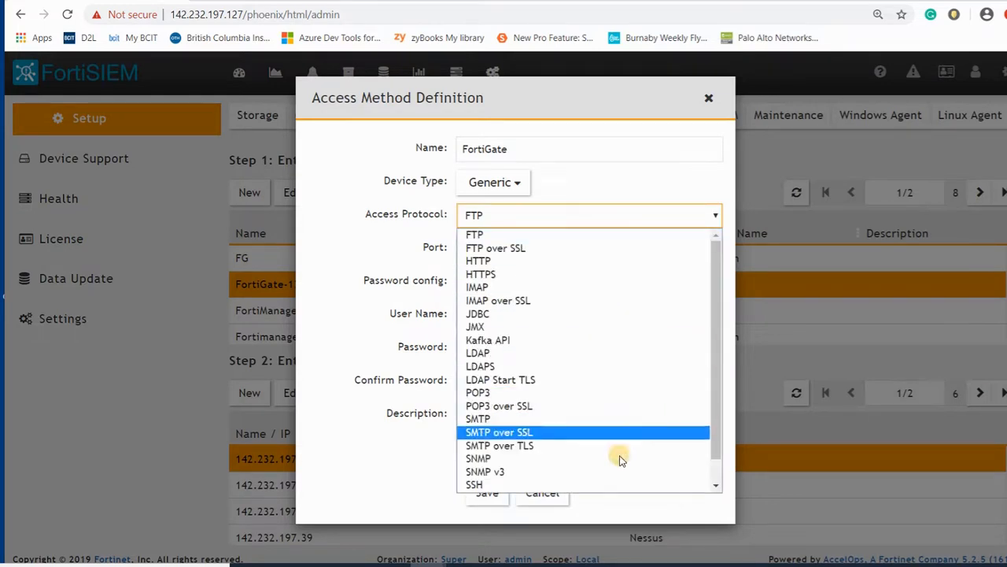
pyautogui.click(474, 485)
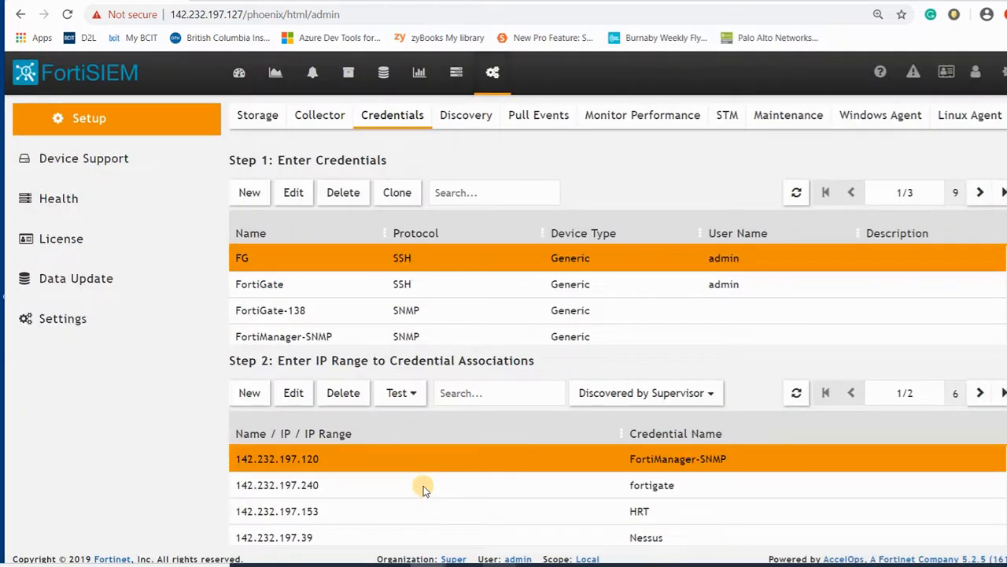
pyautogui.moveTo(489, 305)
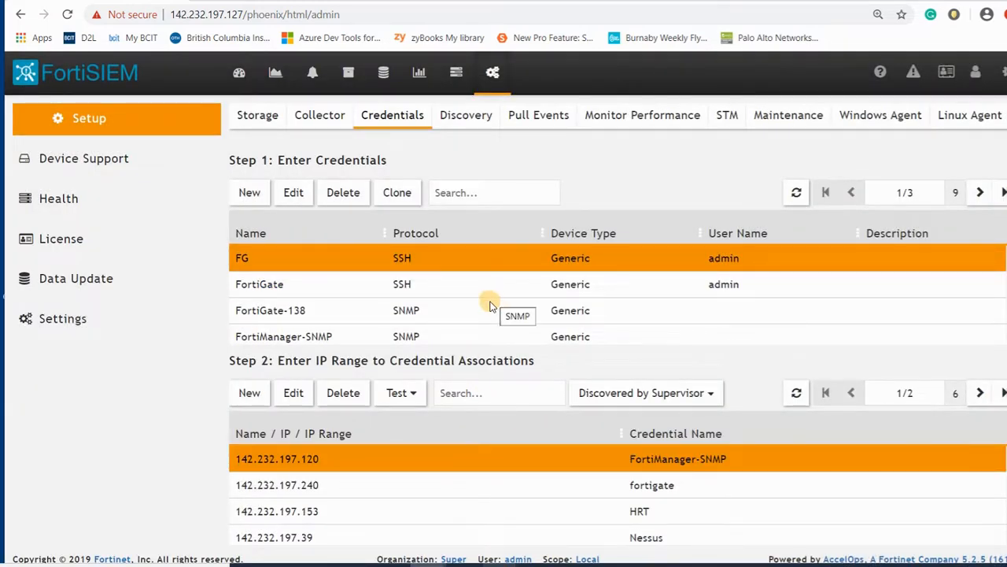
# Add FortiGate as a second credential on the 142.232.197.138 mapping, save it and reselect the mapping
pyautogui.click(259, 284)
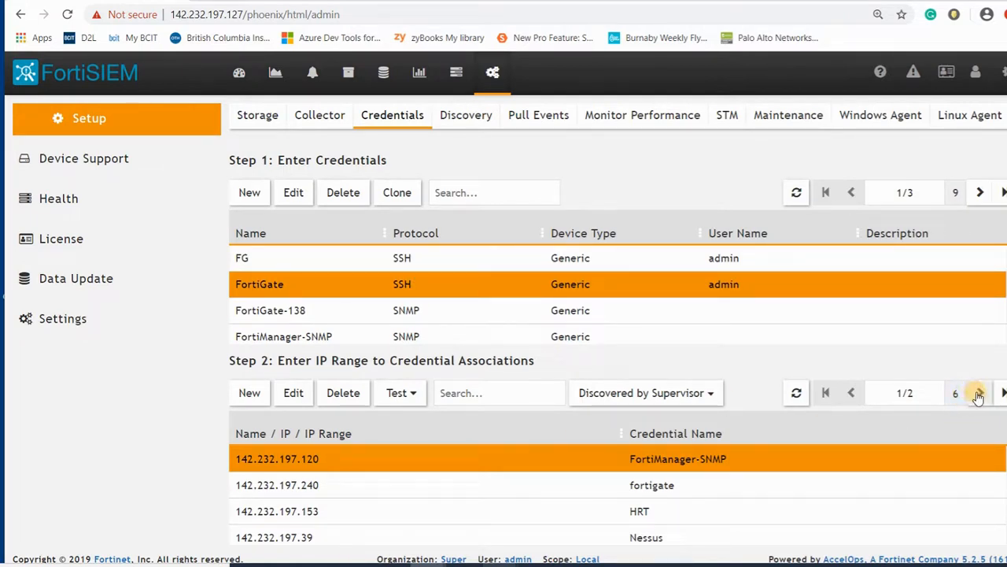
pyautogui.click(979, 394)
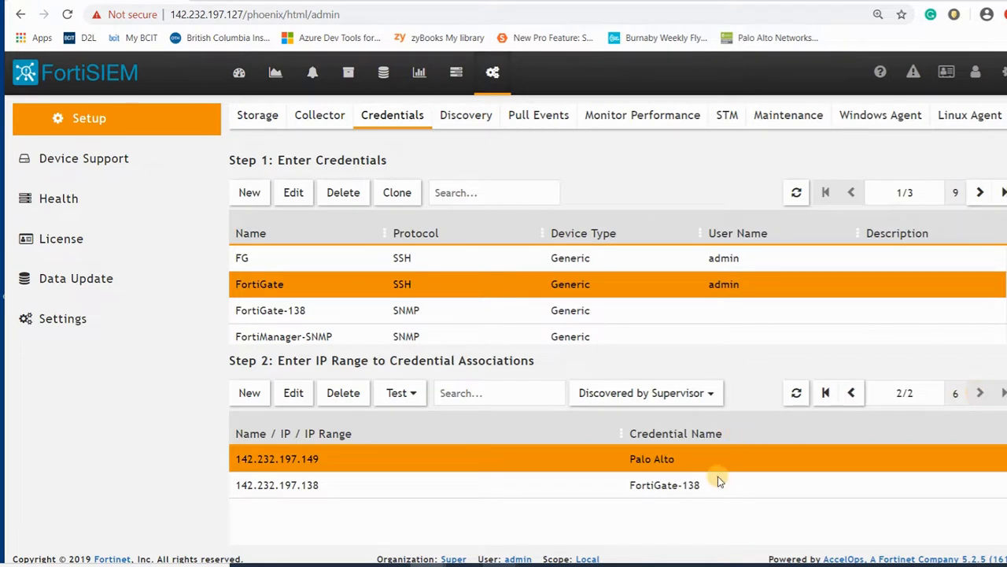
pyautogui.click(293, 394)
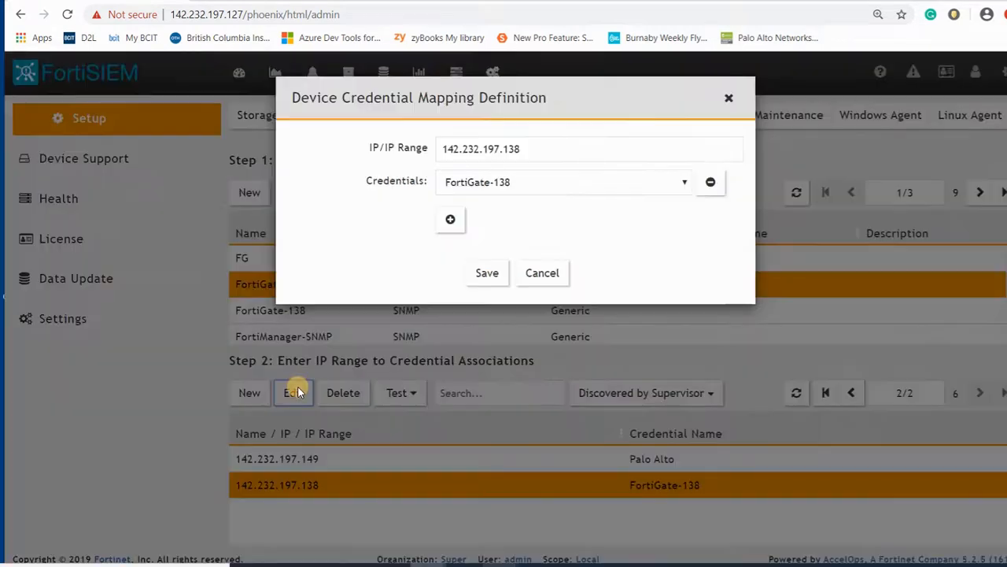
pyautogui.click(450, 219)
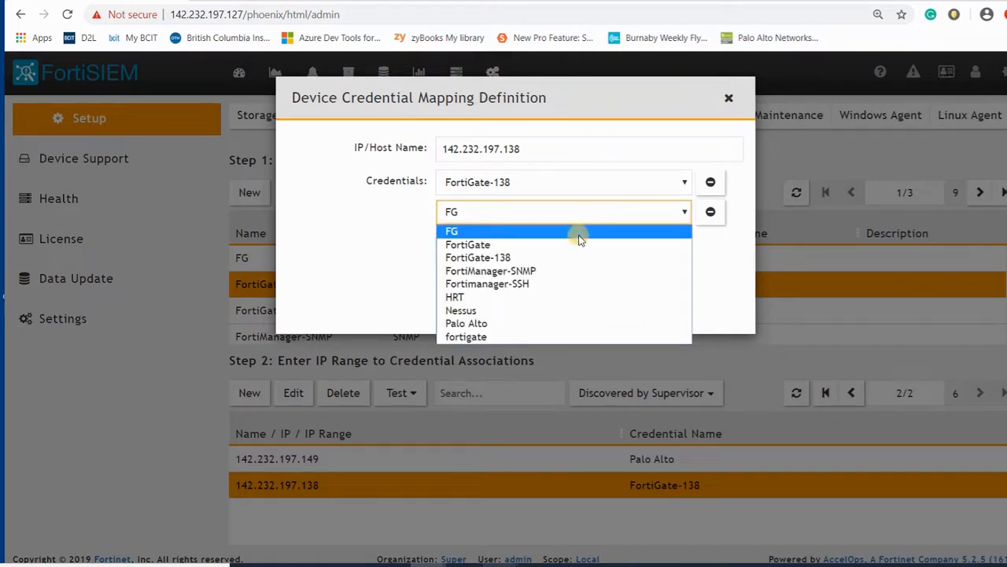
pyautogui.click(467, 244)
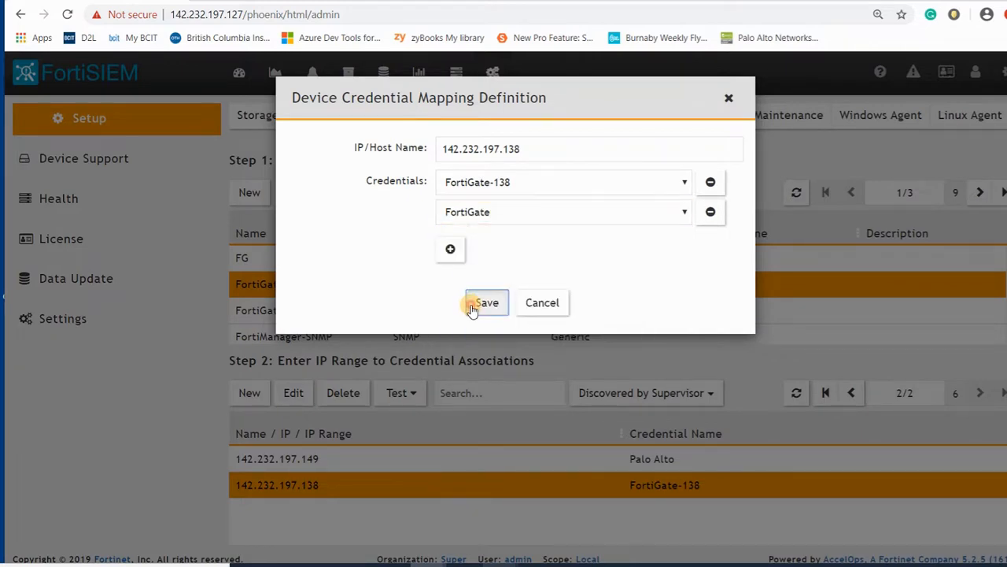
pyautogui.click(486, 303)
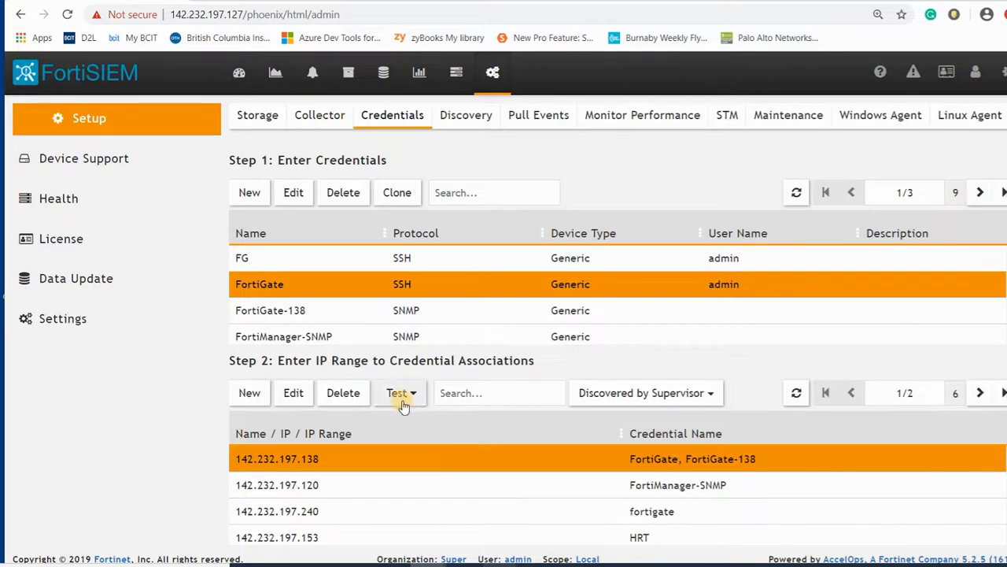
pyautogui.click(399, 394)
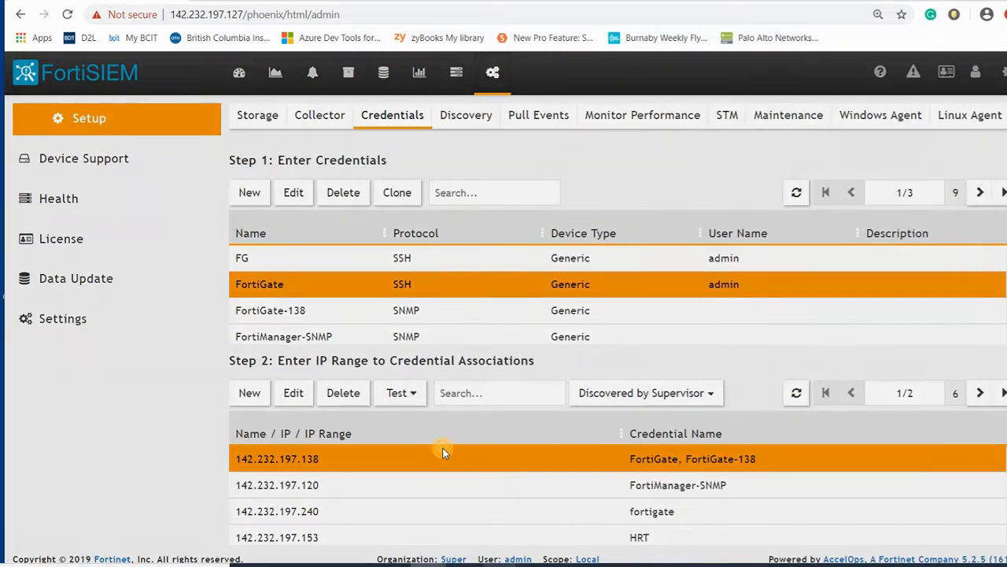
pyautogui.click(396, 394)
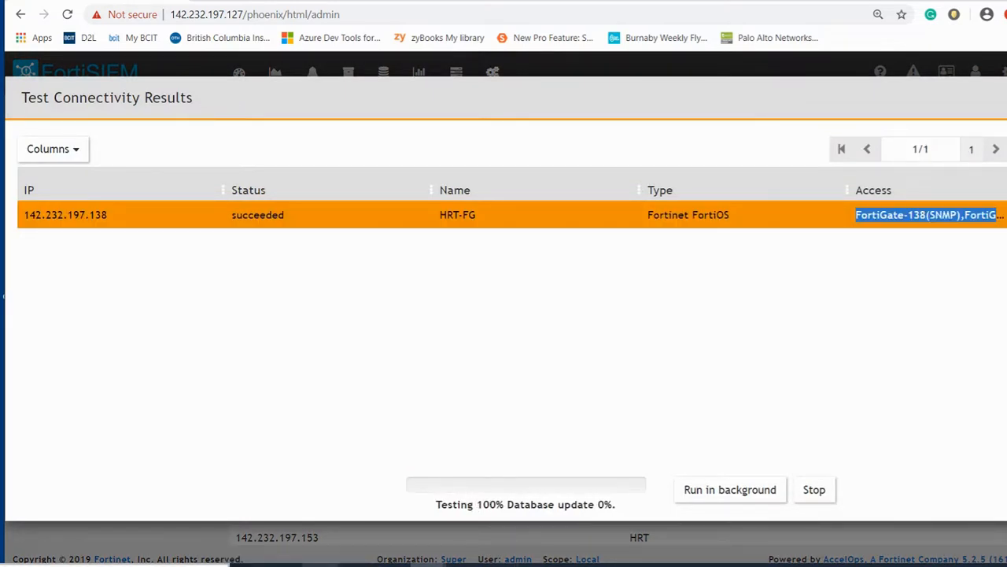
pyautogui.moveTo(463, 425)
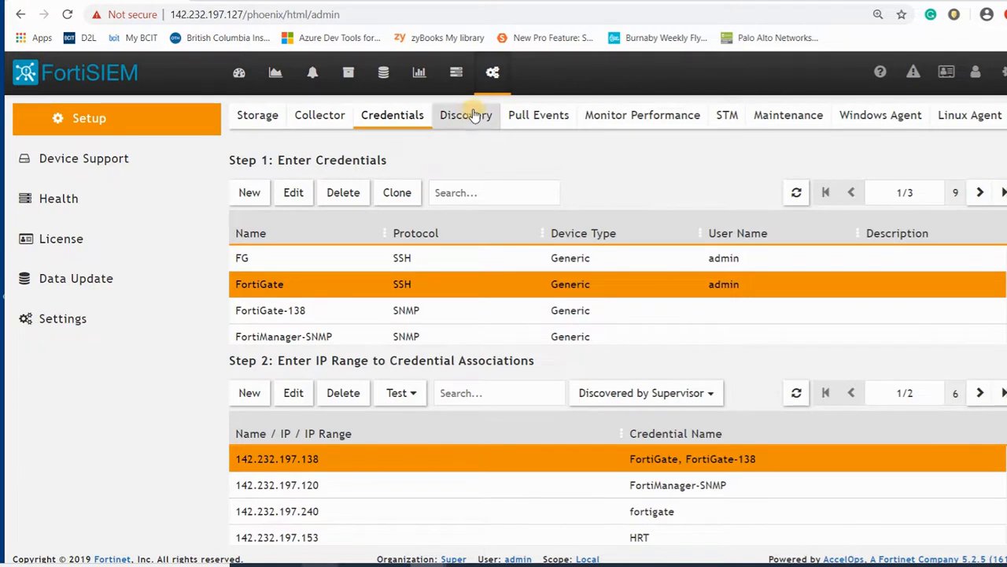
# Save a new range-scan discovery named Fortigate-138 that includes 142.232.197.138
pyautogui.click(466, 115)
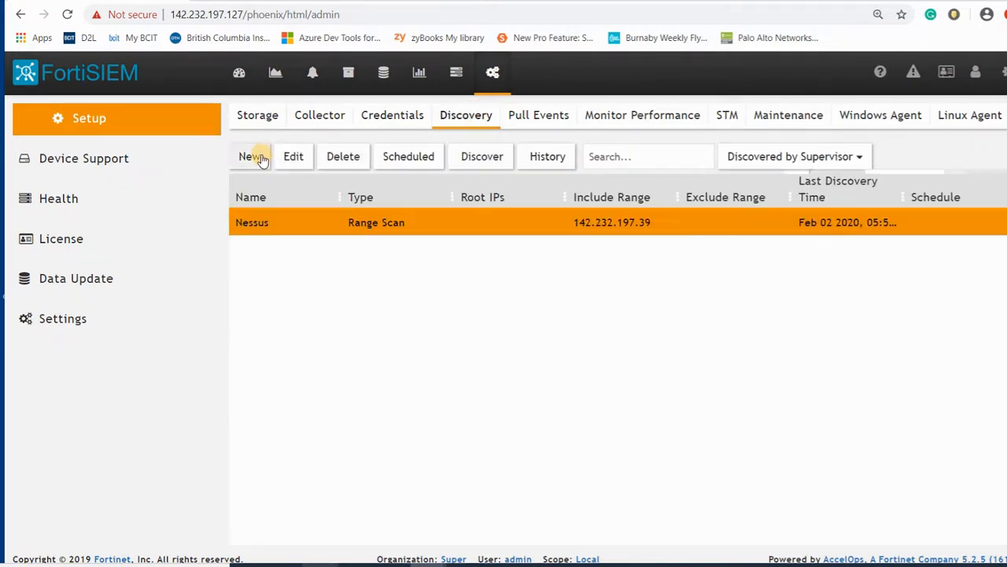
pyautogui.click(249, 156)
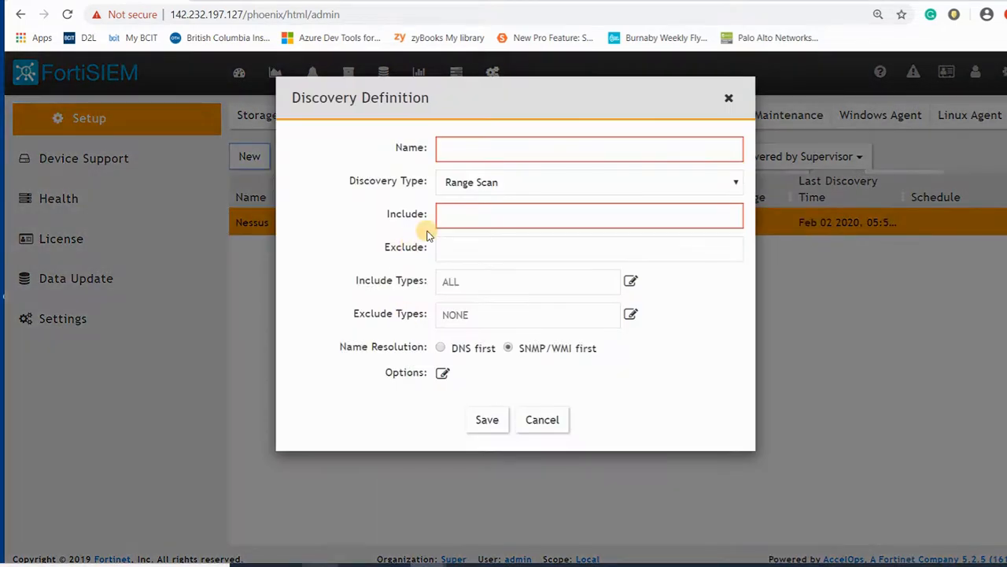
pyautogui.write('F')
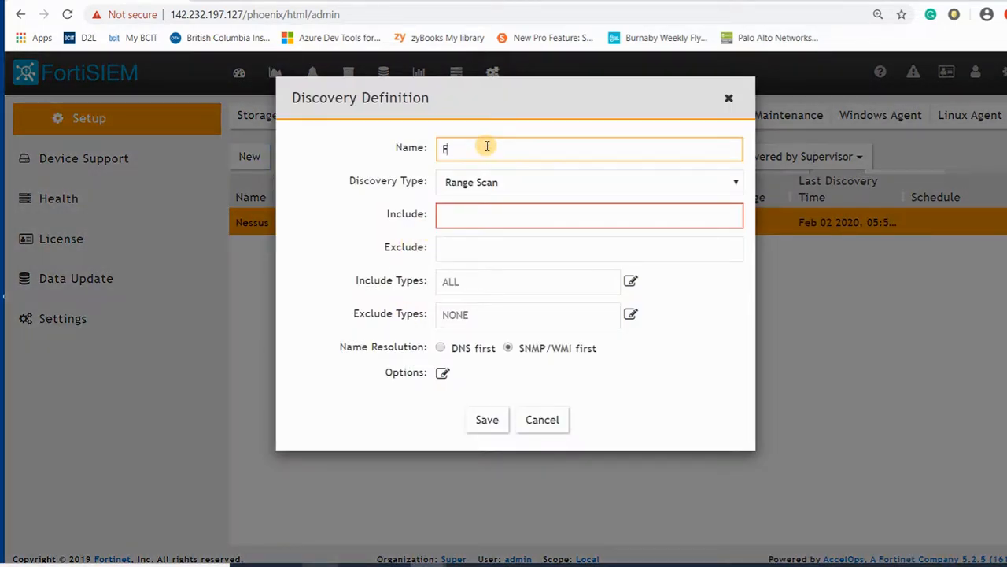
pyautogui.write('ortigate')
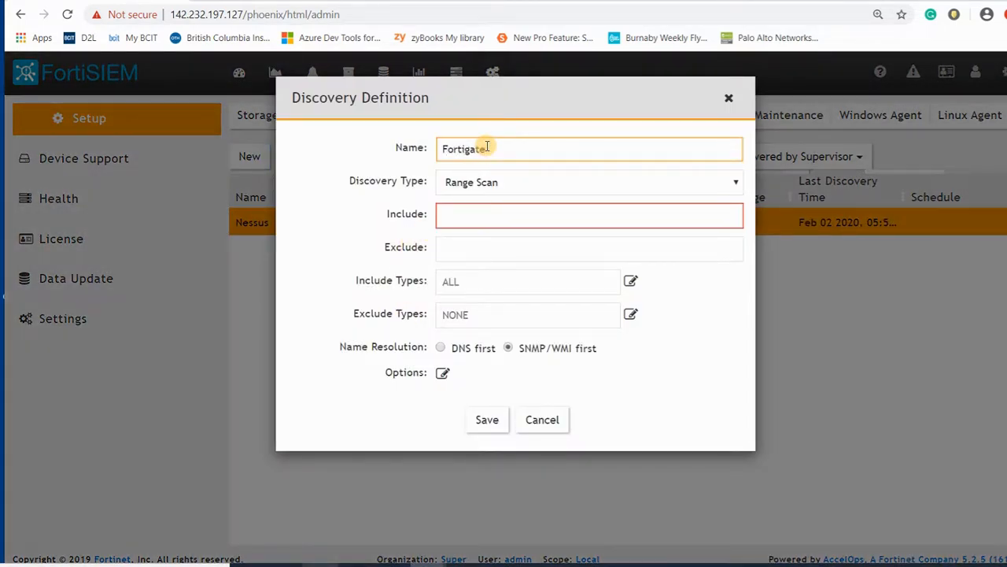
pyautogui.write('13')
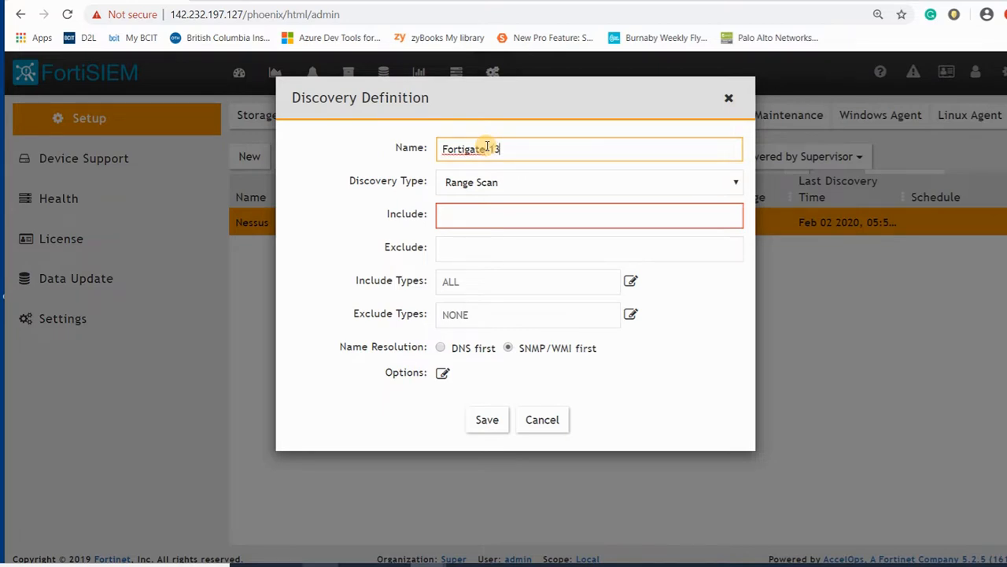
pyautogui.click(588, 214)
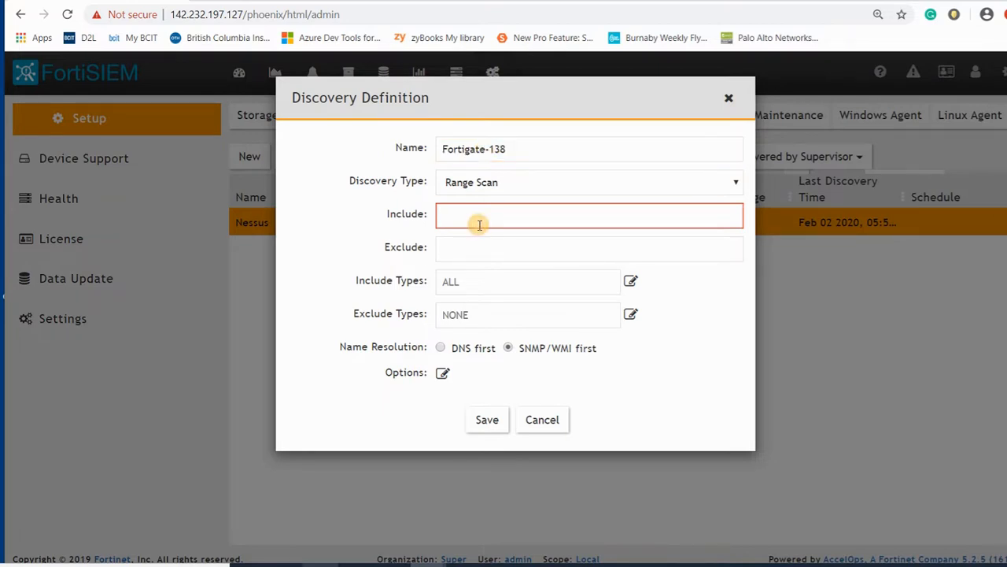
pyautogui.write('142.232.19')
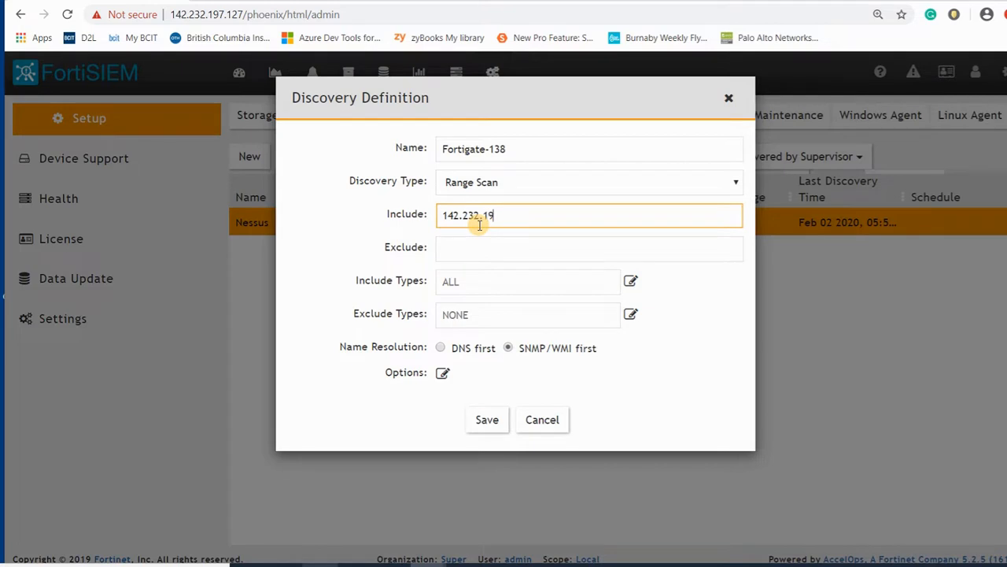
pyautogui.write('7.138')
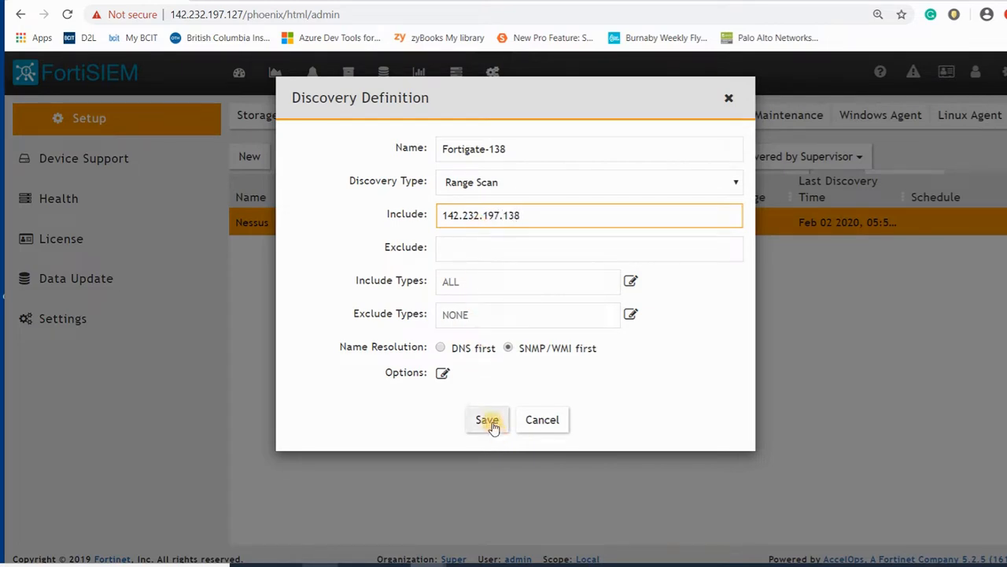
pyautogui.click(486, 419)
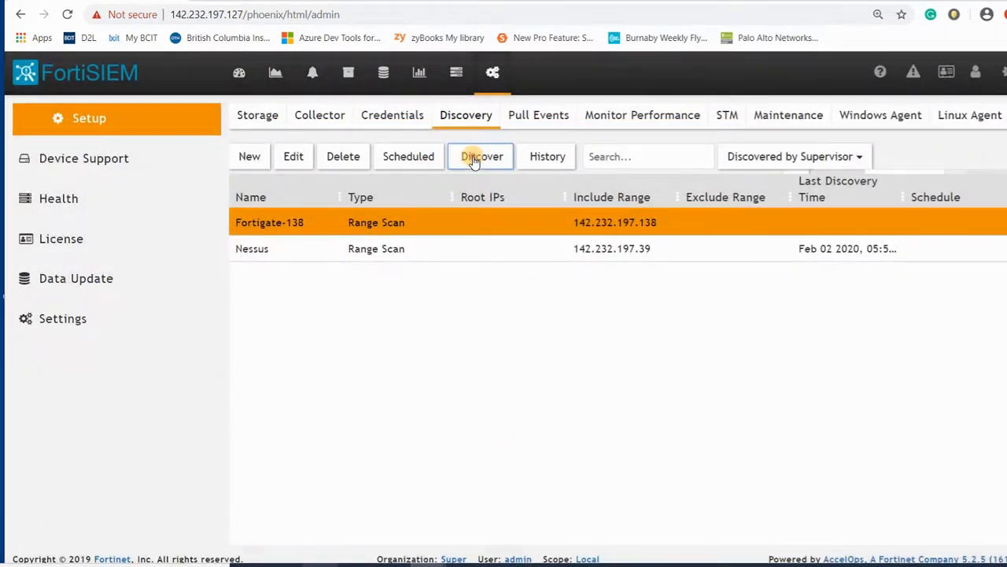
# Run the Fortigate-138 discovery to completion and dismiss its results
pyautogui.click(482, 156)
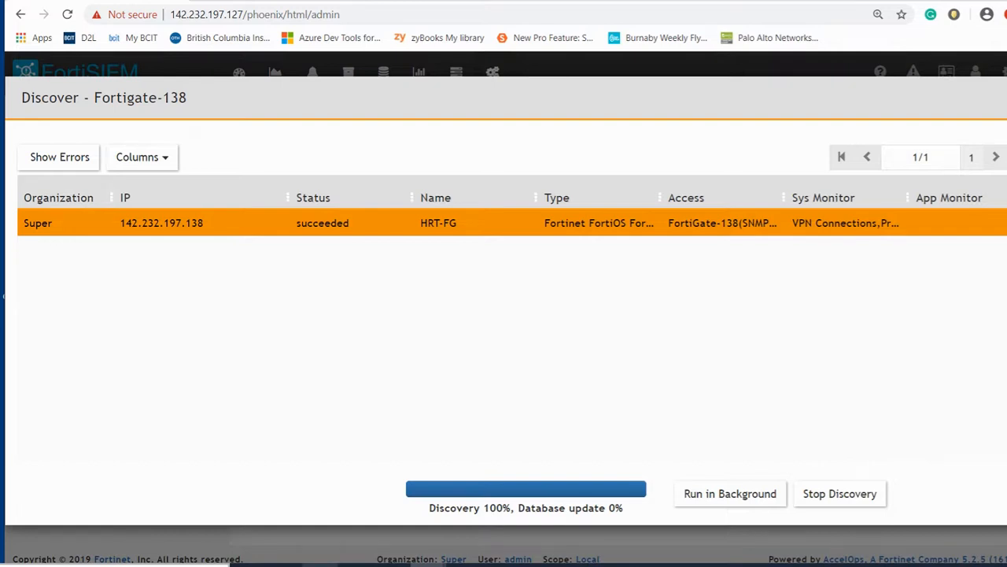
pyautogui.moveTo(934, 252)
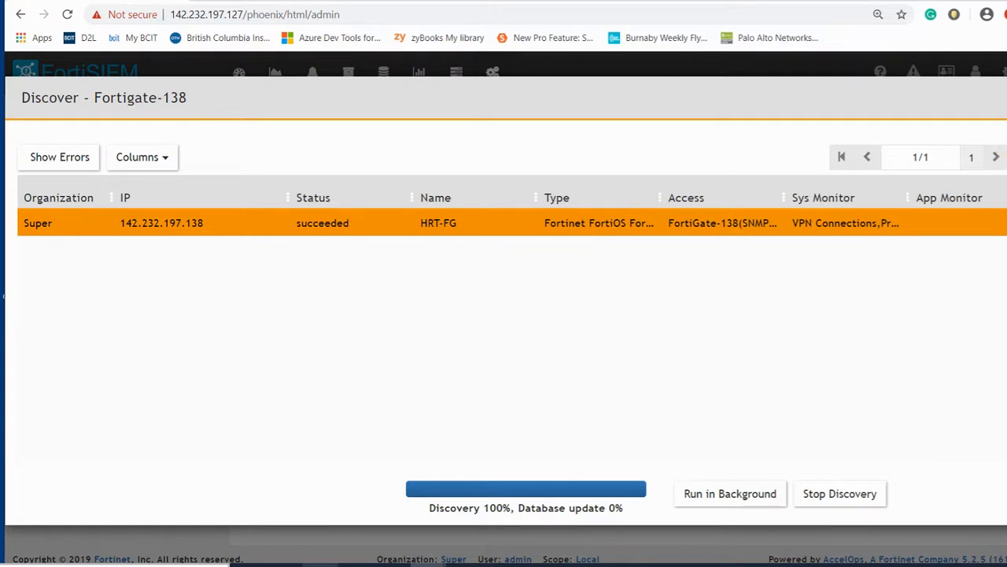
pyautogui.moveTo(742, 507)
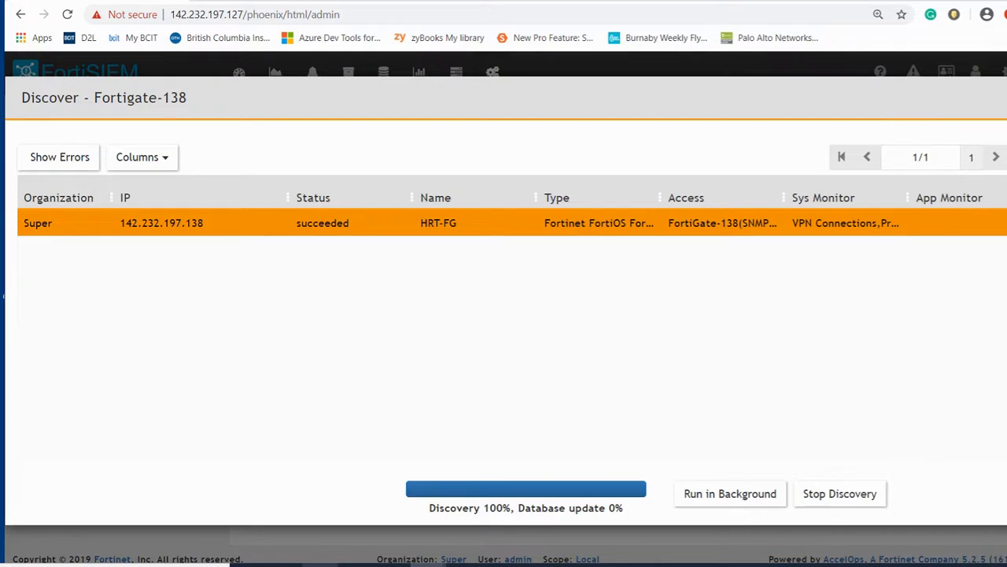
pyautogui.click(324, 60)
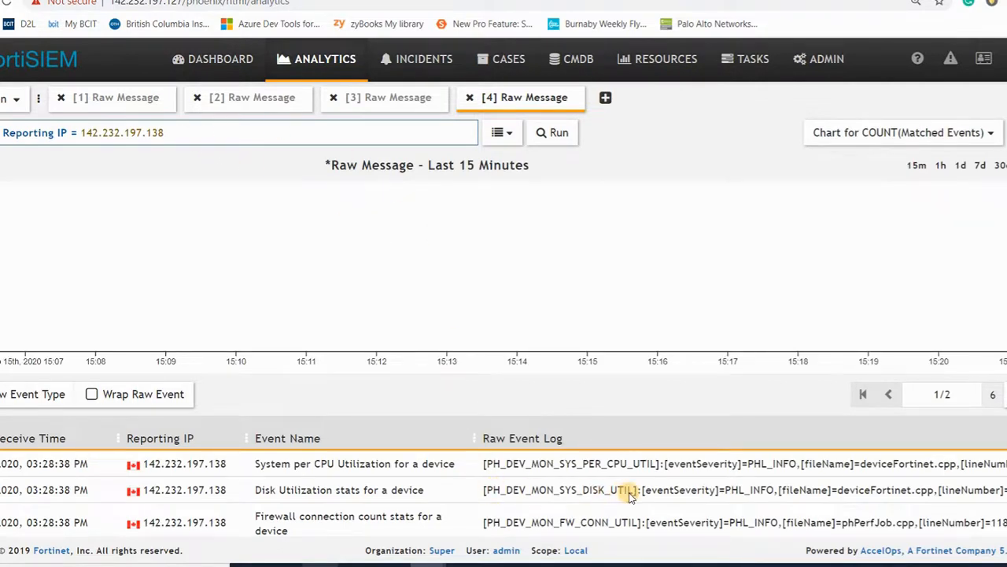
pyautogui.click(339, 489)
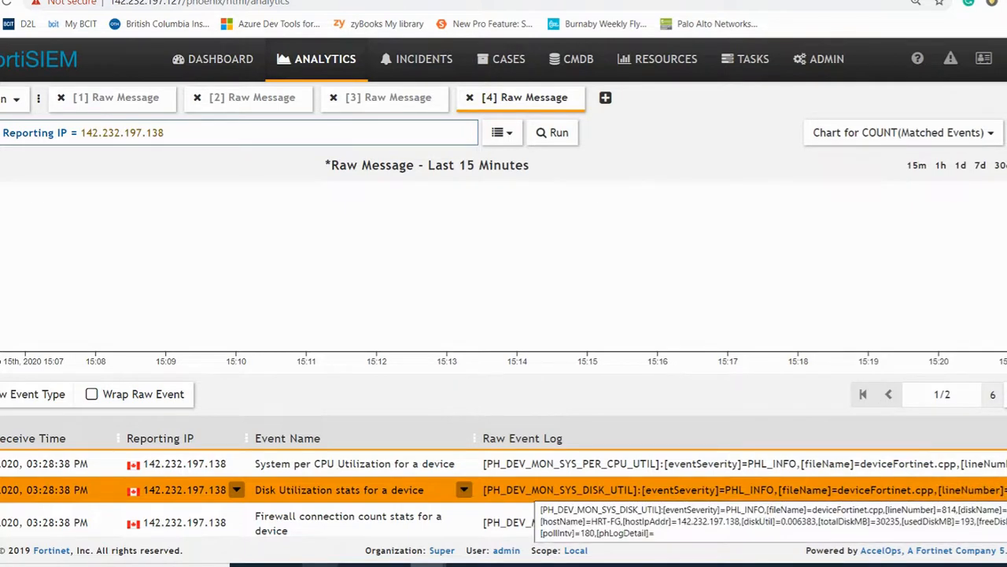
pyautogui.moveTo(205, 523)
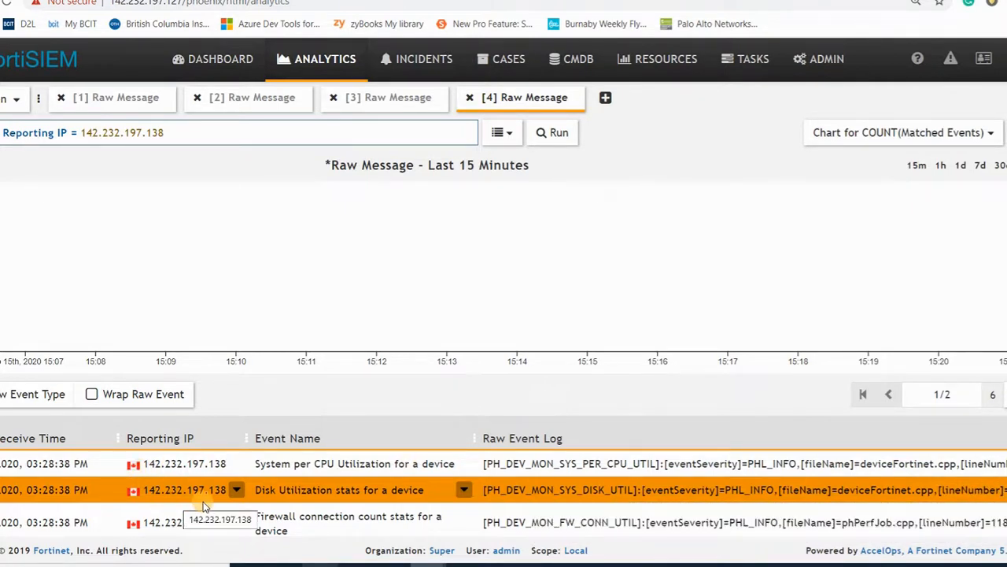
pyautogui.moveTo(394, 431)
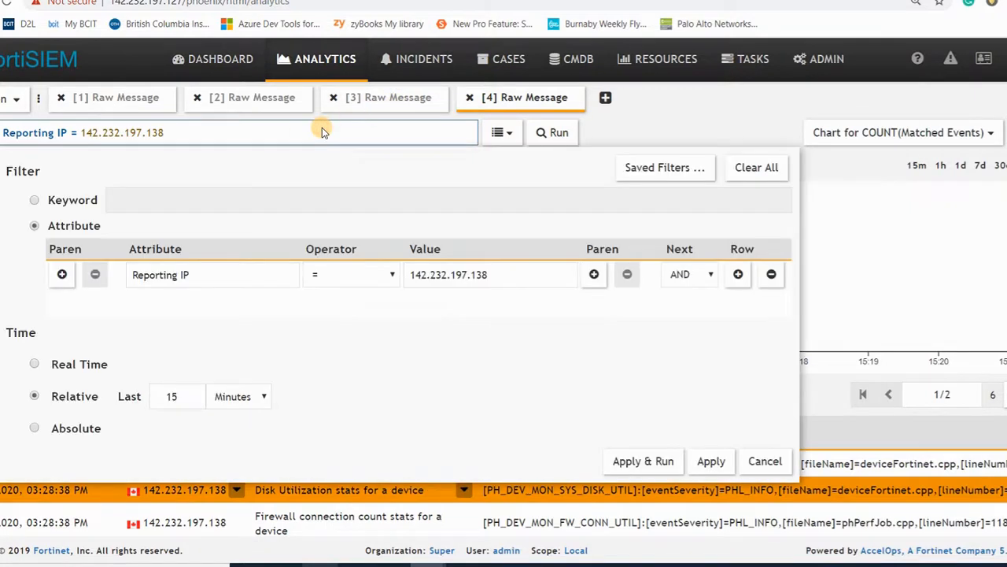
pyautogui.moveTo(605, 305)
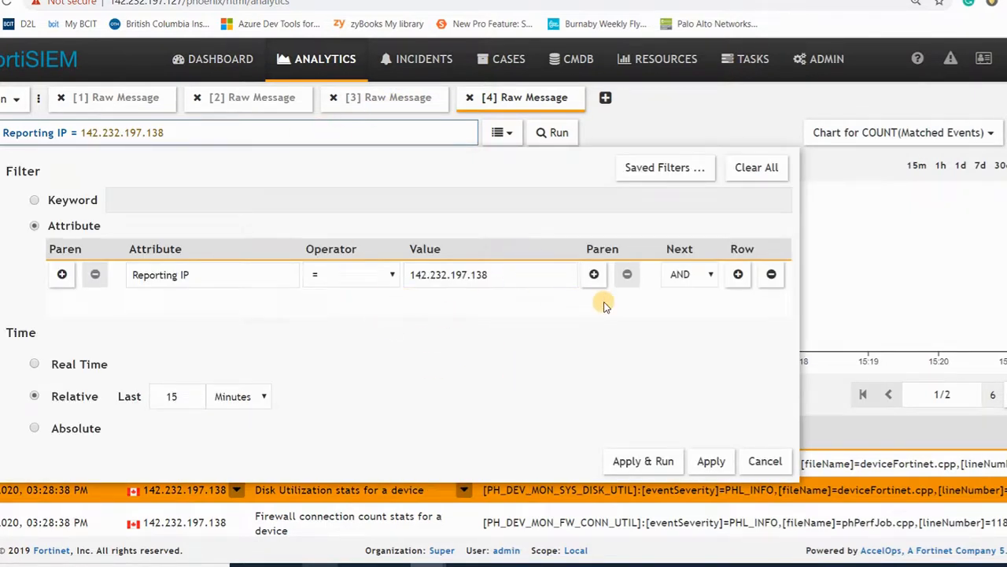
pyautogui.click(642, 460)
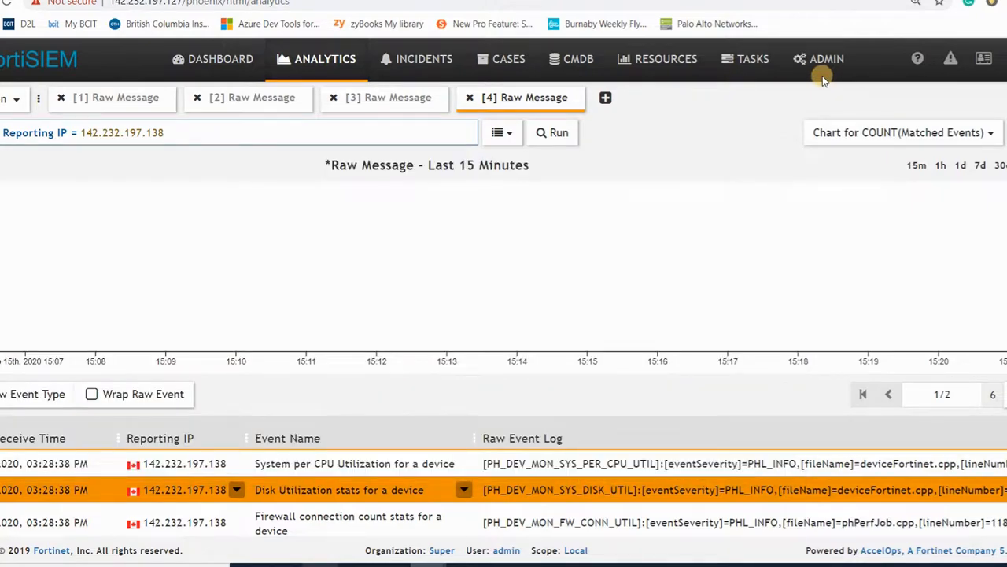